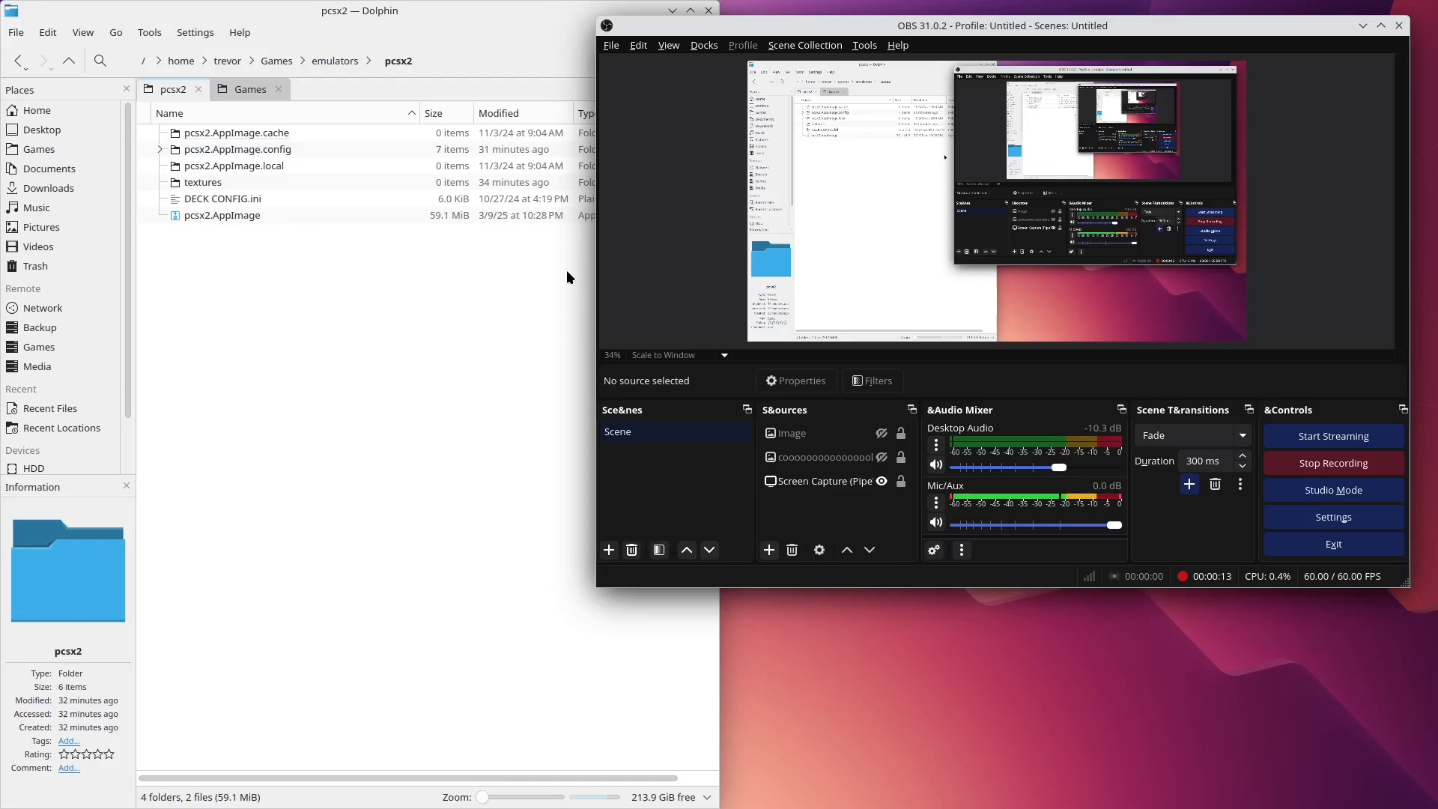
mouse_move(511, 270)
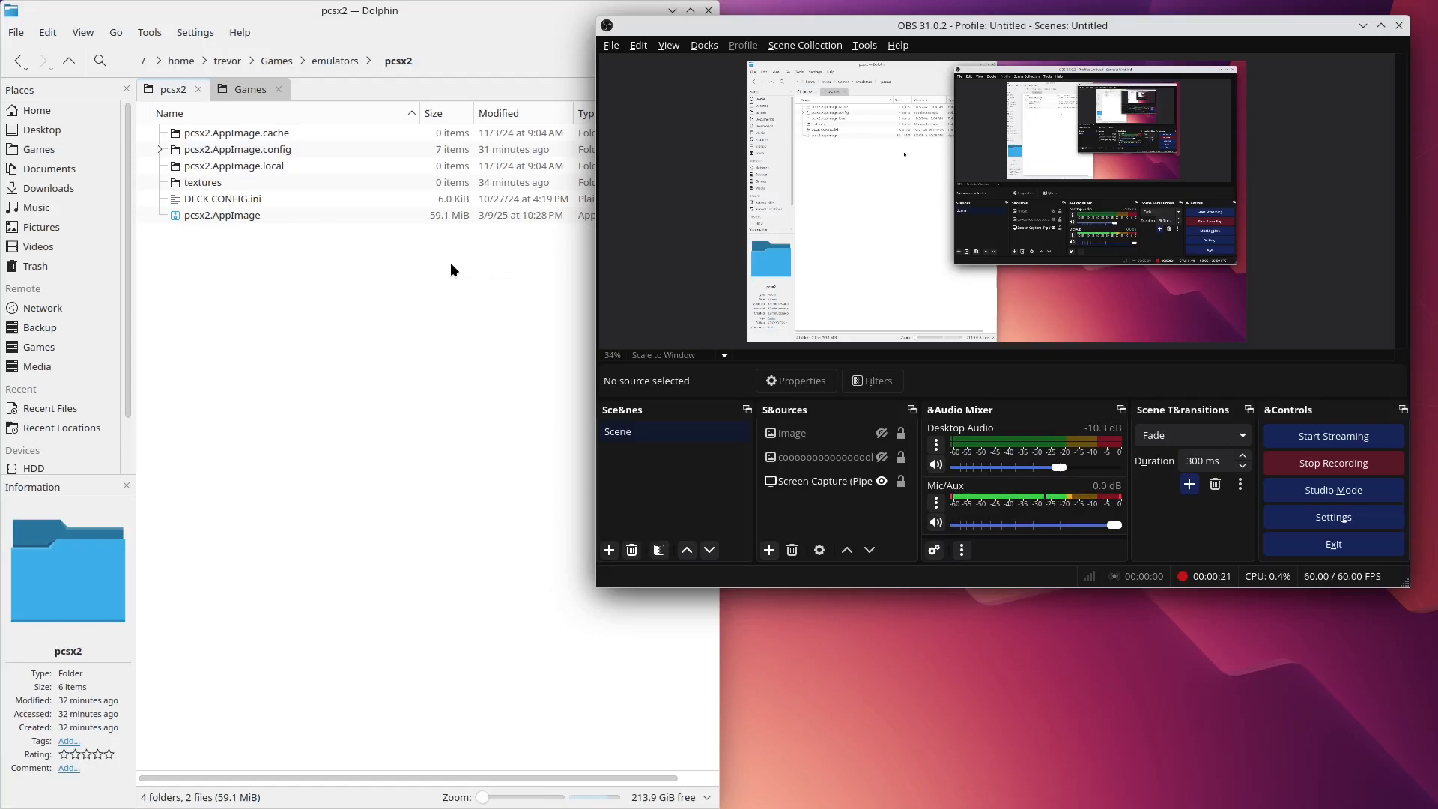
mouse_move(443, 293)
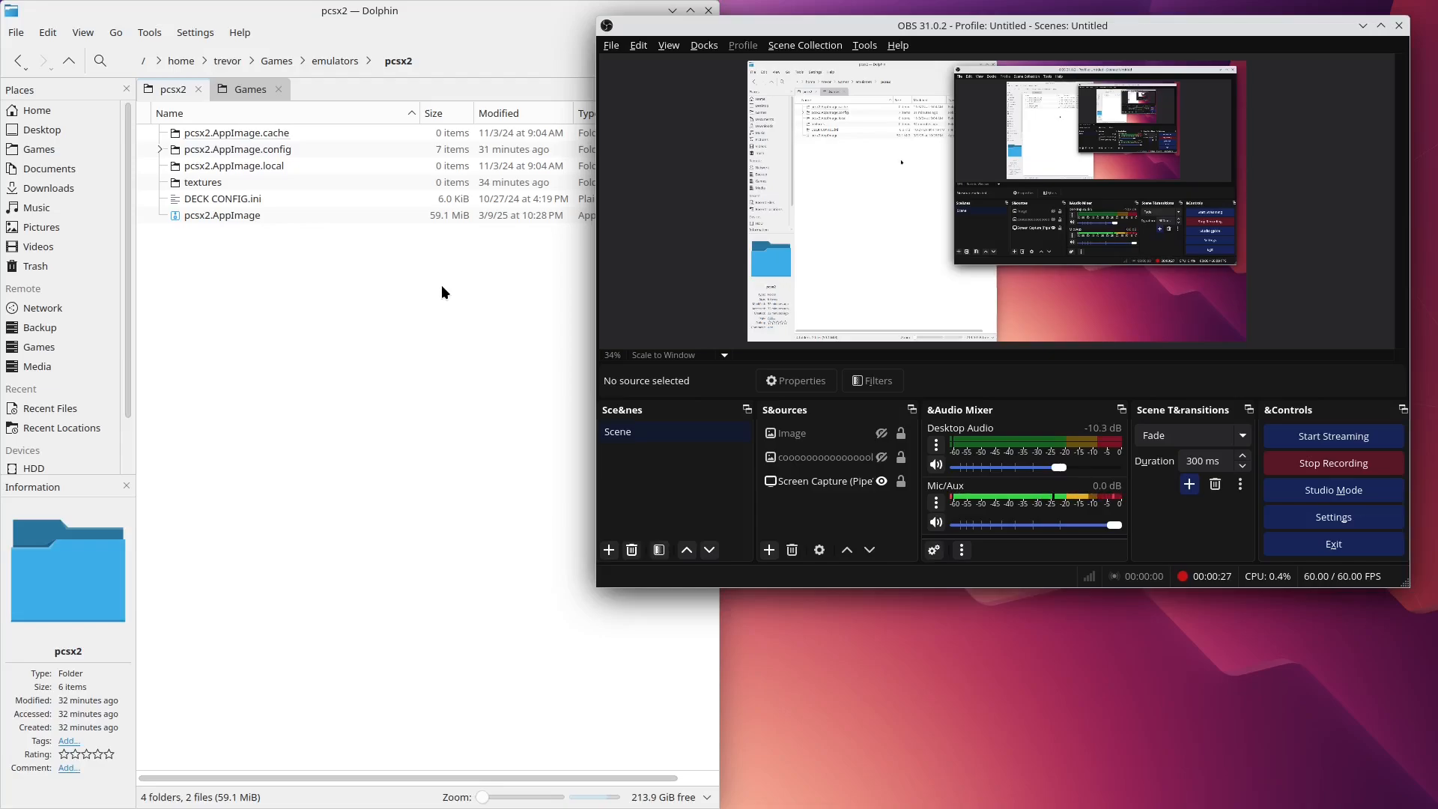
mouse_move(353, 270)
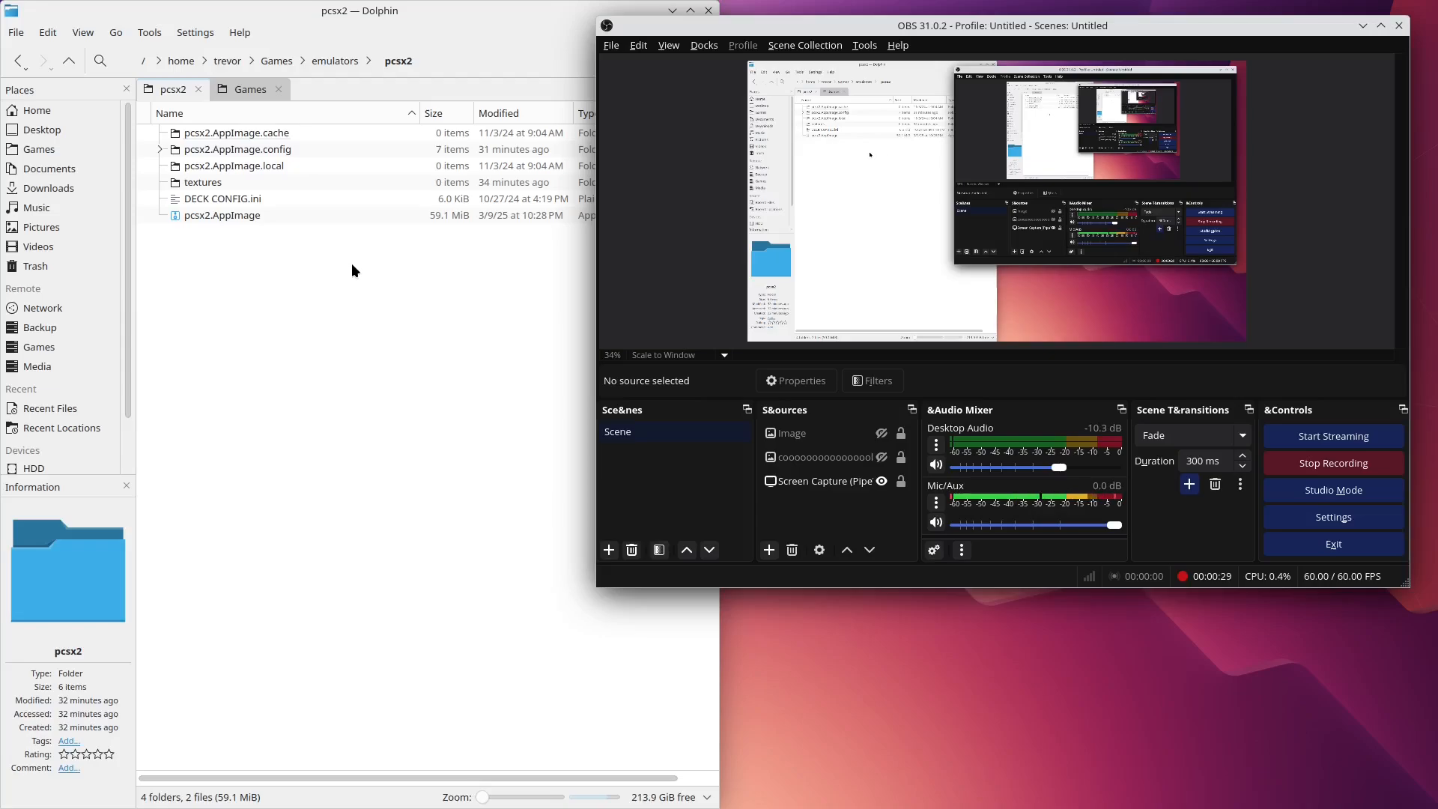
mouse_move(299, 248)
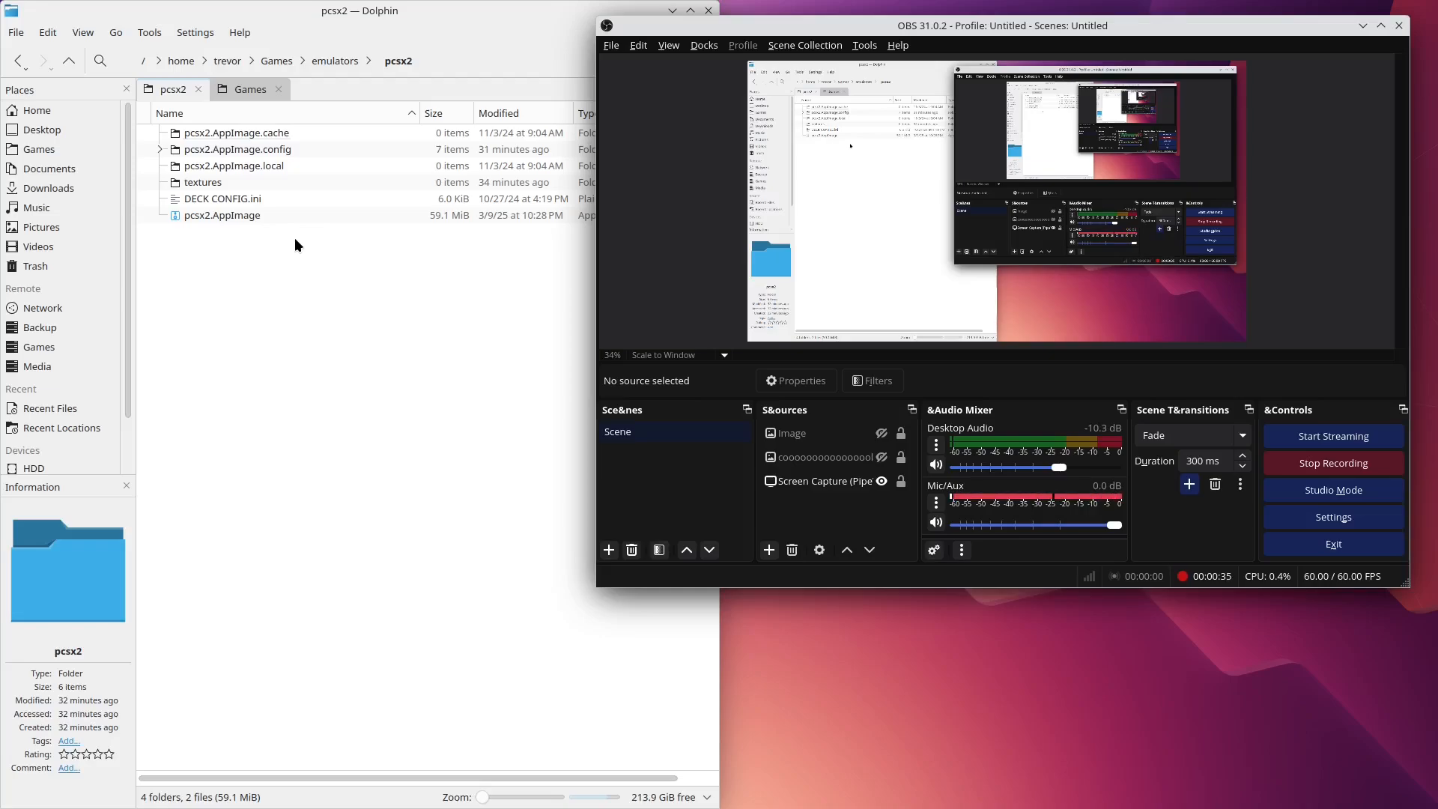
Launch PCSX2 from pcsx2.AppImage and open its Hotkeys settings page.
click(222, 214)
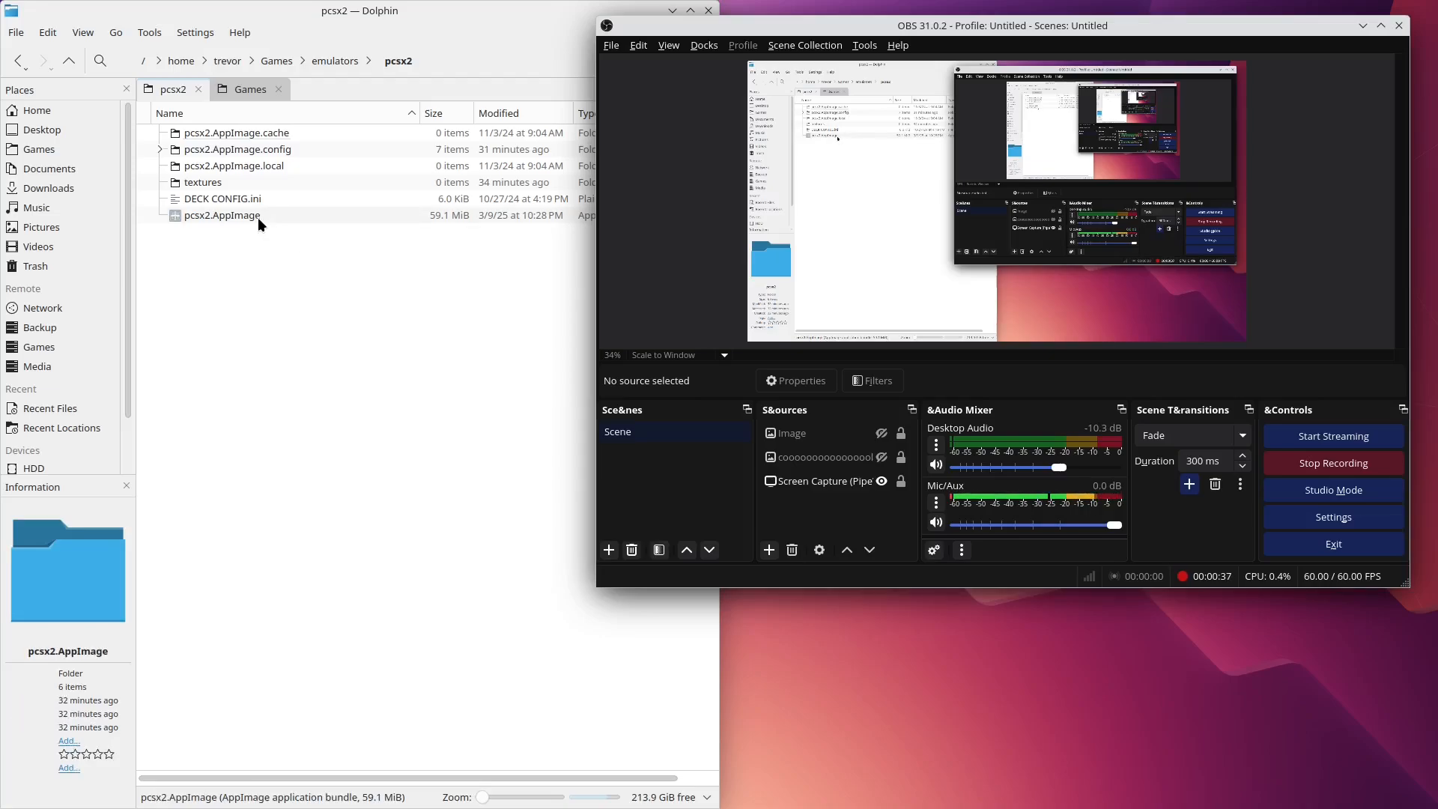
double_click(221, 215)
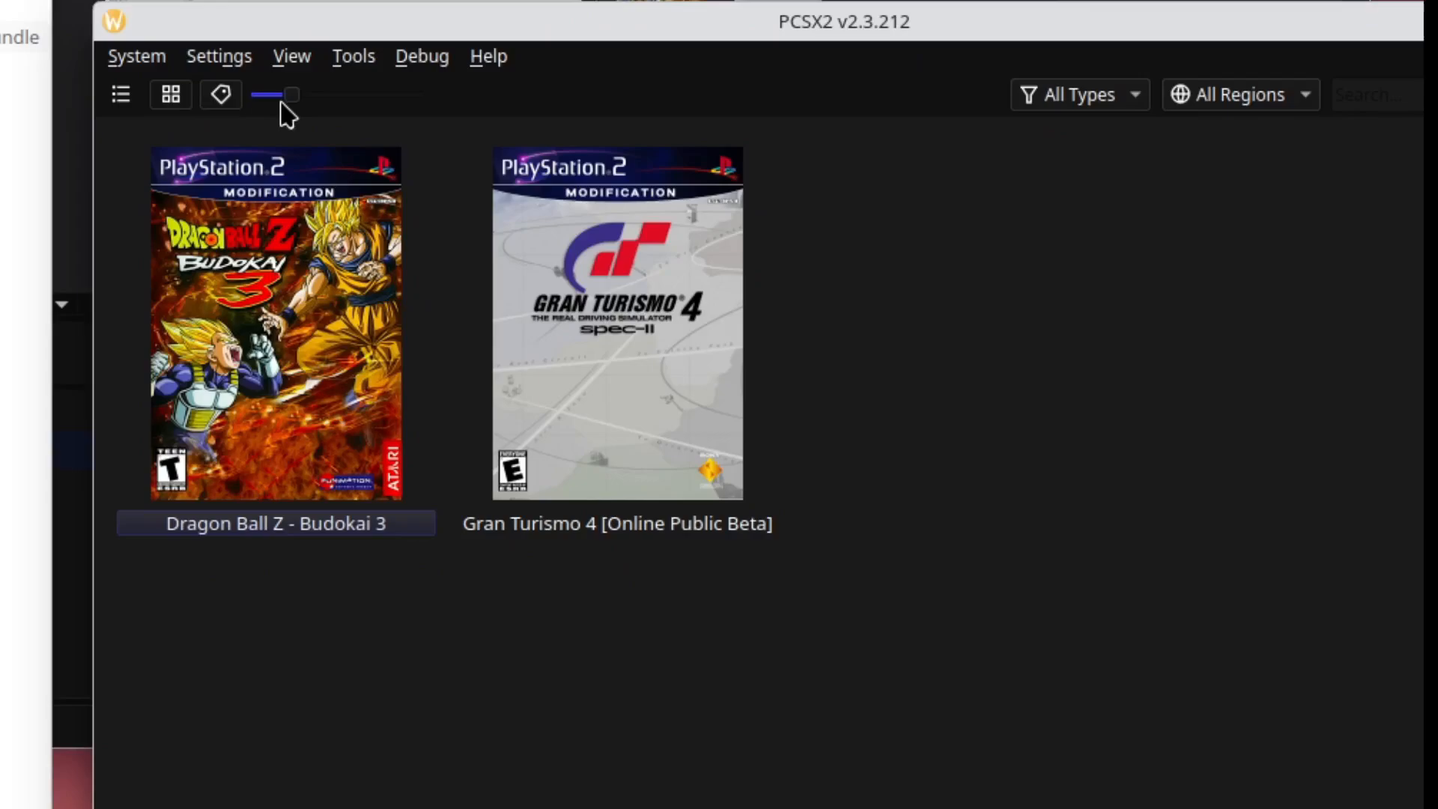
click(218, 56)
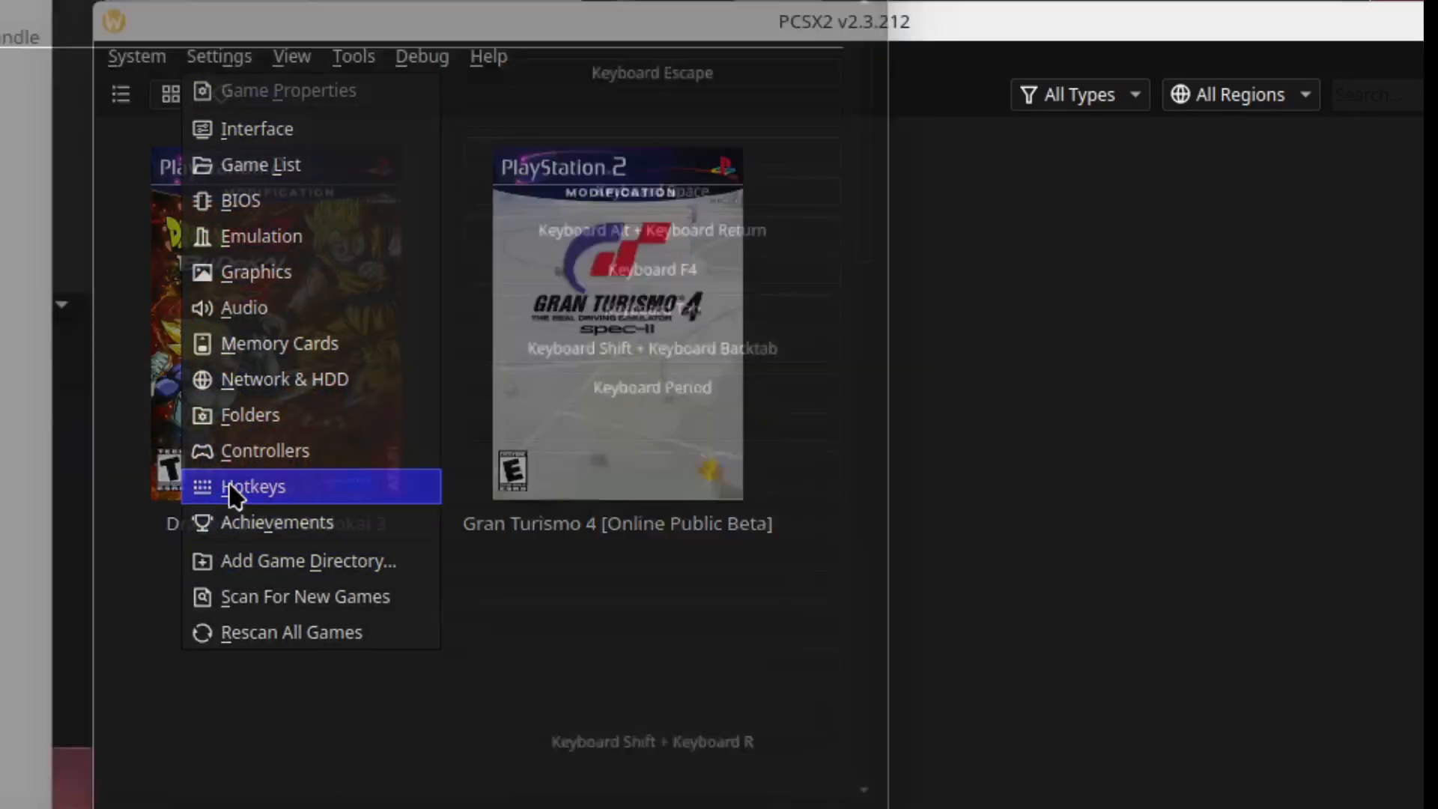
click(253, 486)
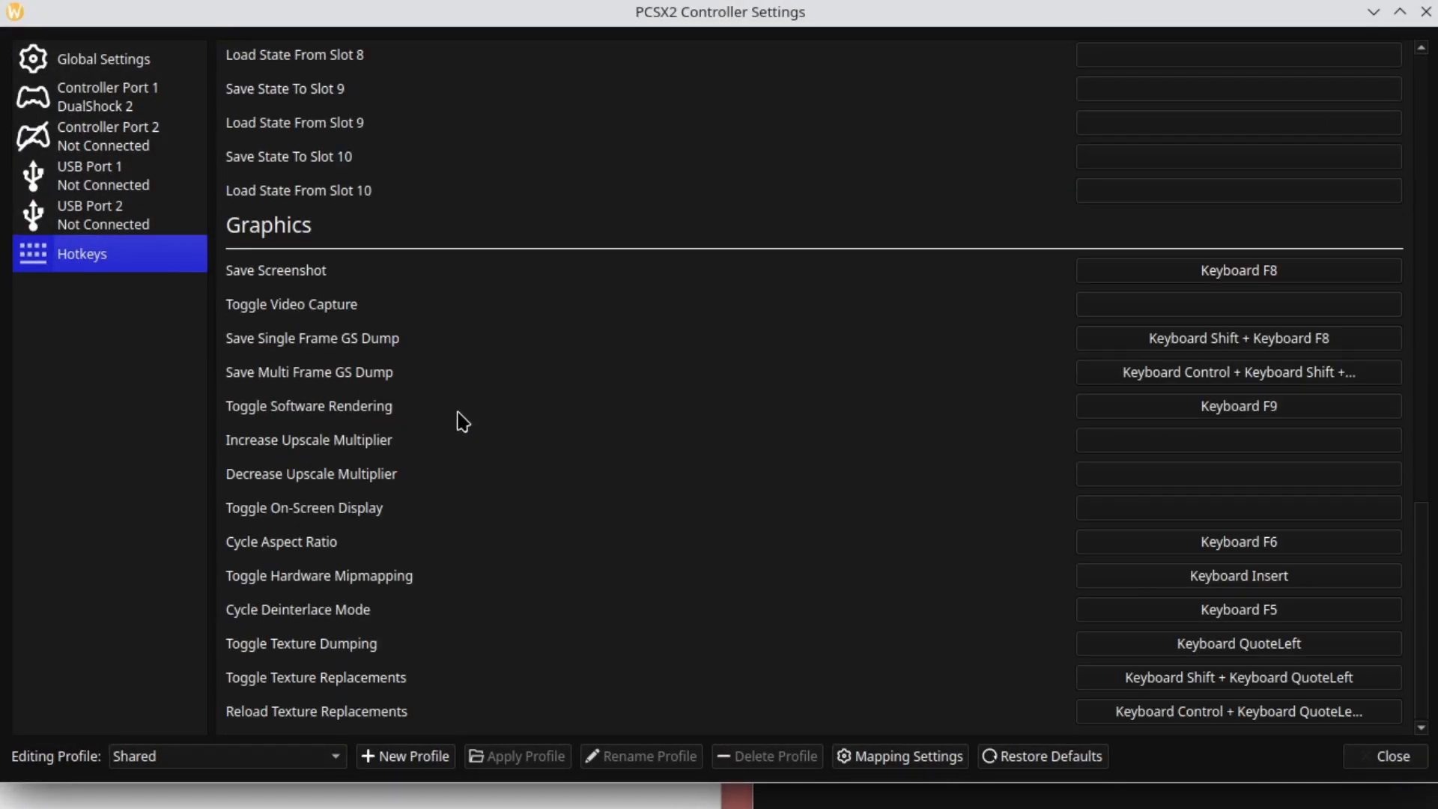
mouse_move(319, 651)
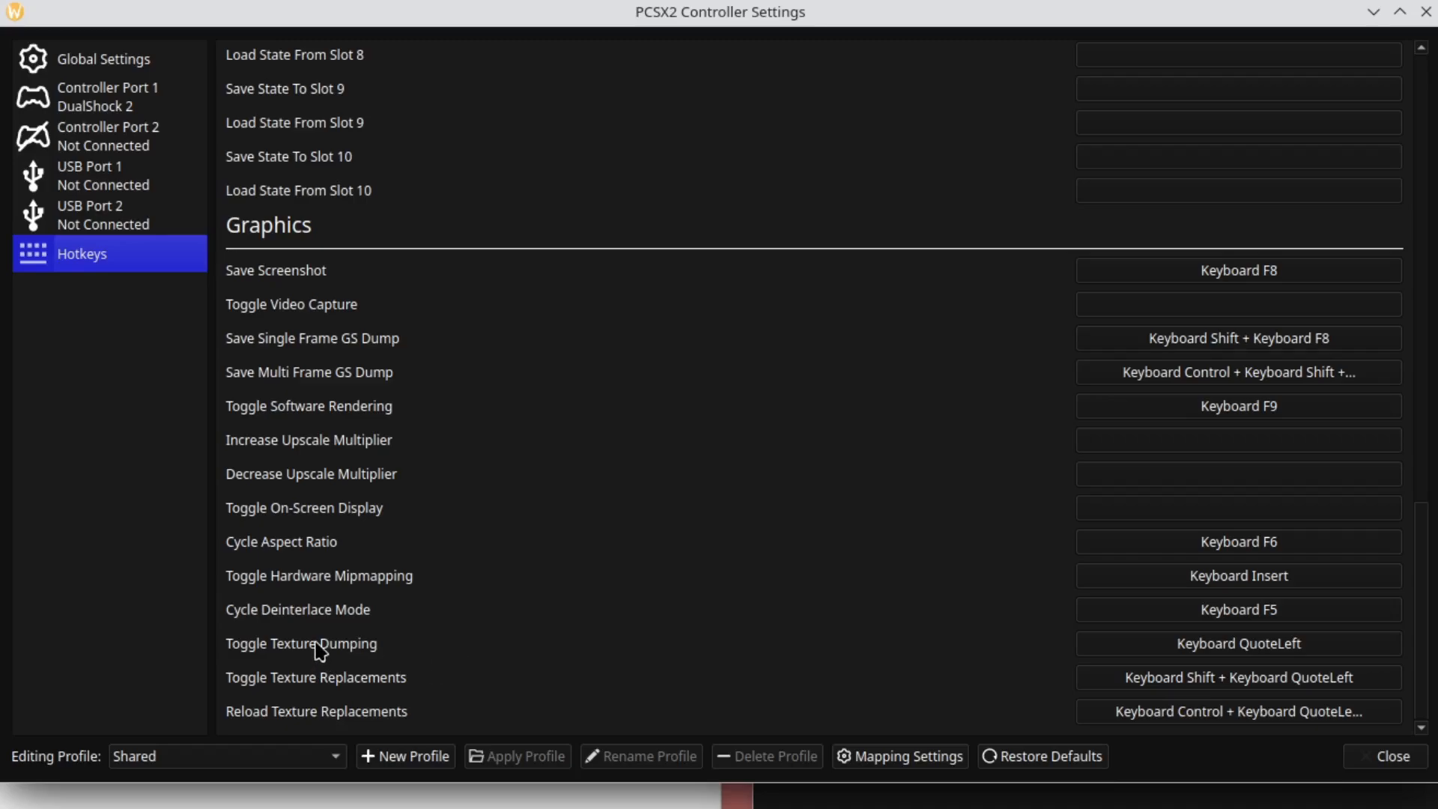
mouse_move(392, 686)
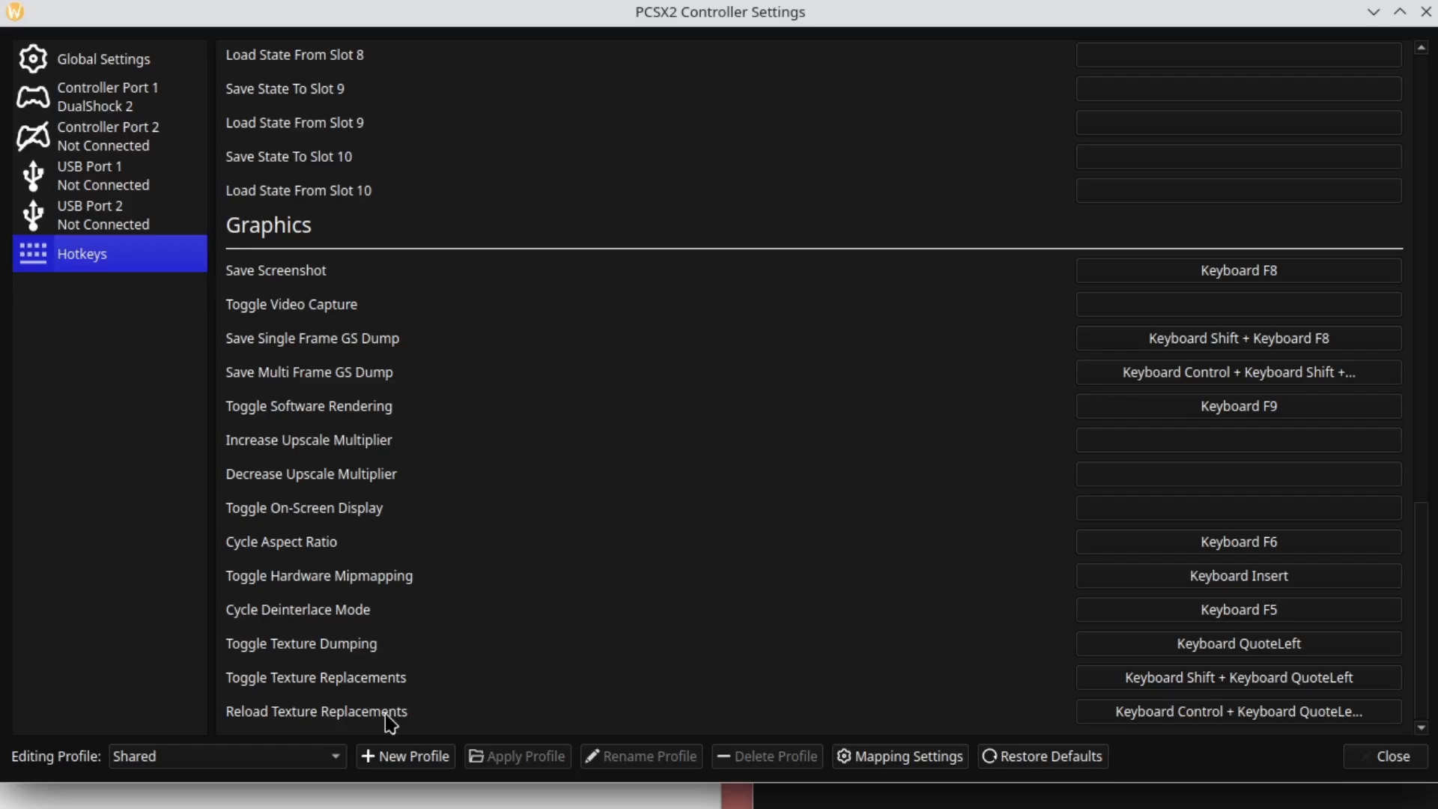
mouse_move(1406, 764)
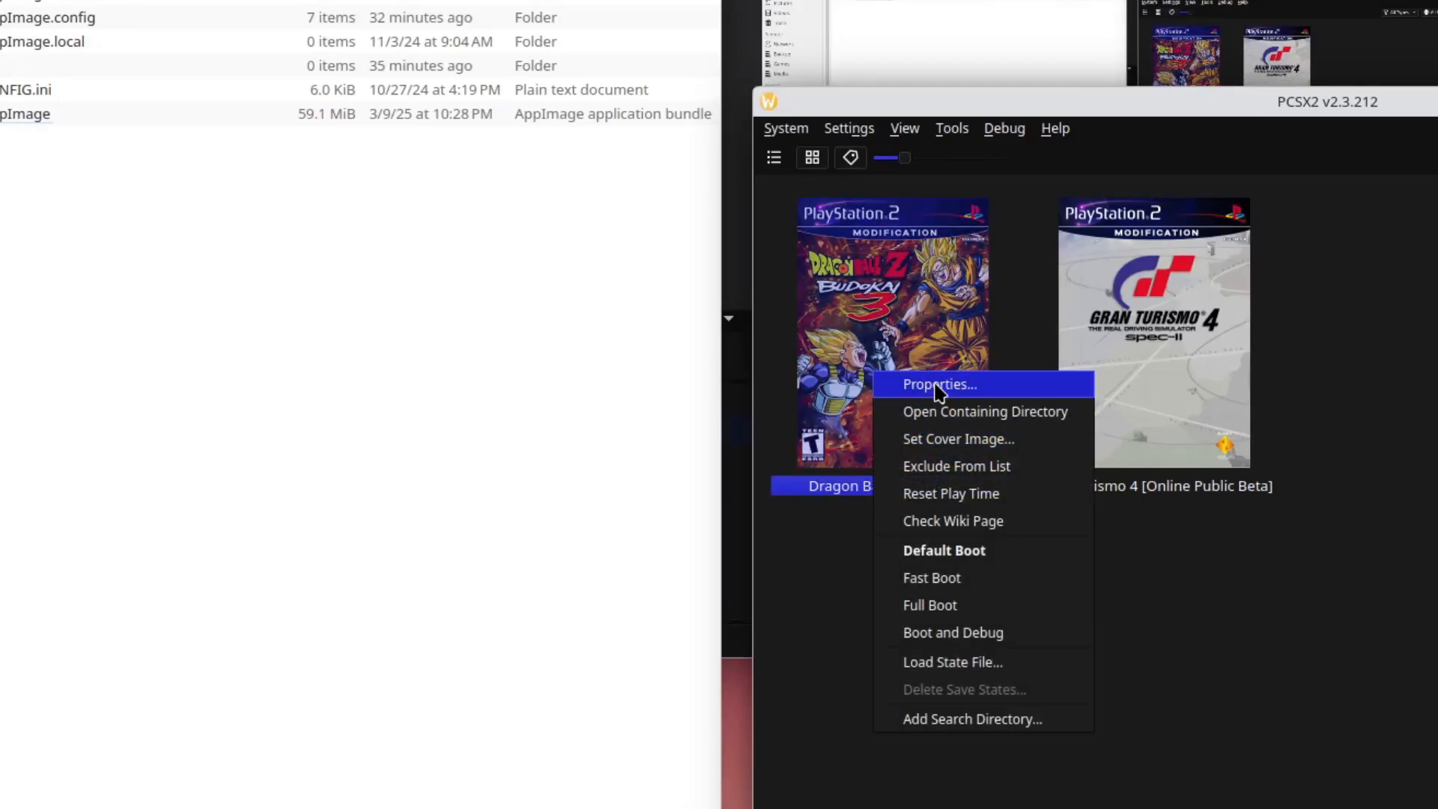
Review Budokai 3's Hardware Fixes and Upscaling Fixes in Properties, then check its wiki page.
click(939, 384)
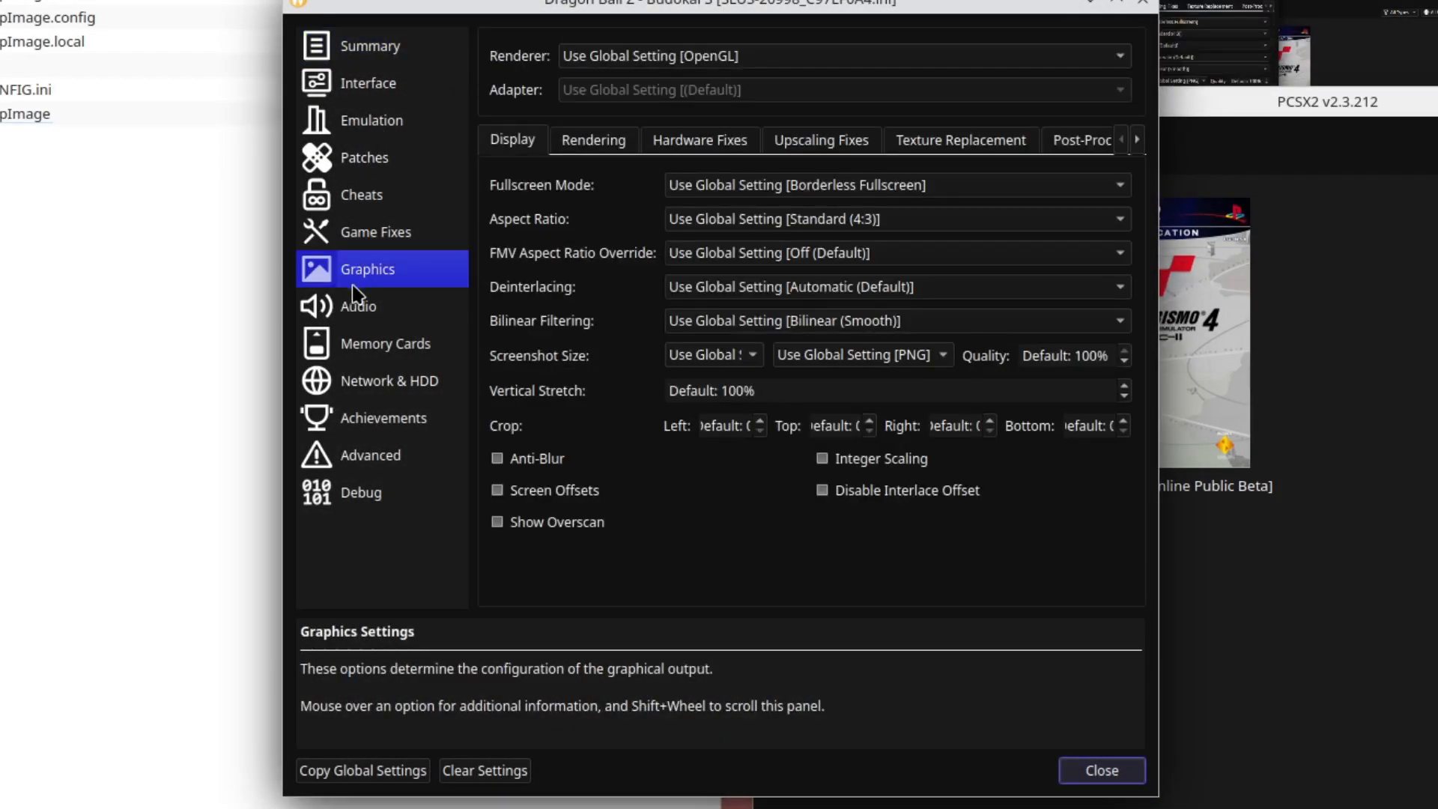
mouse_move(779, 151)
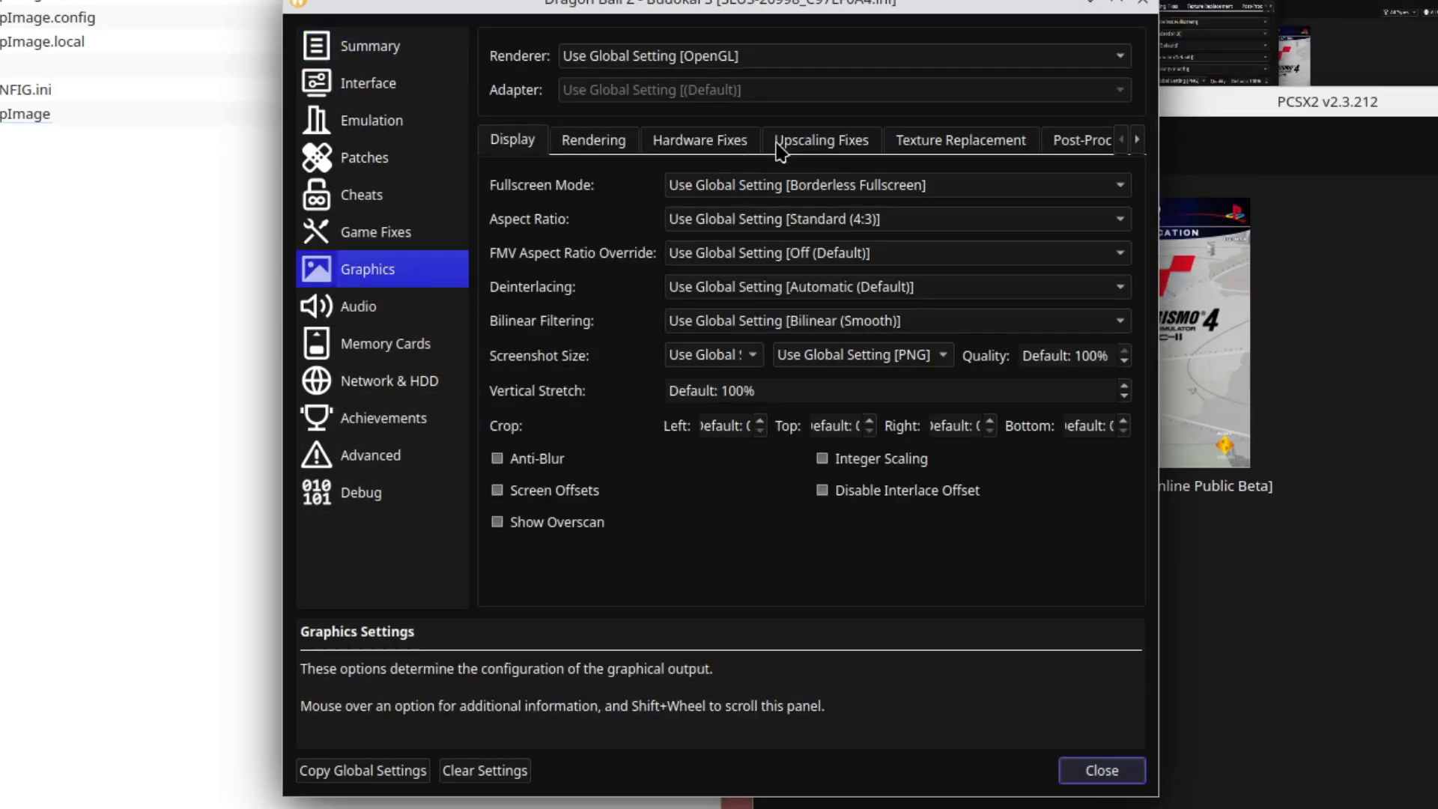
click(699, 140)
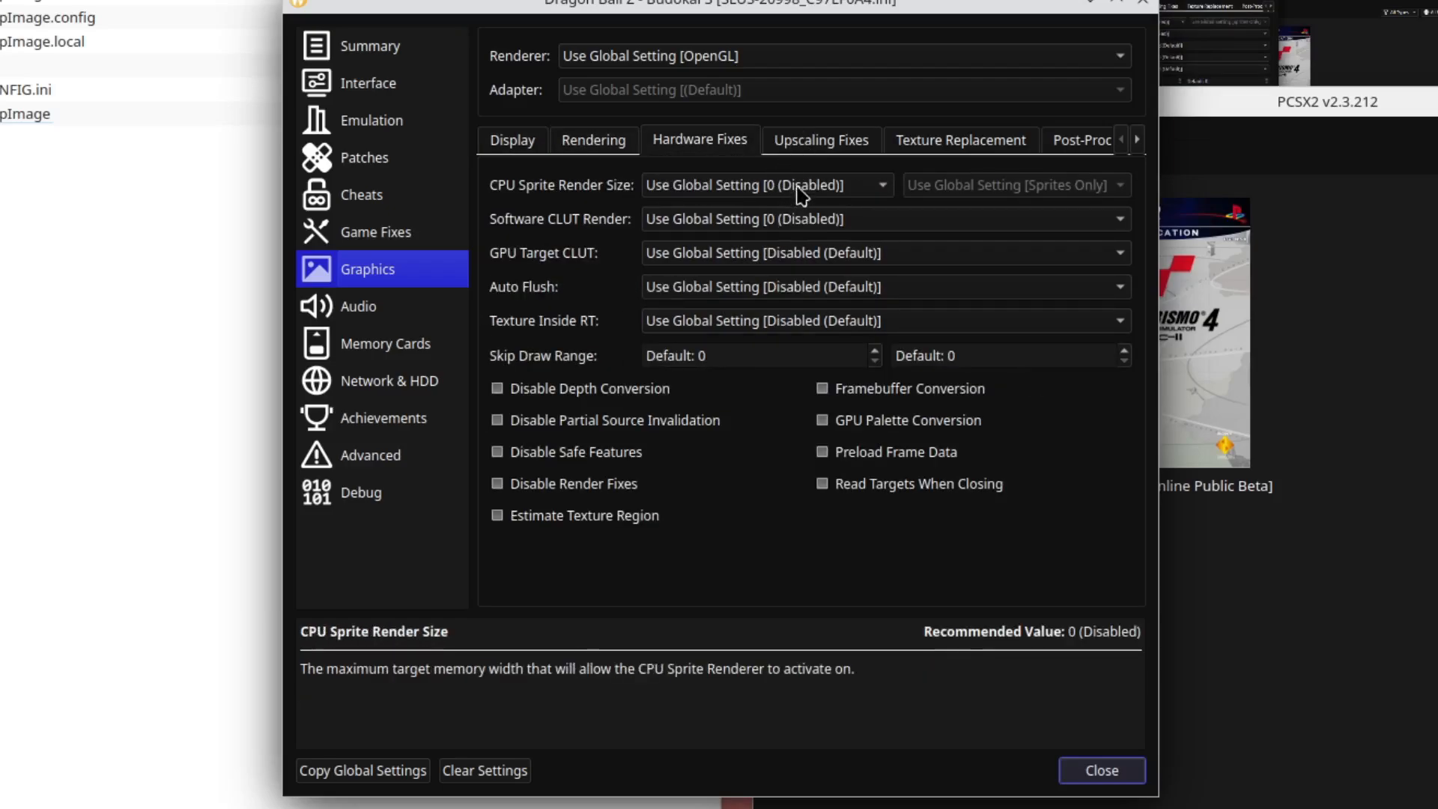
click(820, 139)
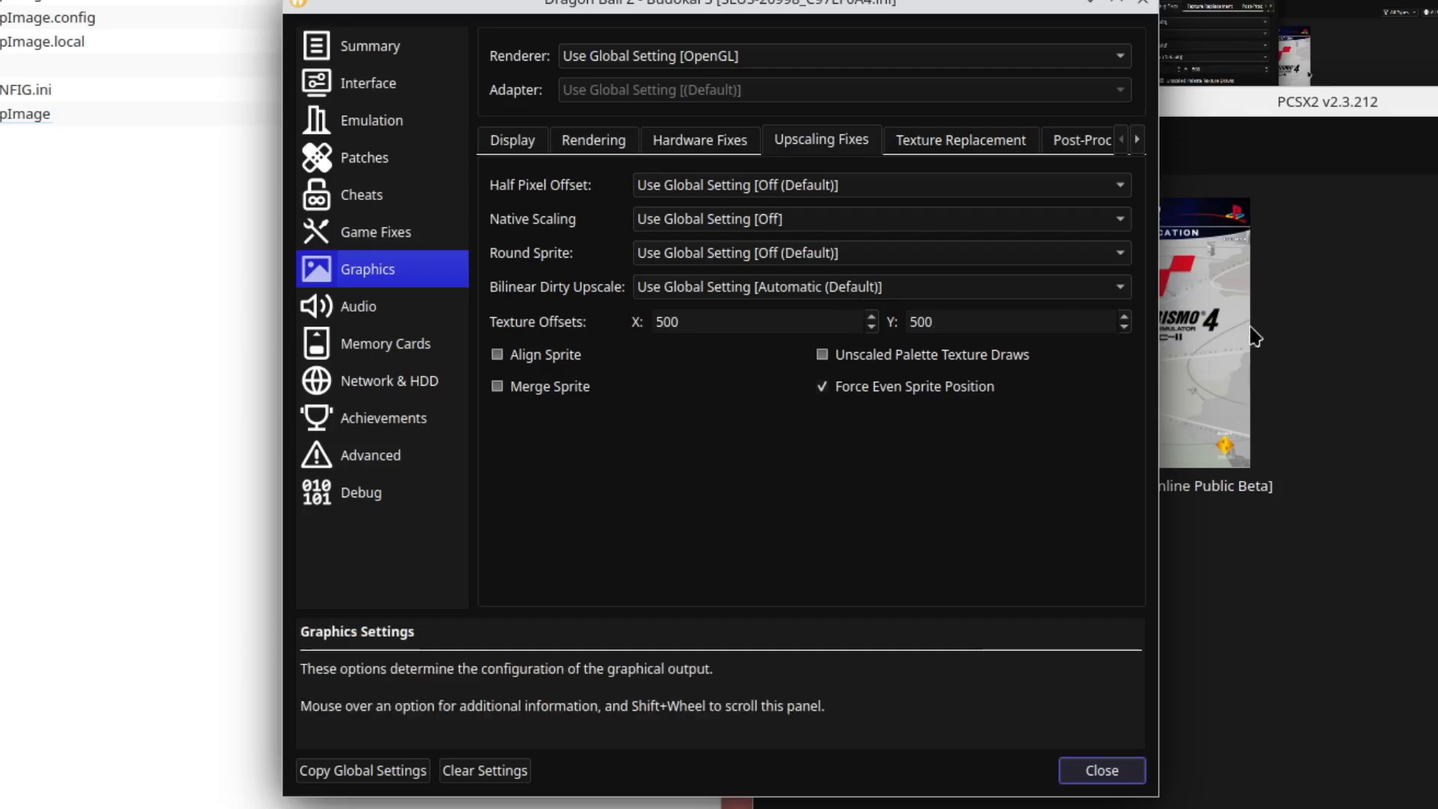
right_click(889, 330)
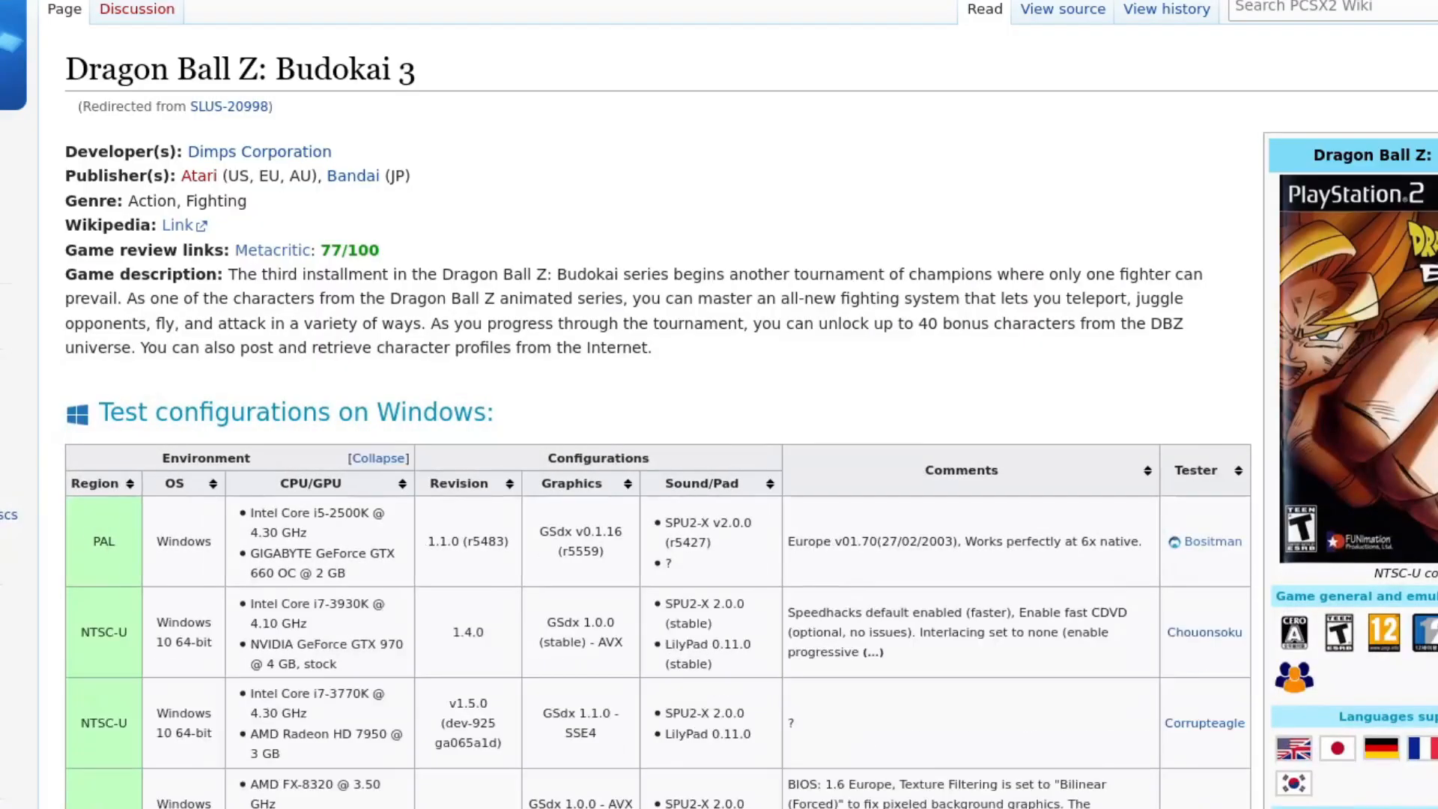
scroll(down, 3)
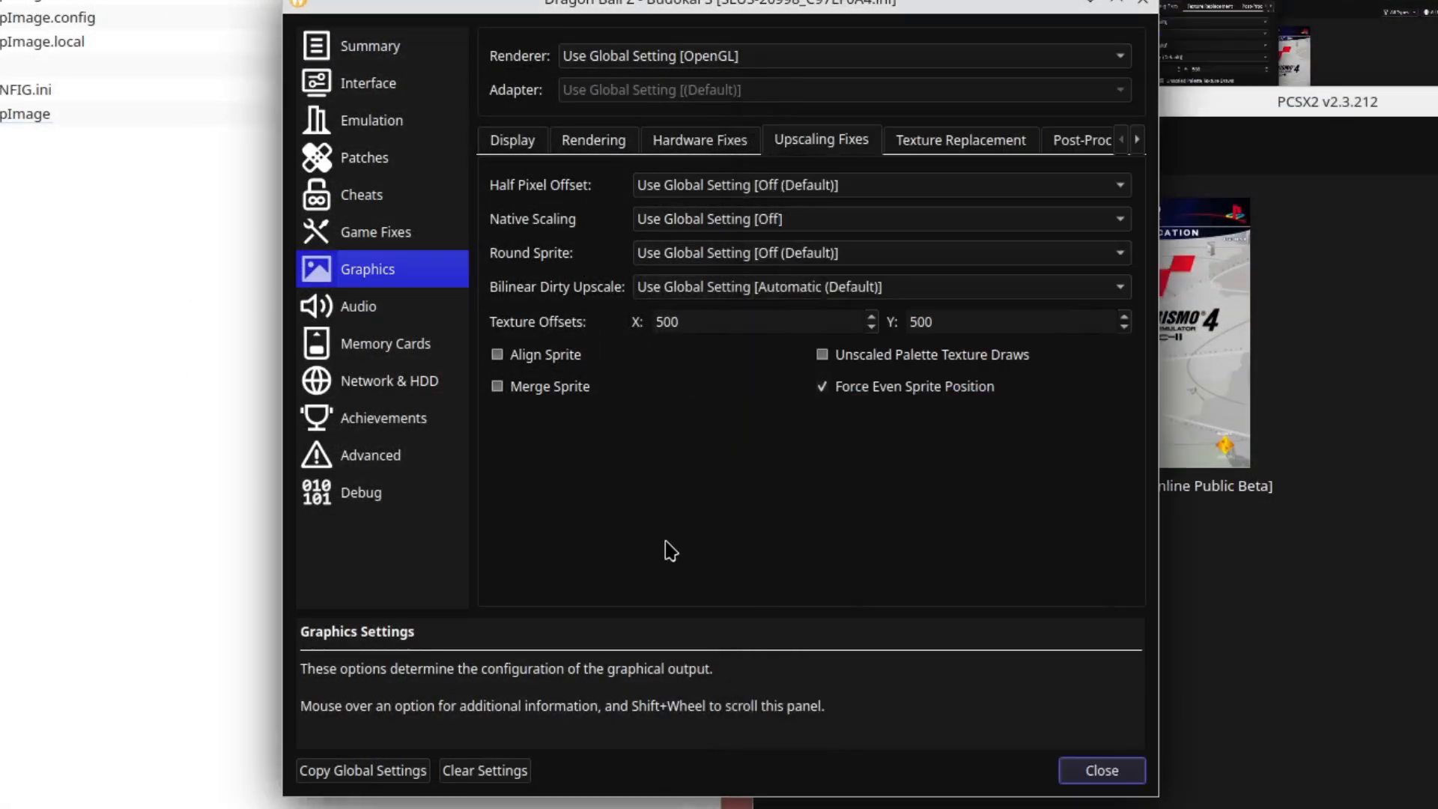
Enable Dump Textures and Dump Mipmaps under Budokai 3's Texture Replacement settings.
click(960, 139)
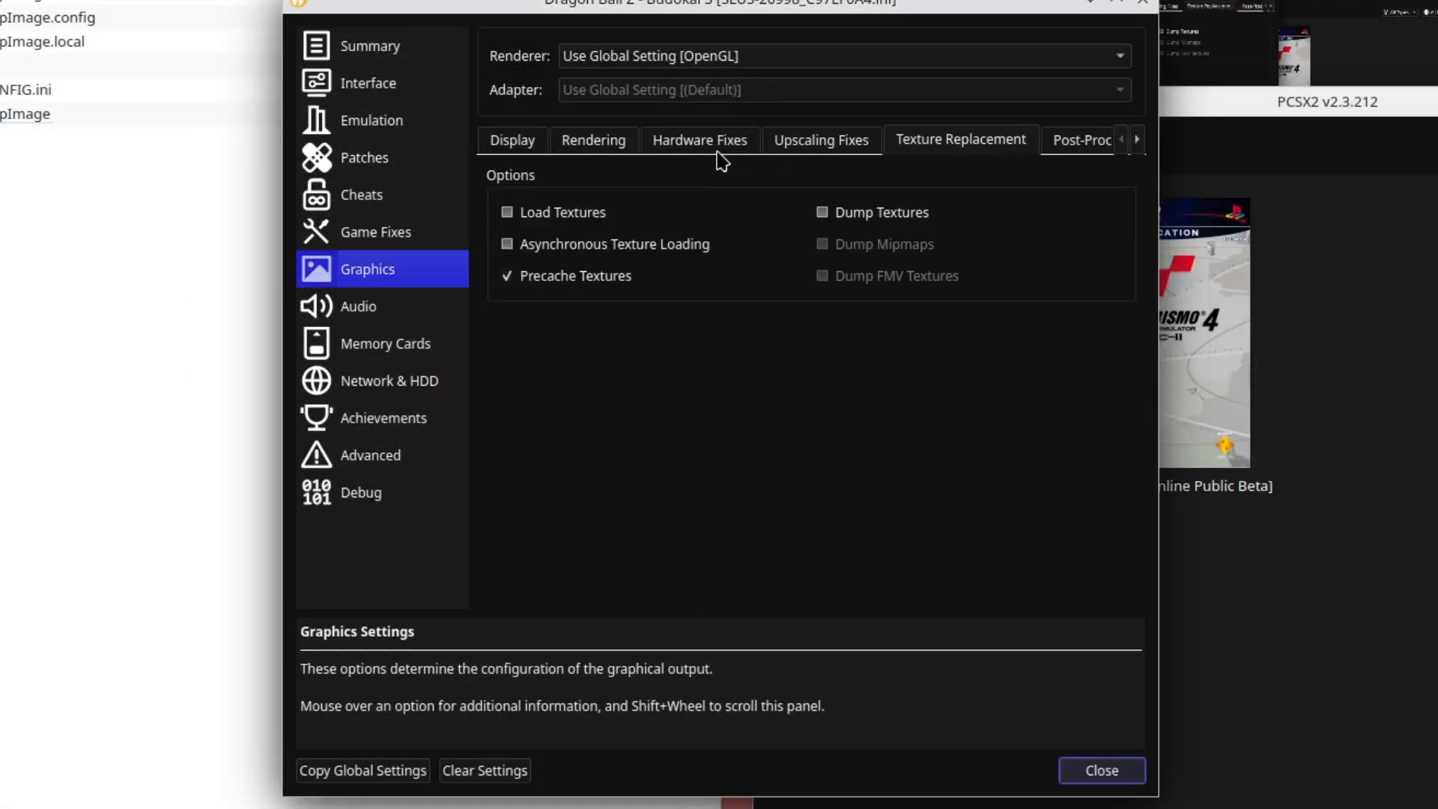
mouse_move(648, 319)
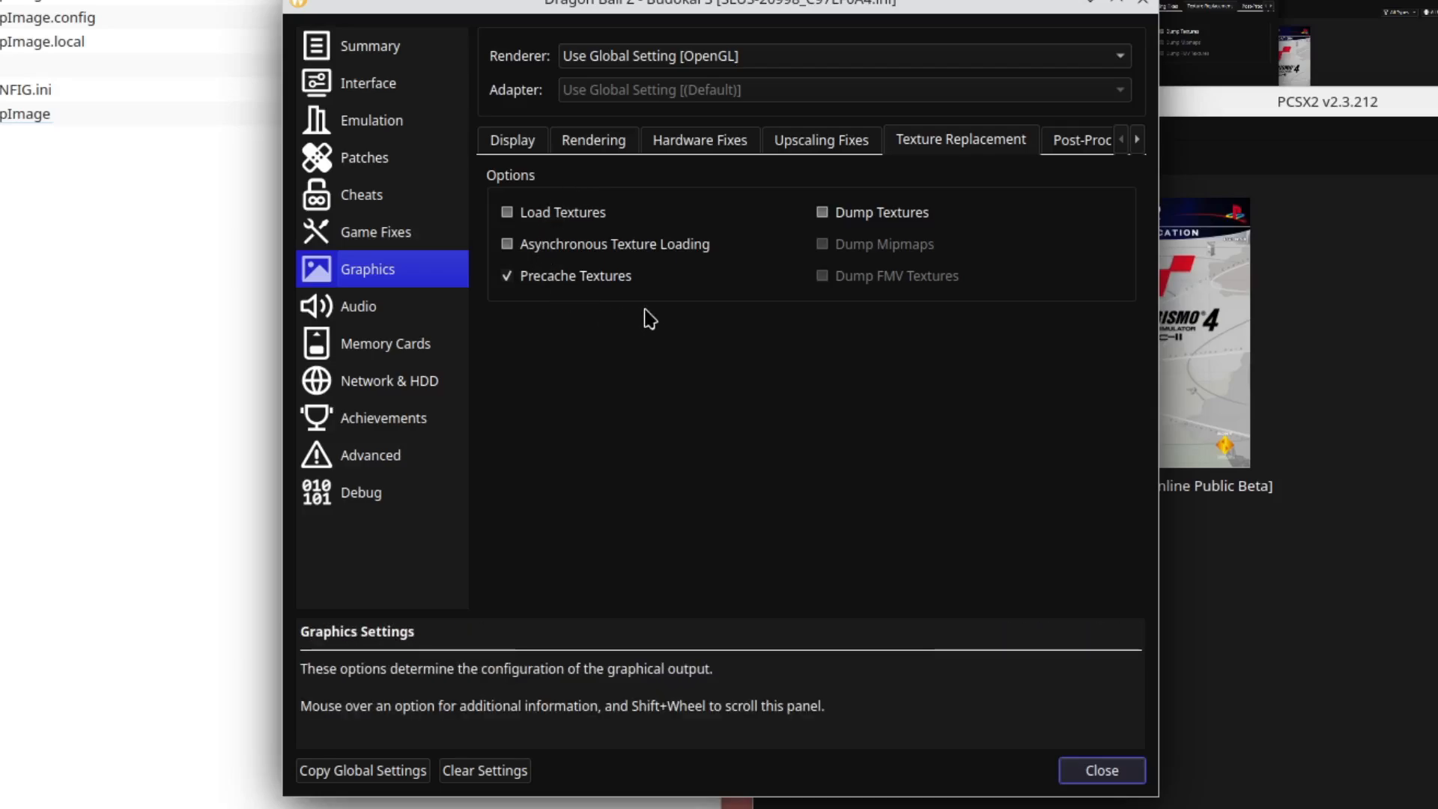
mouse_move(550, 289)
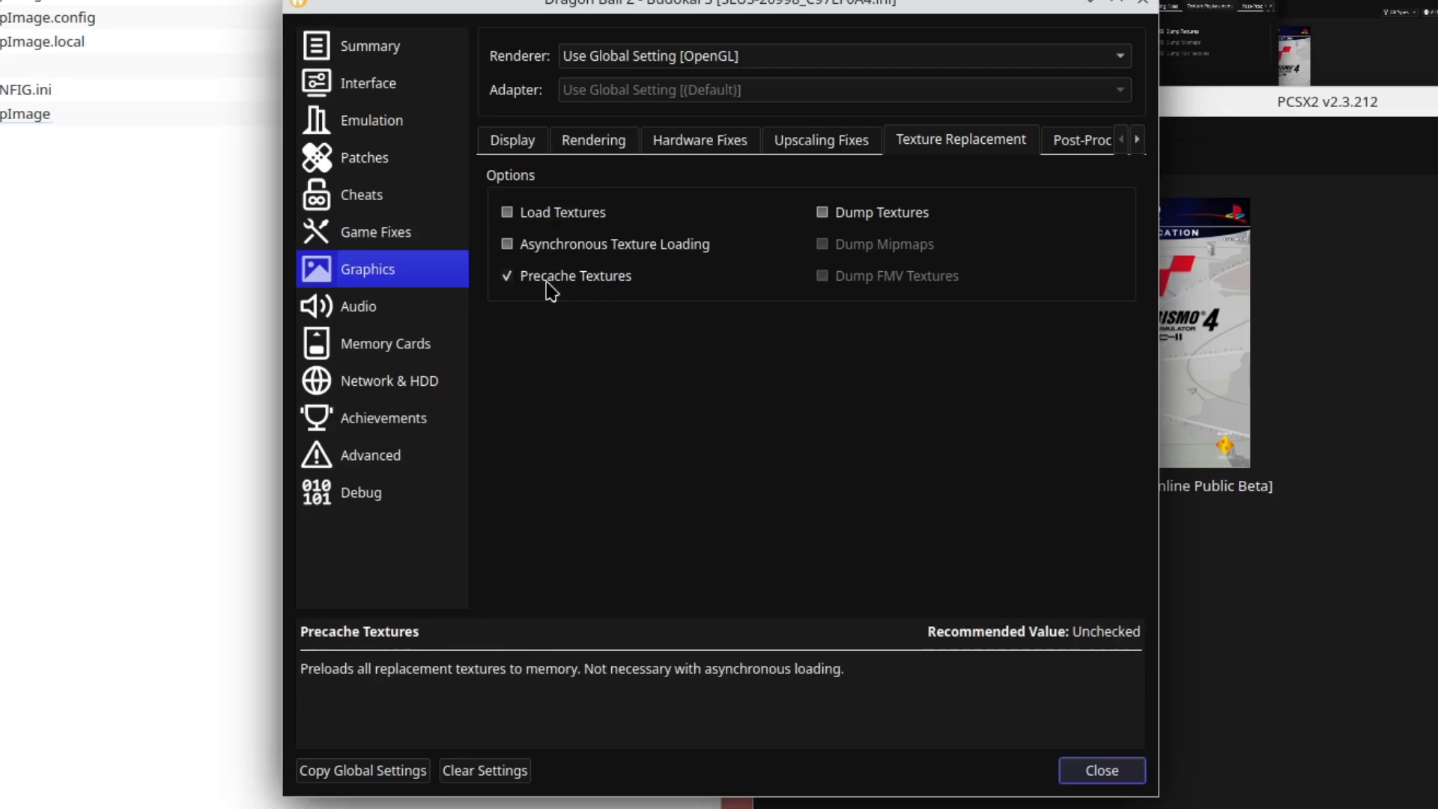
mouse_move(559, 291)
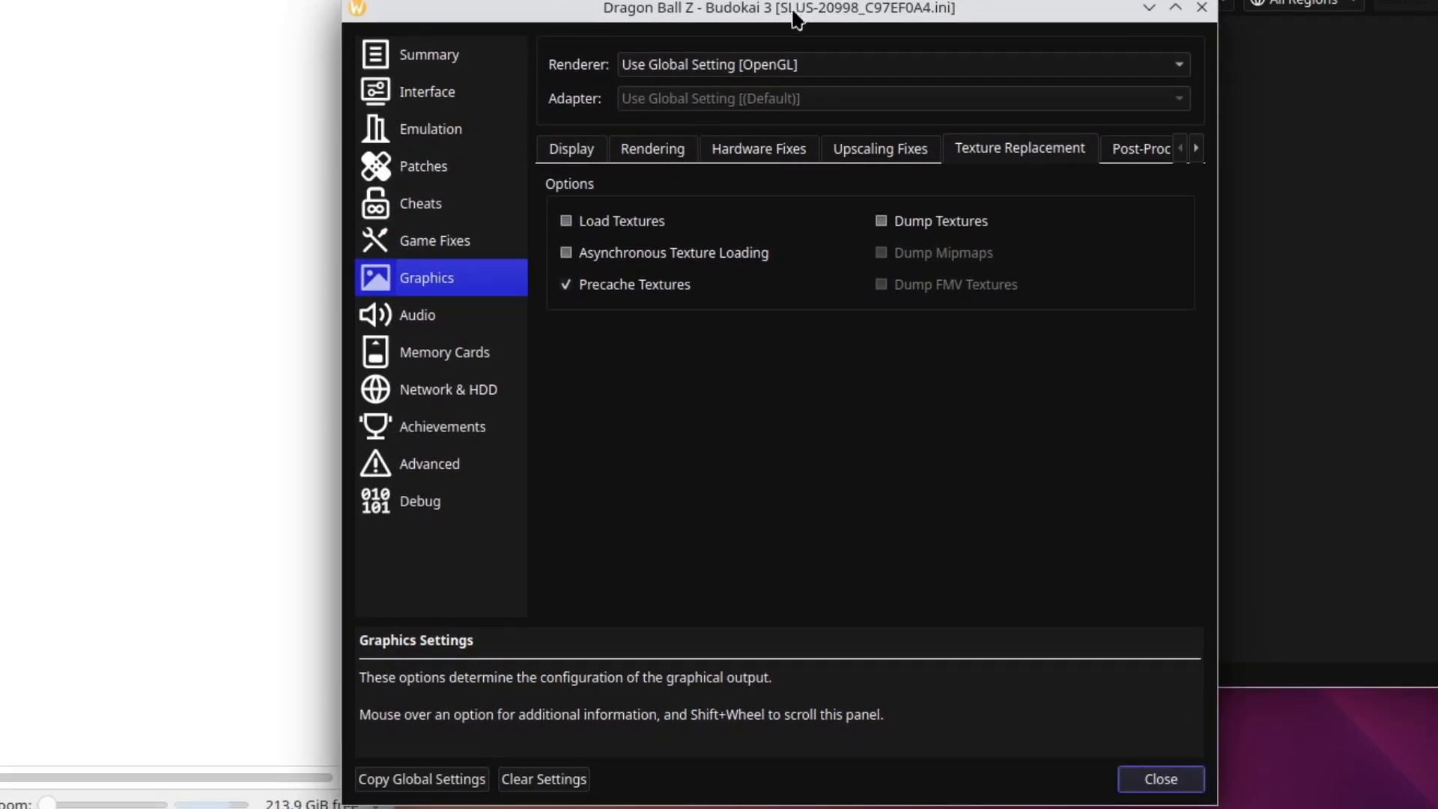
click(882, 220)
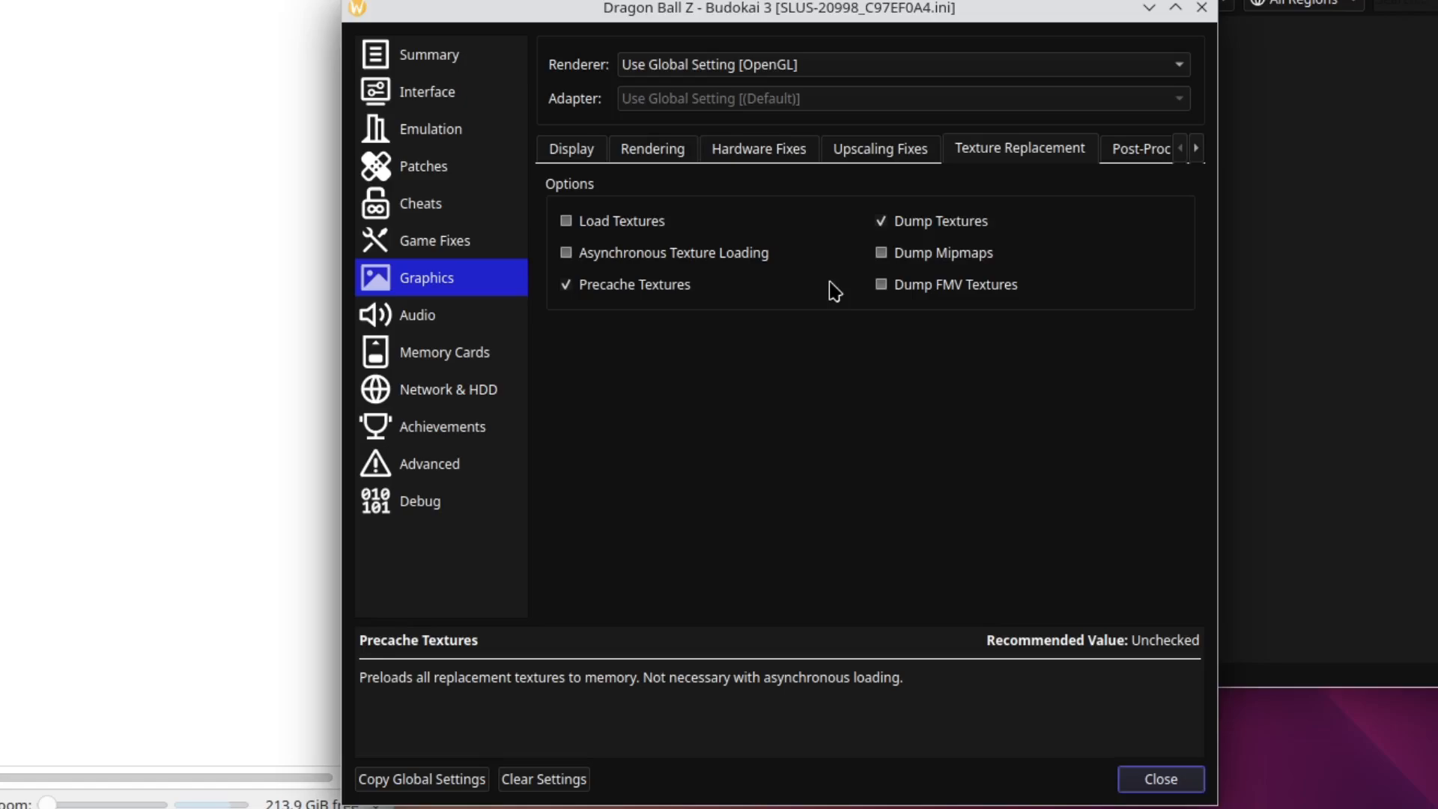
click(882, 253)
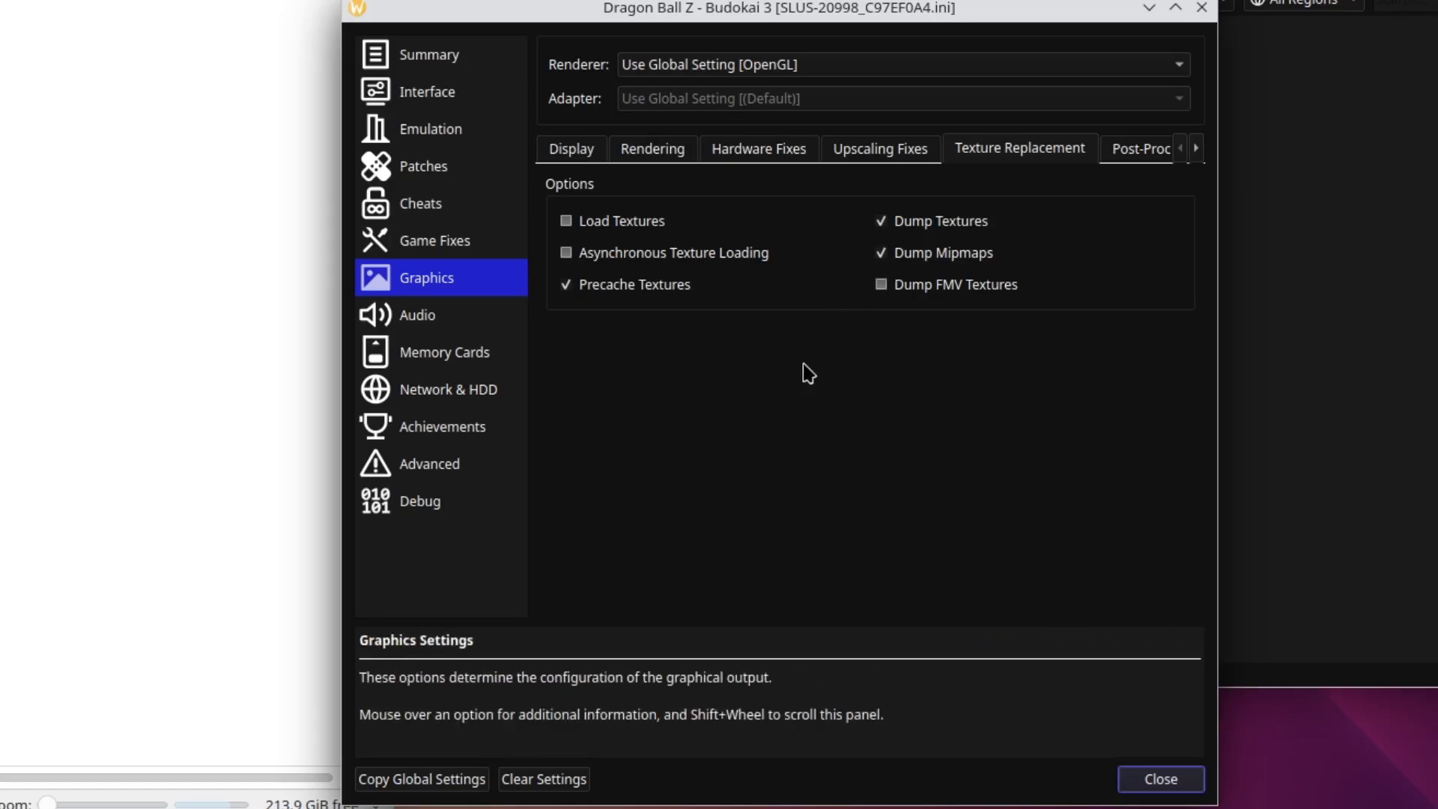
mouse_move(801, 384)
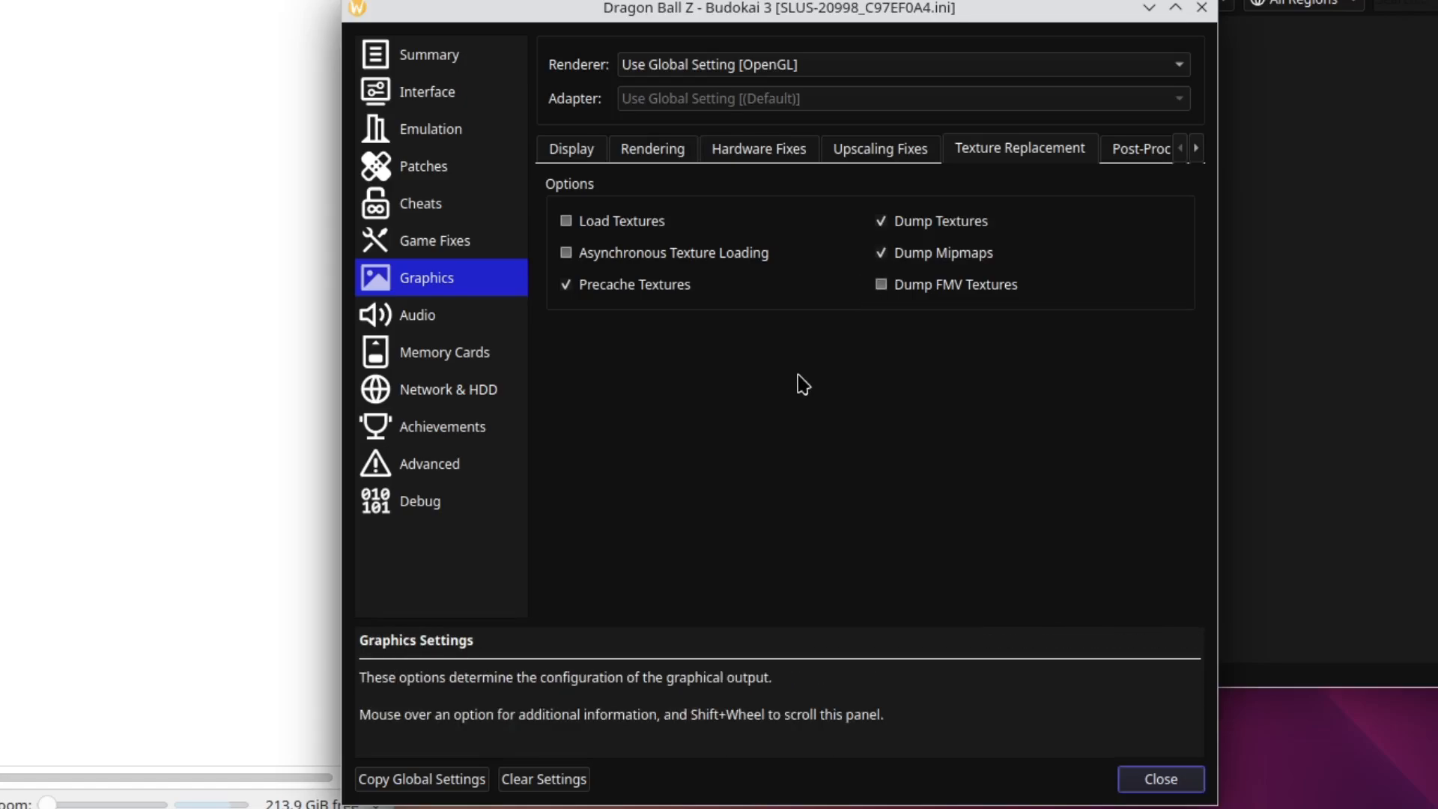
mouse_move(916, 265)
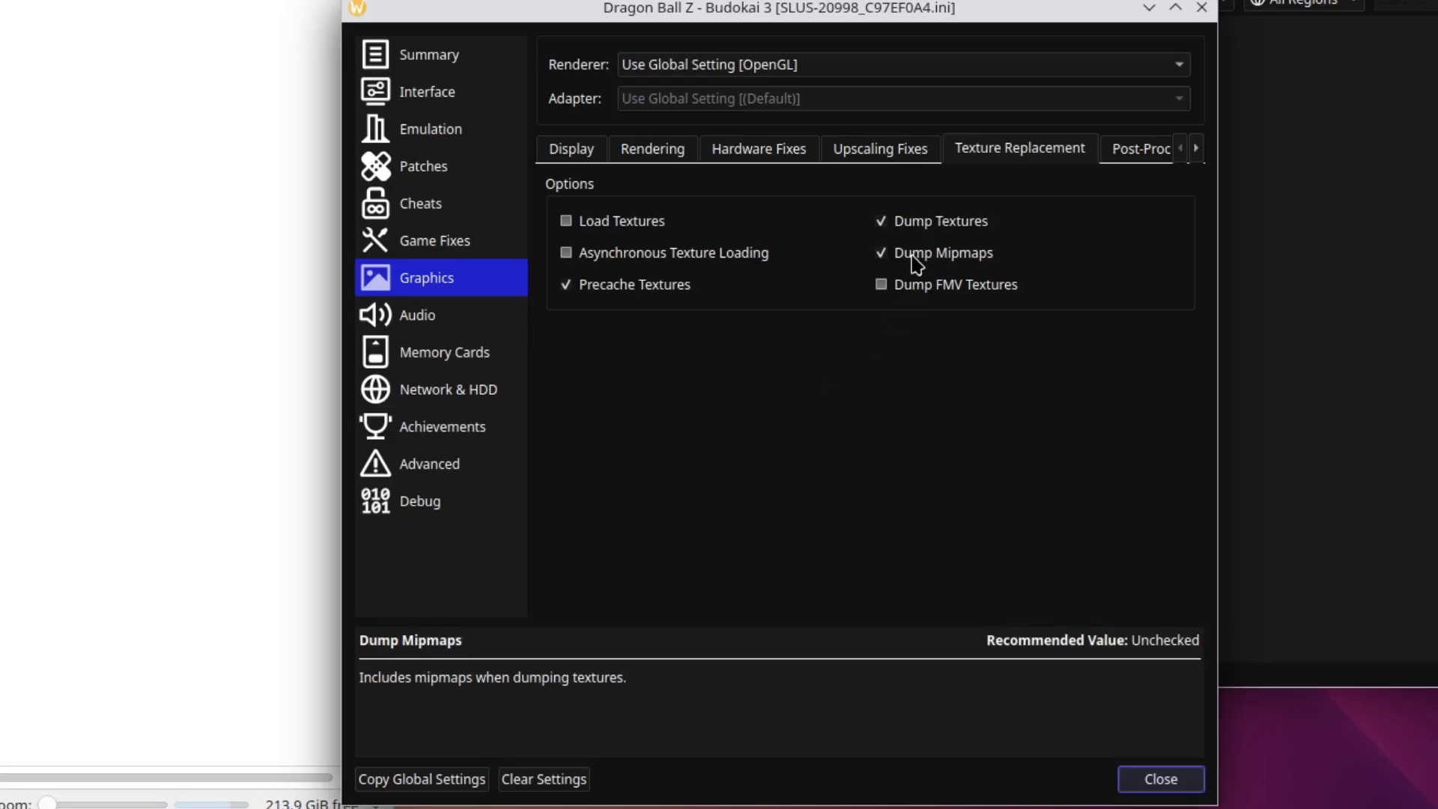
mouse_move(912, 292)
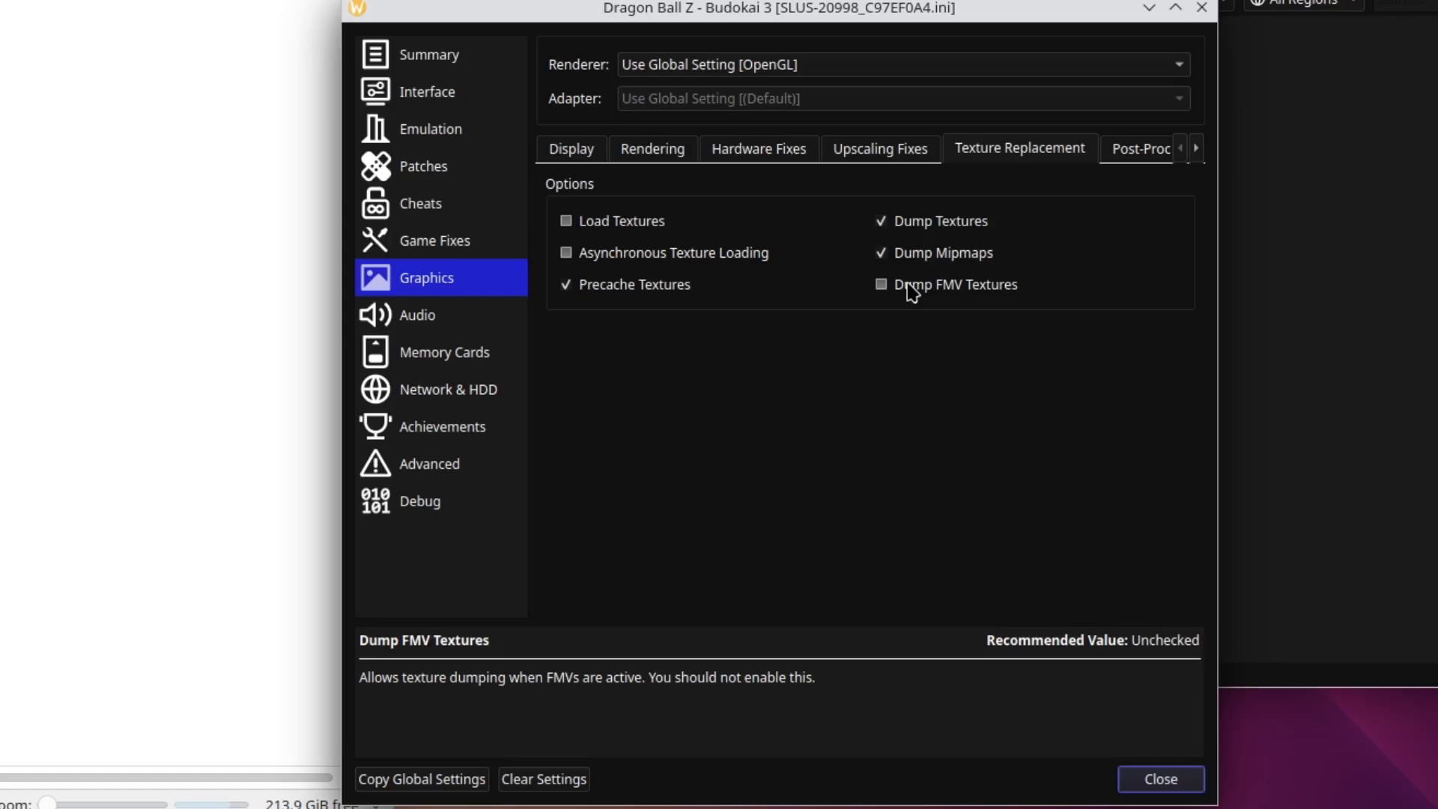
mouse_move(906, 300)
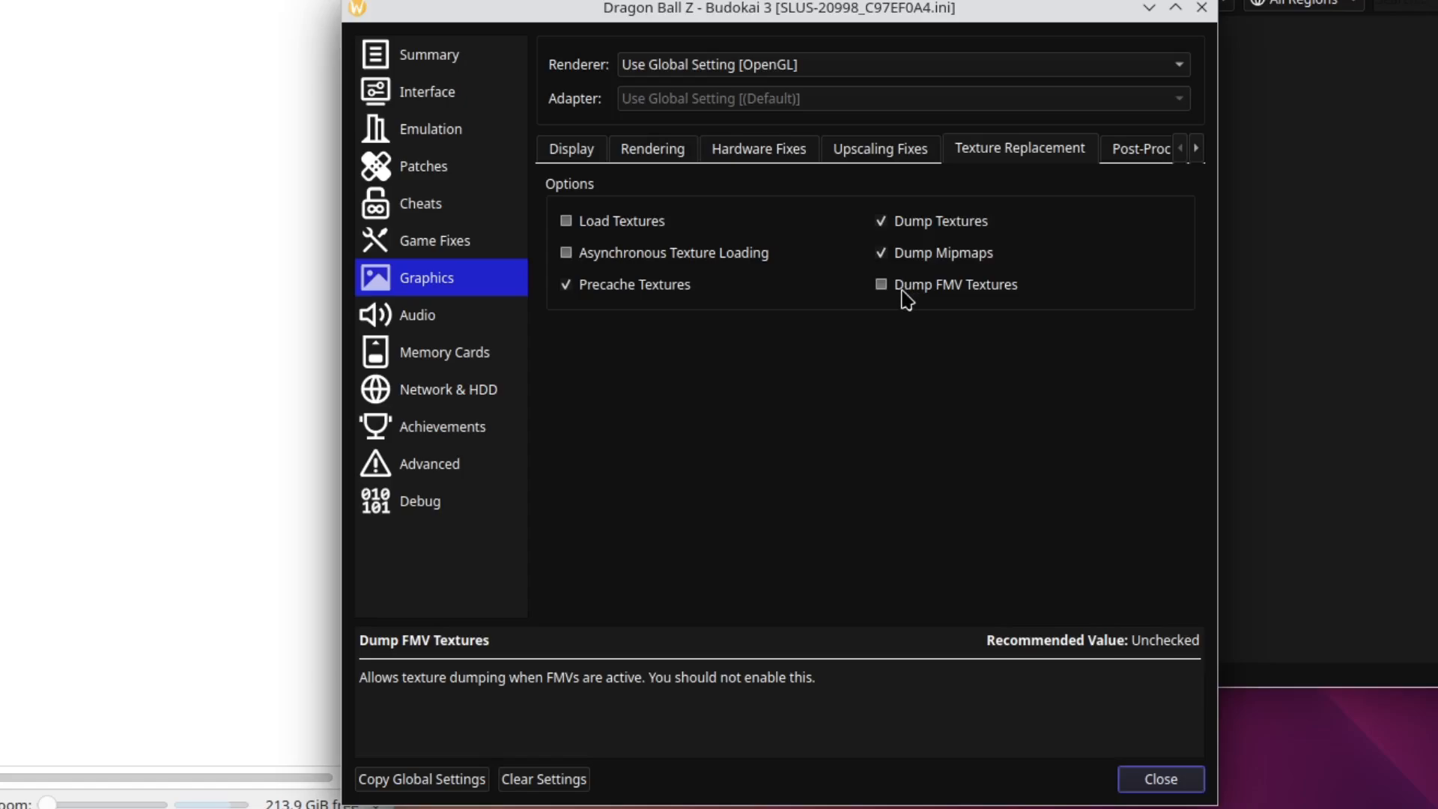
mouse_move(914, 293)
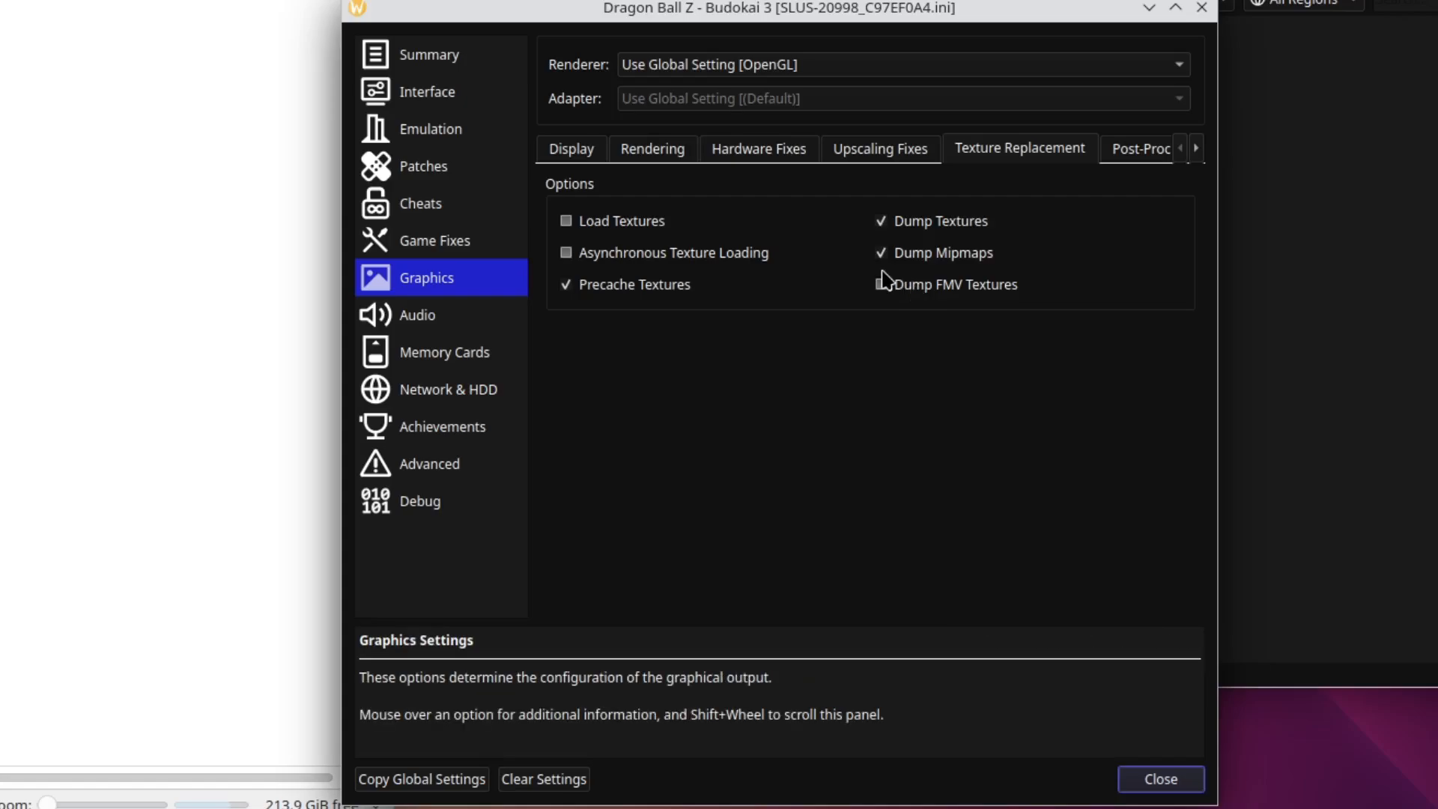
Close the game properties and boot Dragon Ball Z - Budokai 3 from the game list.
click(1159, 779)
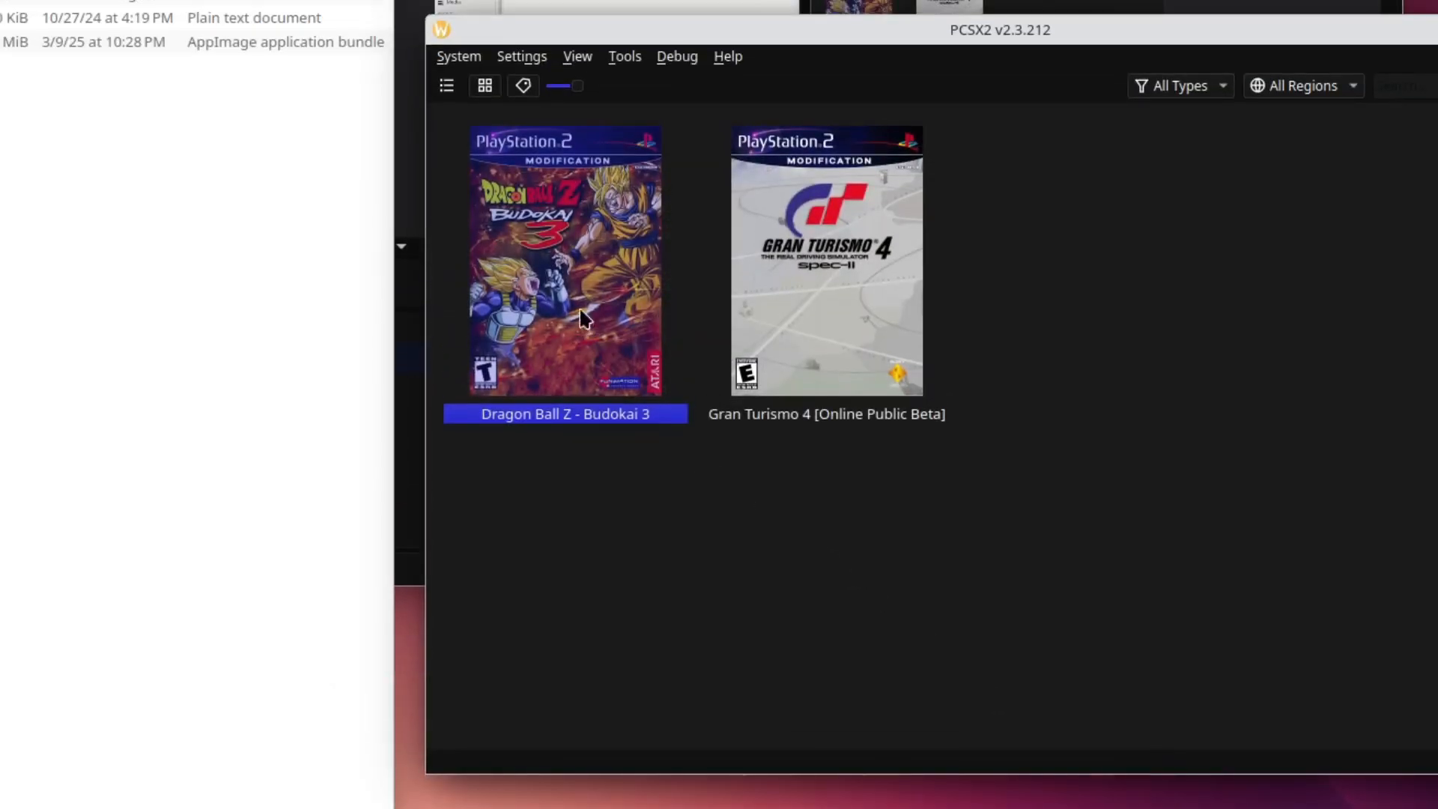
double_click(565, 259)
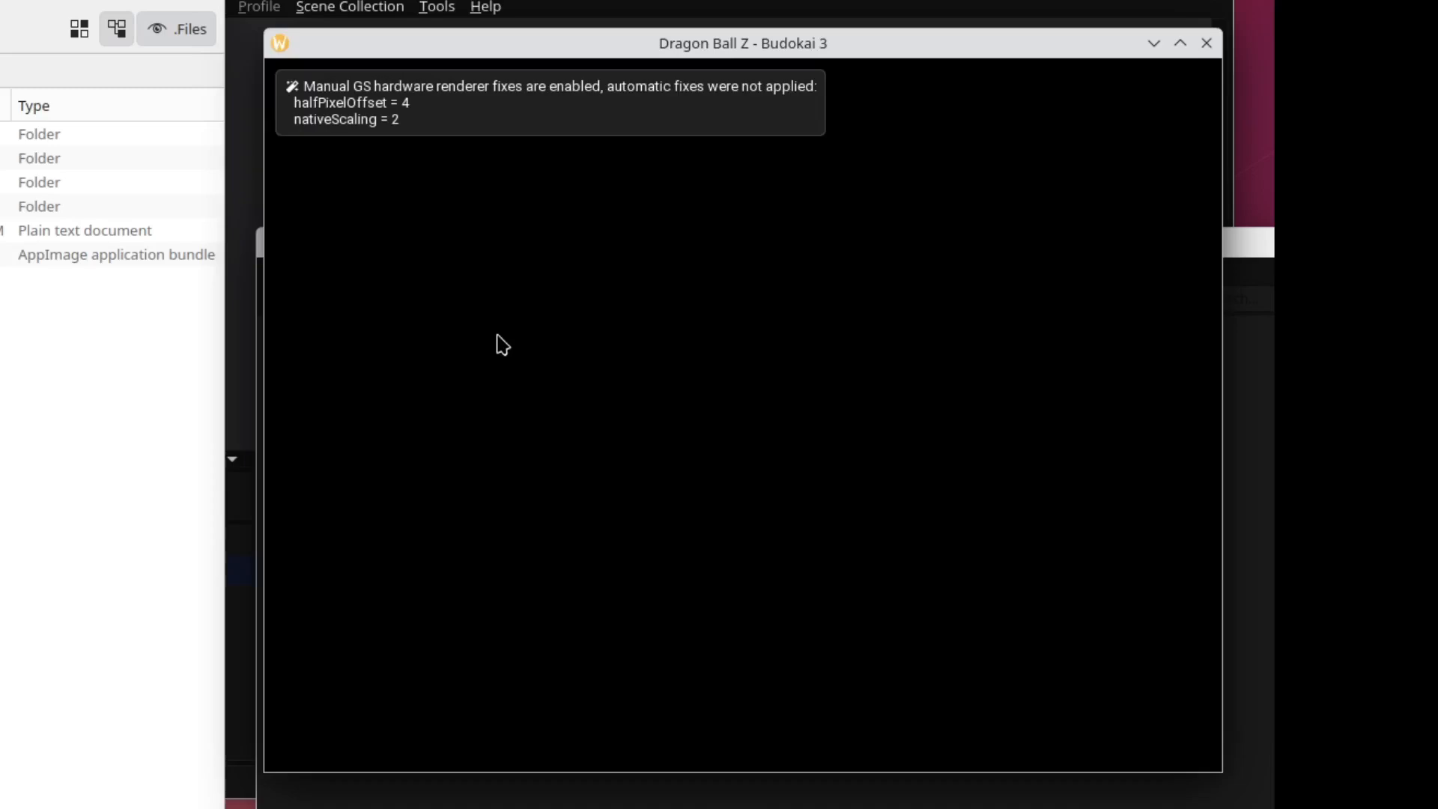
mouse_move(519, 431)
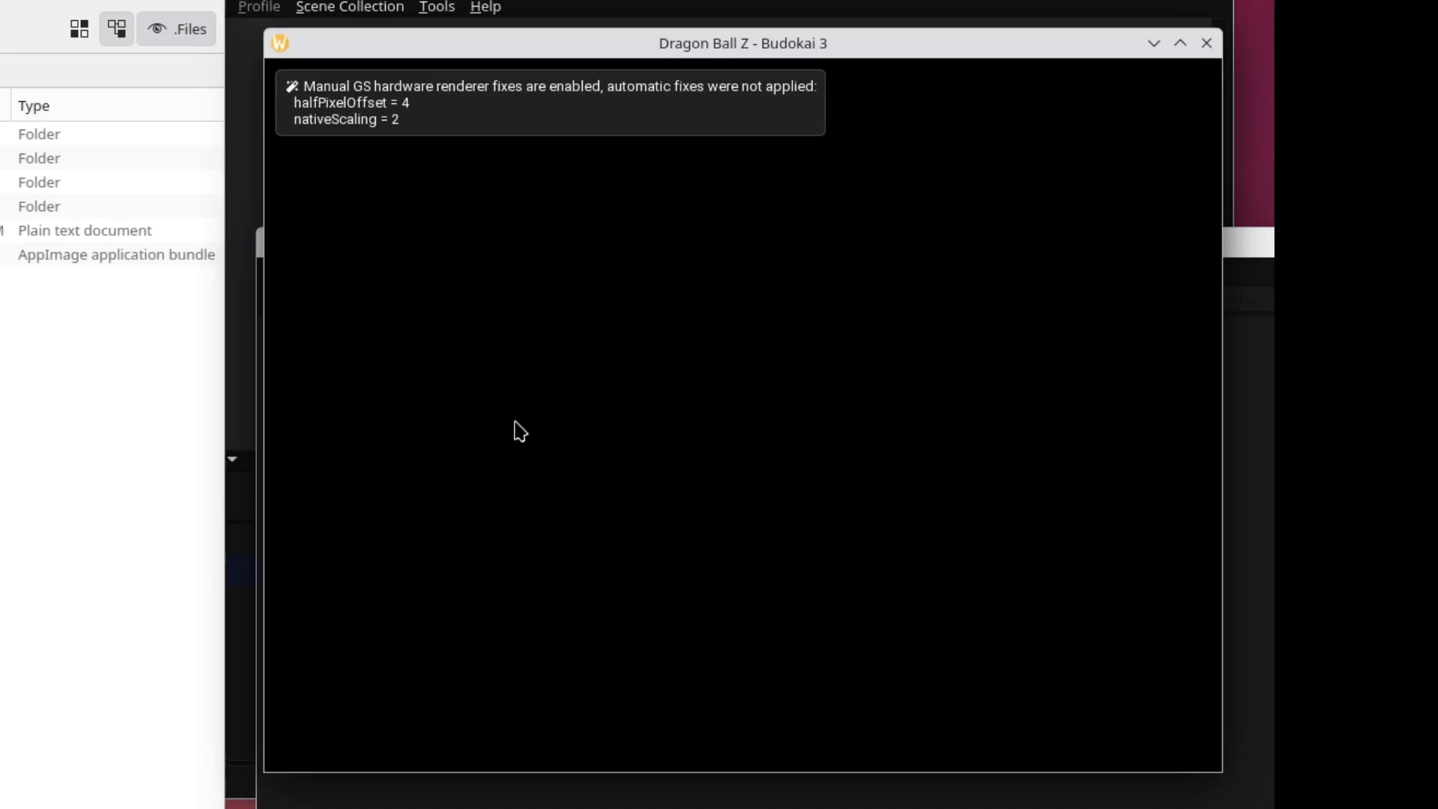
mouse_move(536, 420)
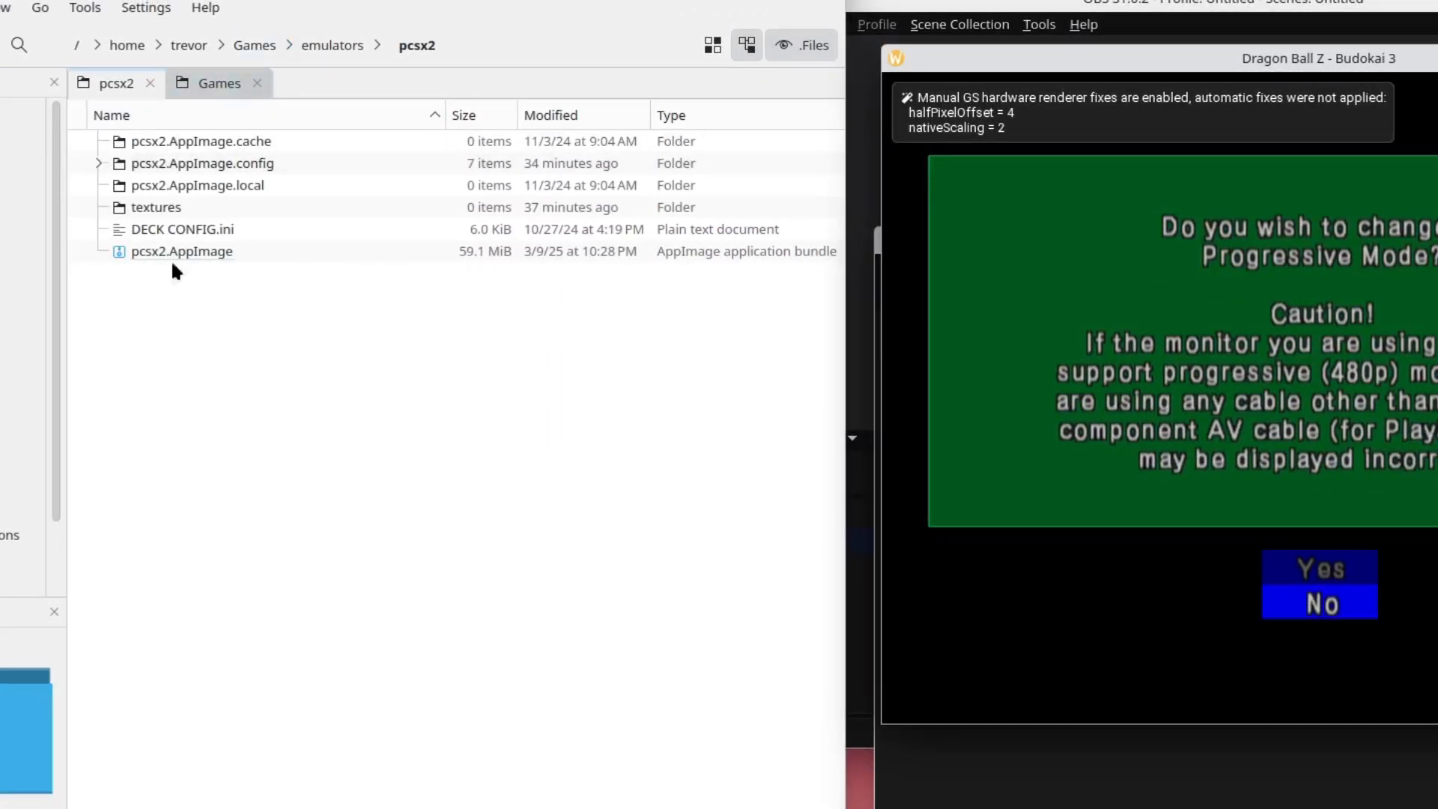
Browse to pcsx2.AppImage.config > PCSX2 > textures dumps, showing PNGs as icons sorted by type.
click(181, 251)
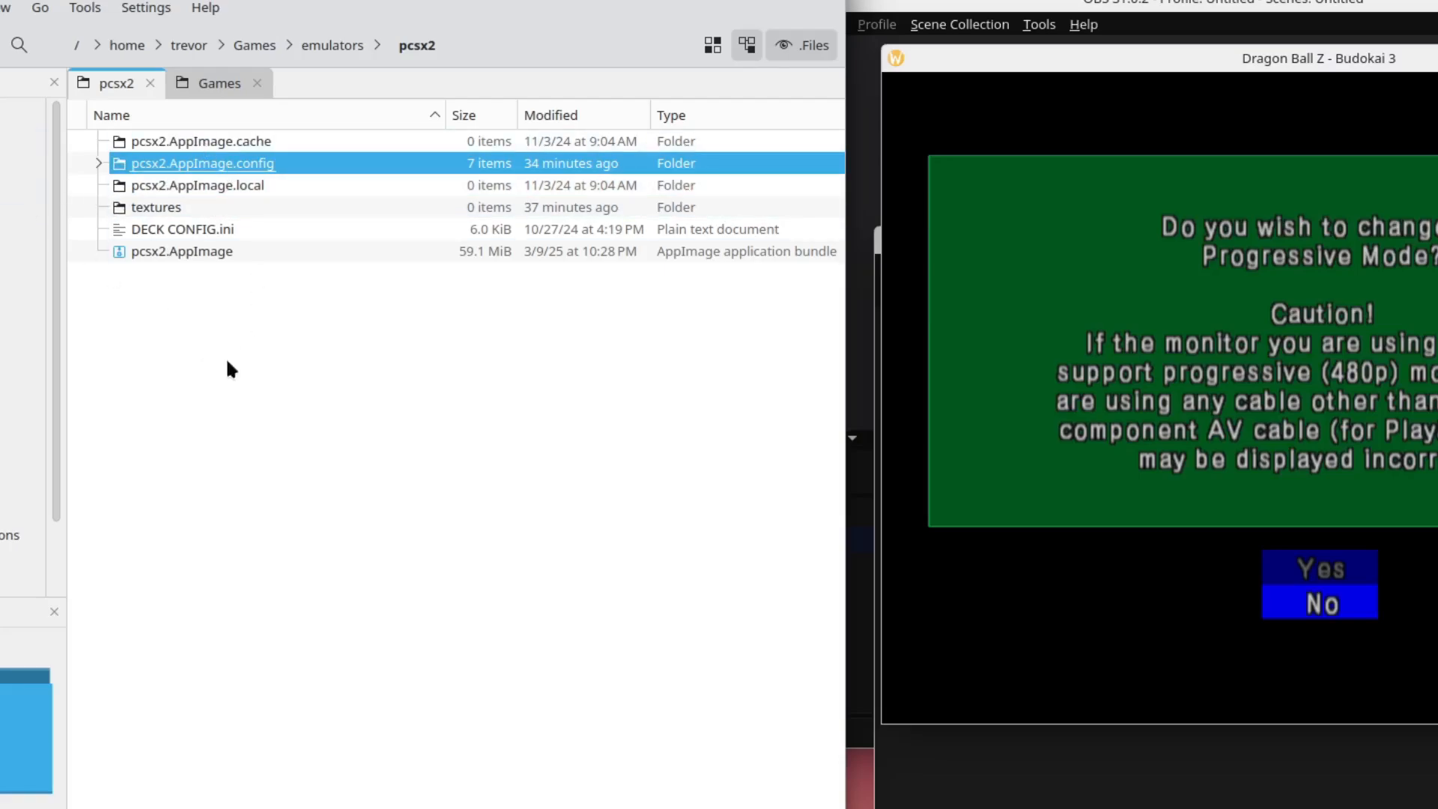
double_click(202, 163)
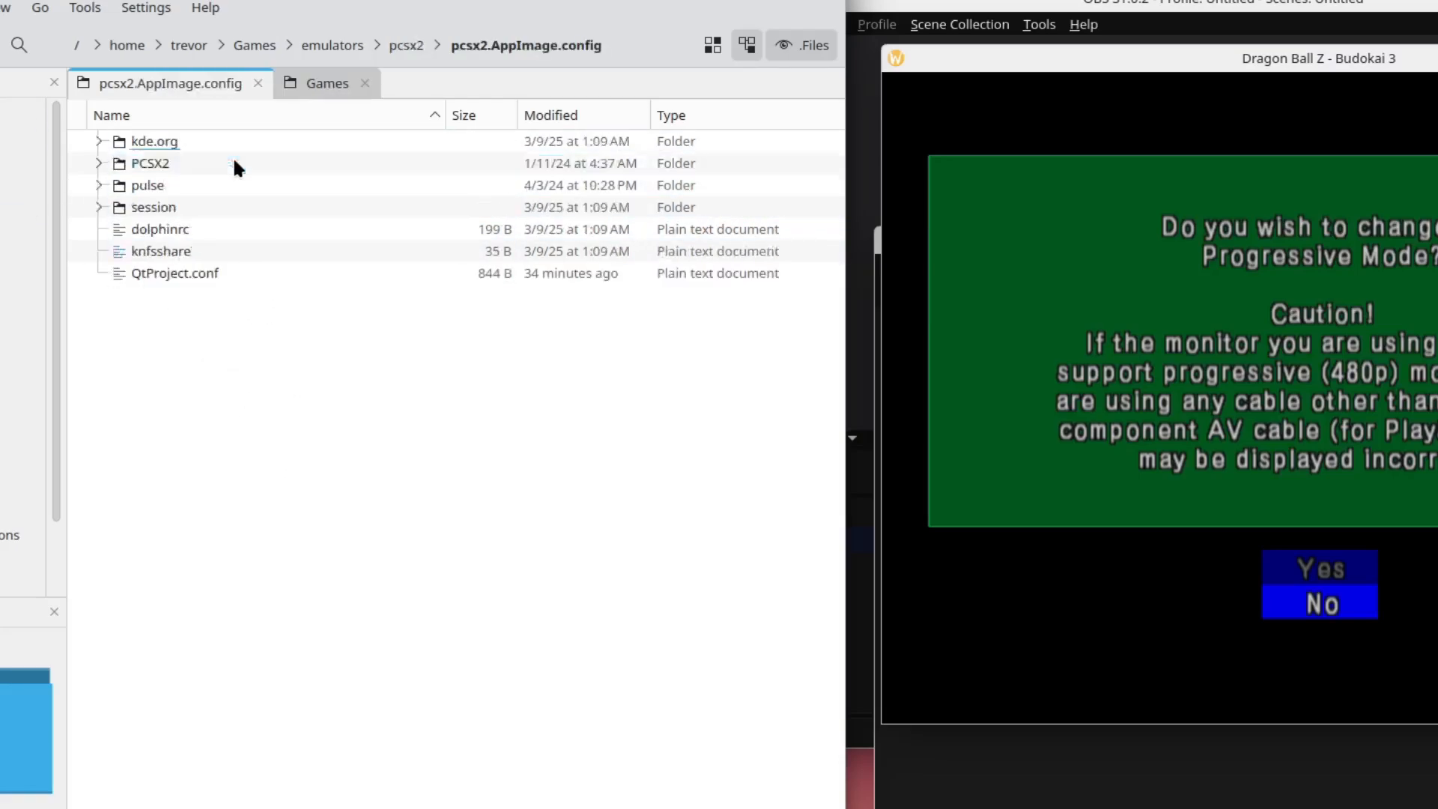
double_click(148, 162)
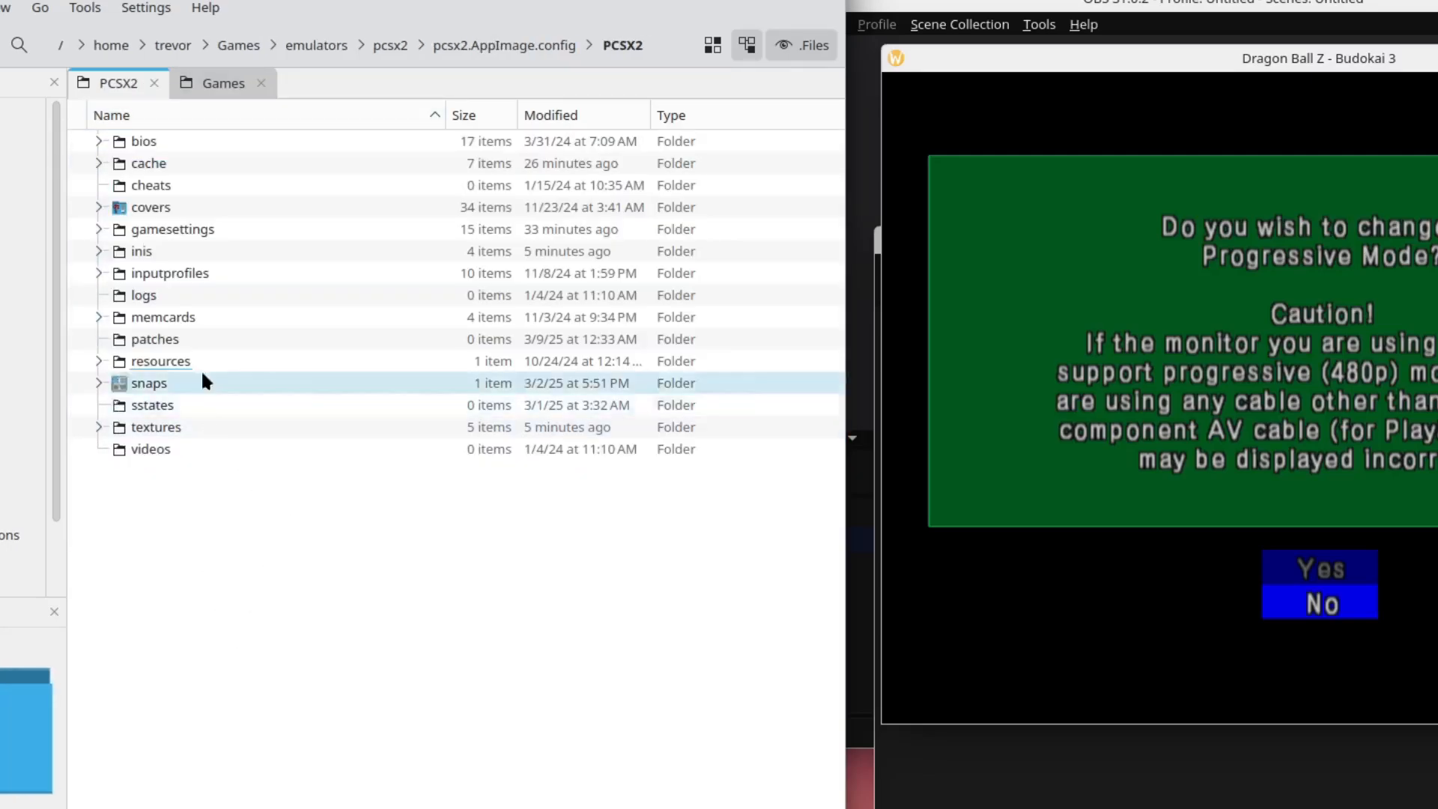
double_click(156, 426)
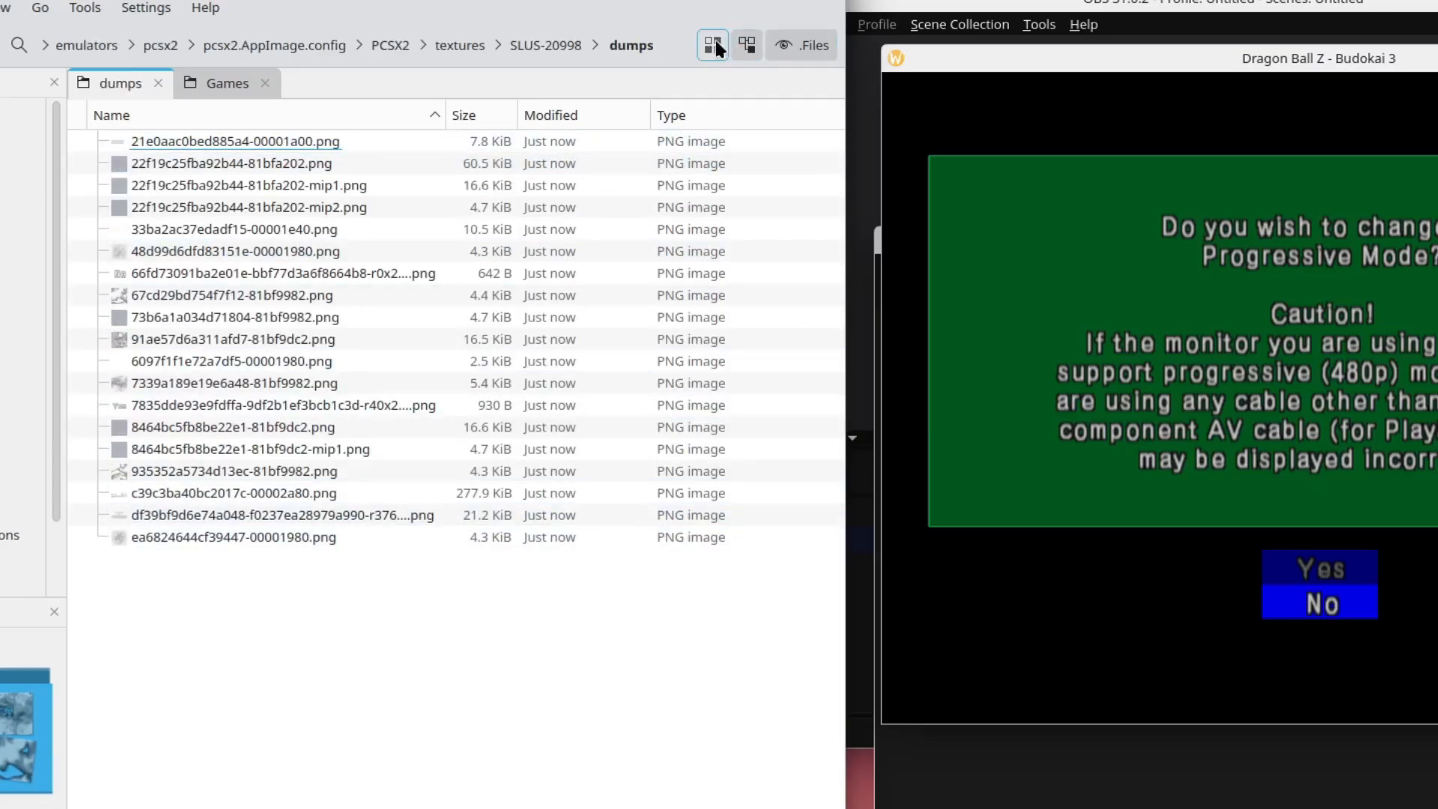
click(711, 45)
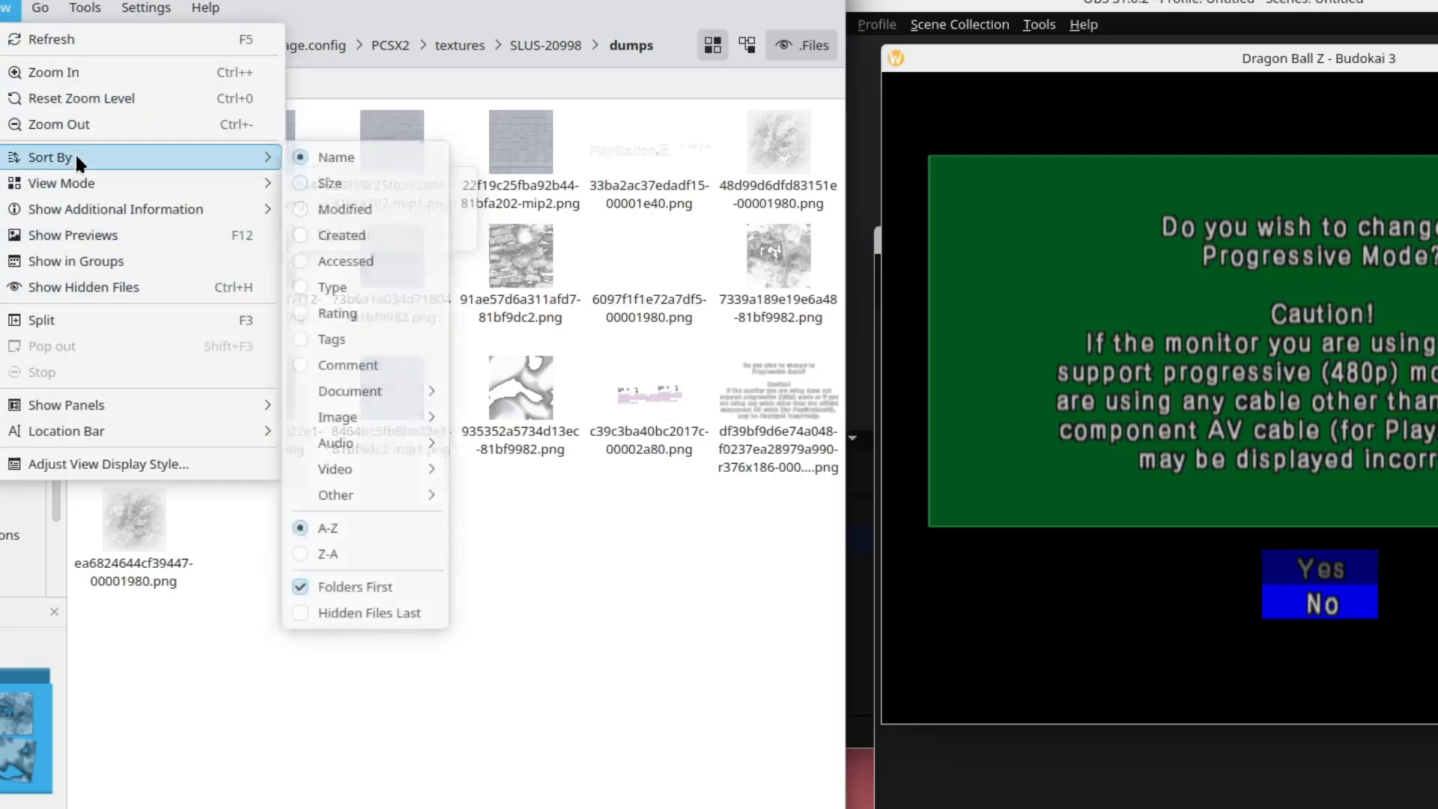
mouse_move(343, 286)
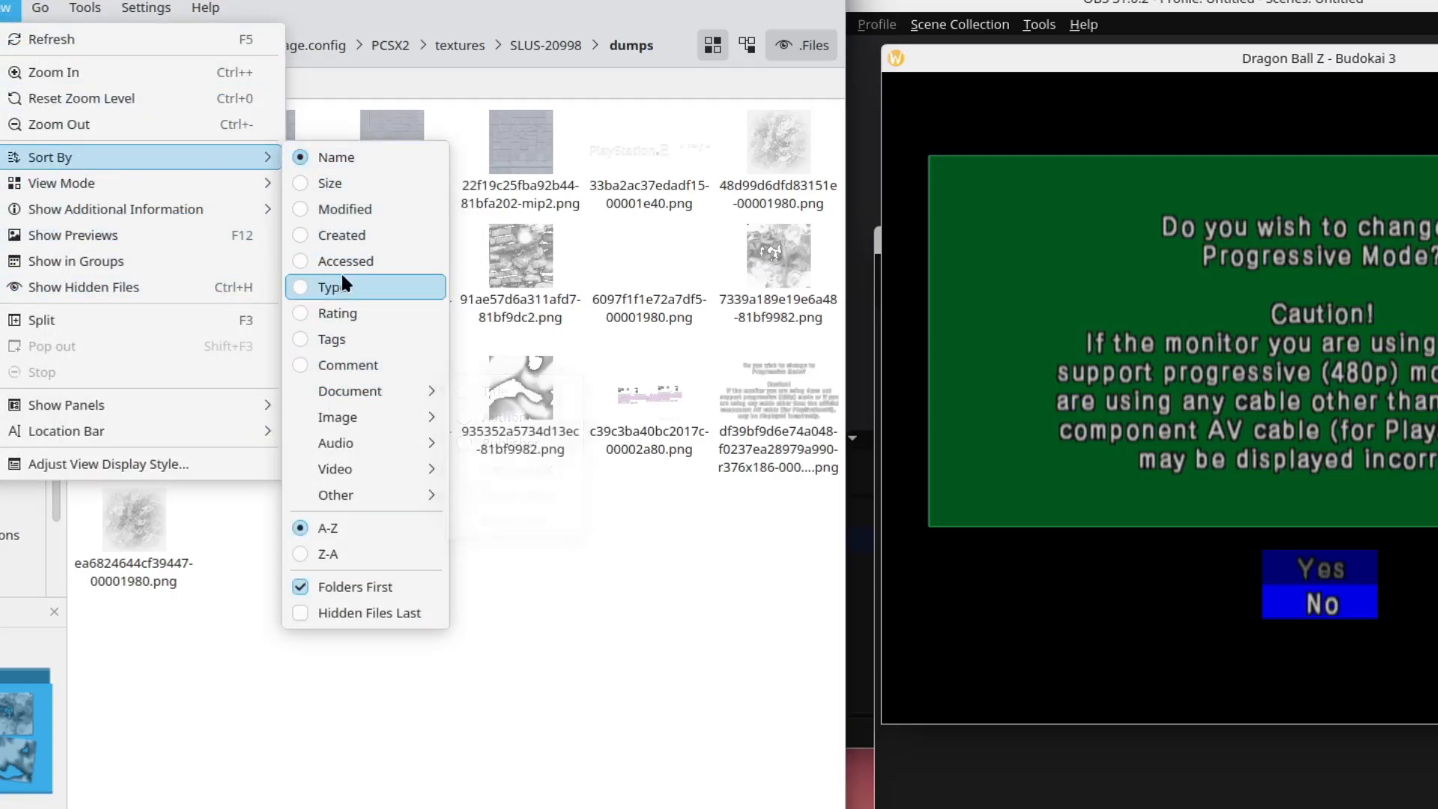
click(332, 286)
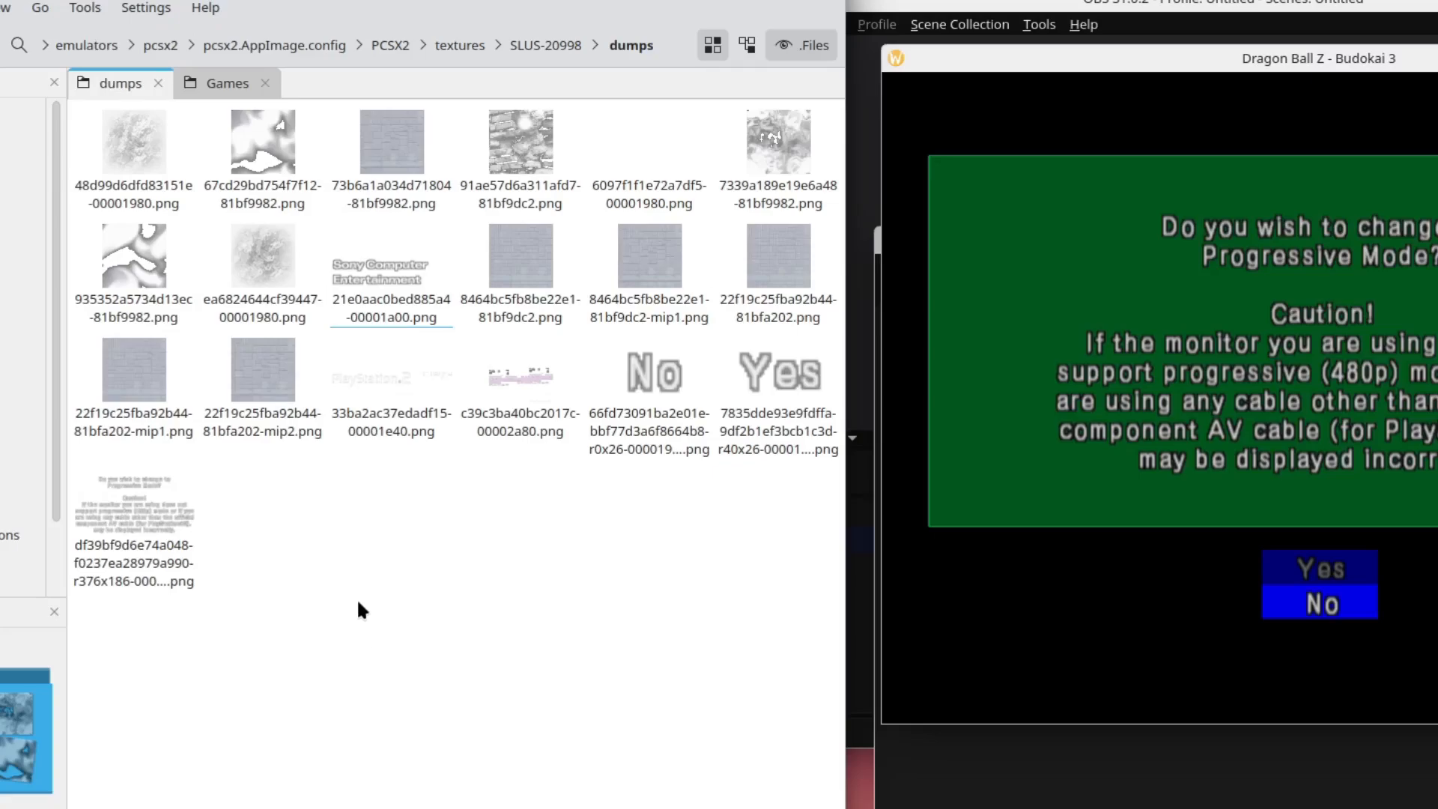
mouse_move(589, 623)
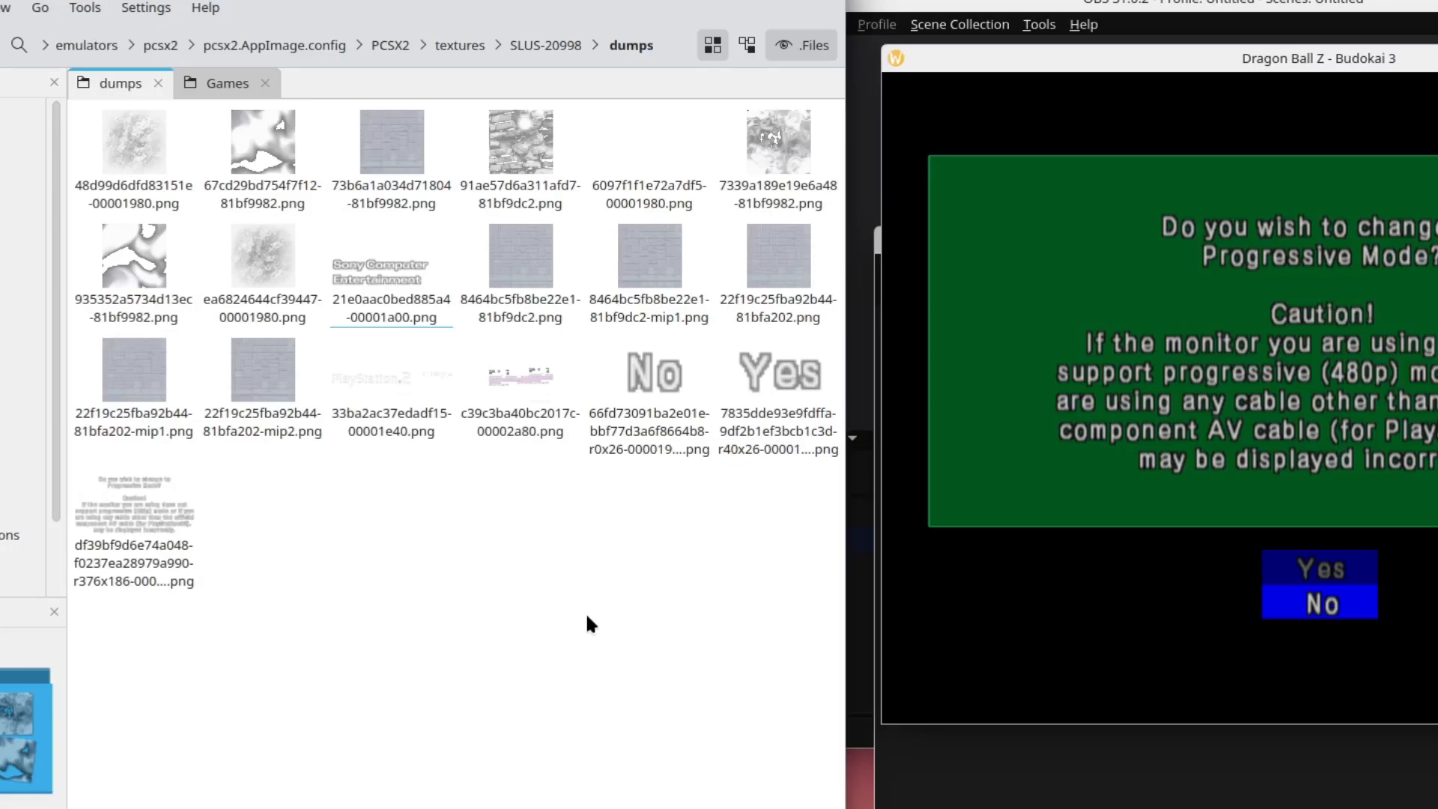
mouse_move(617, 681)
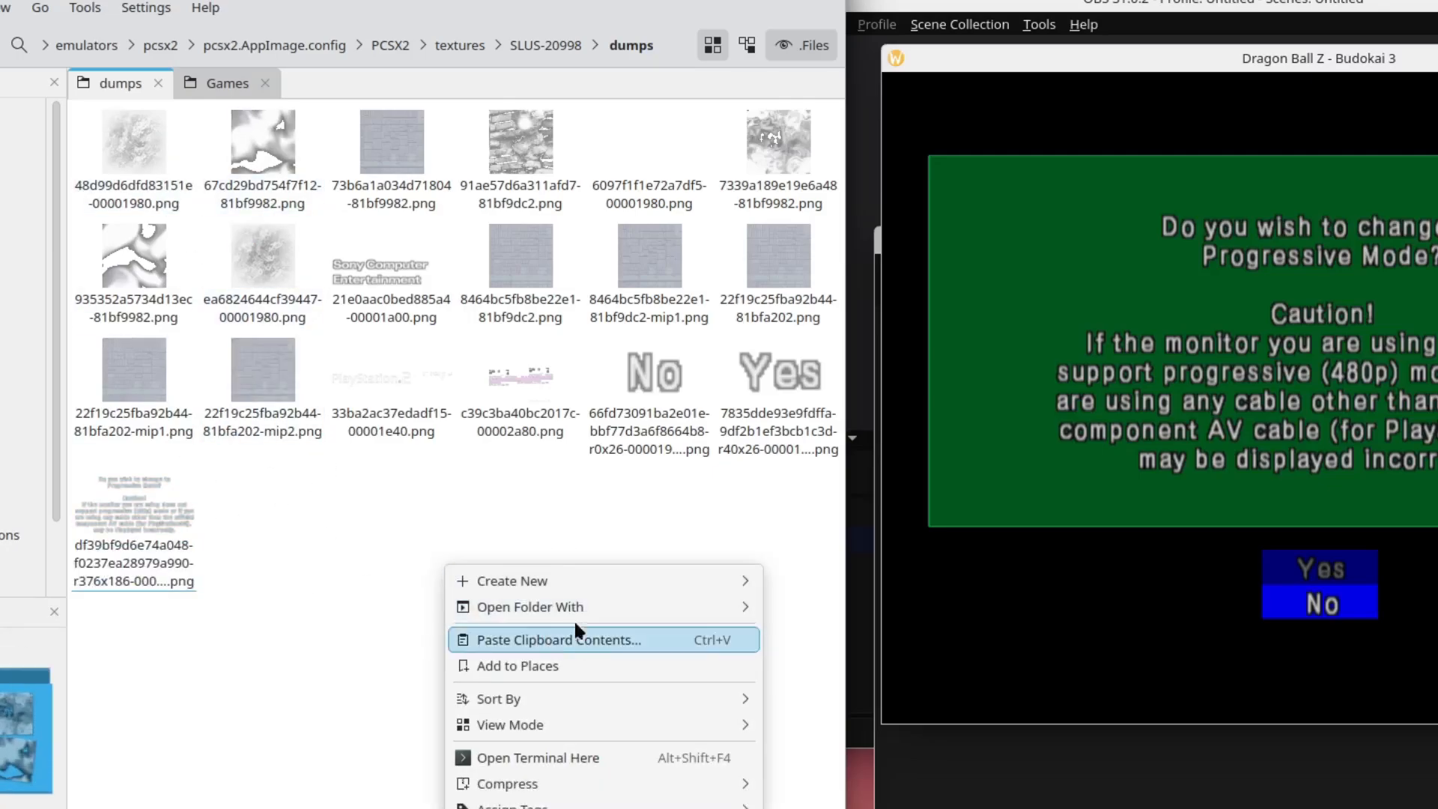
Create a folder named 'boot' inside dumps to hold the earlier textures.
click(512, 580)
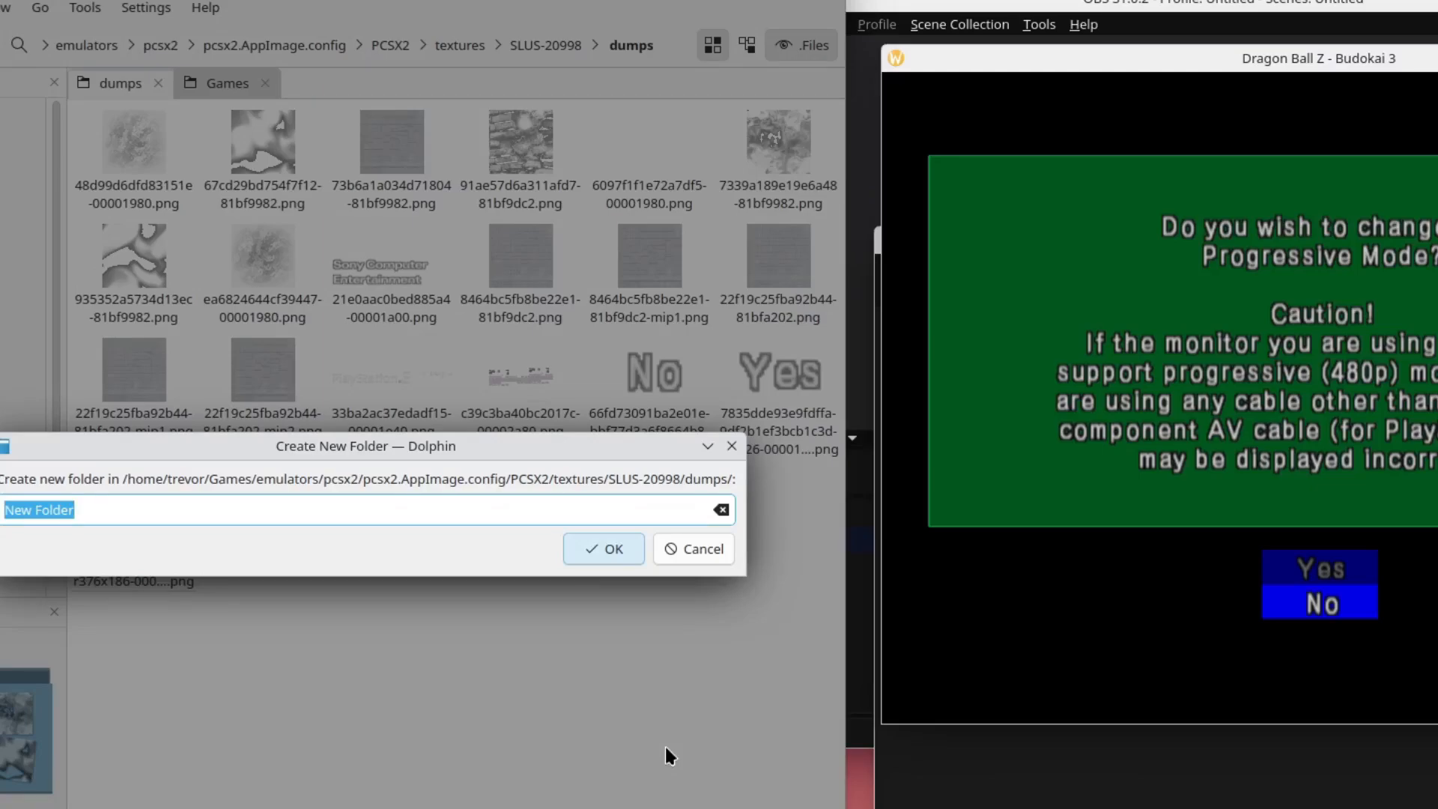
text(b)
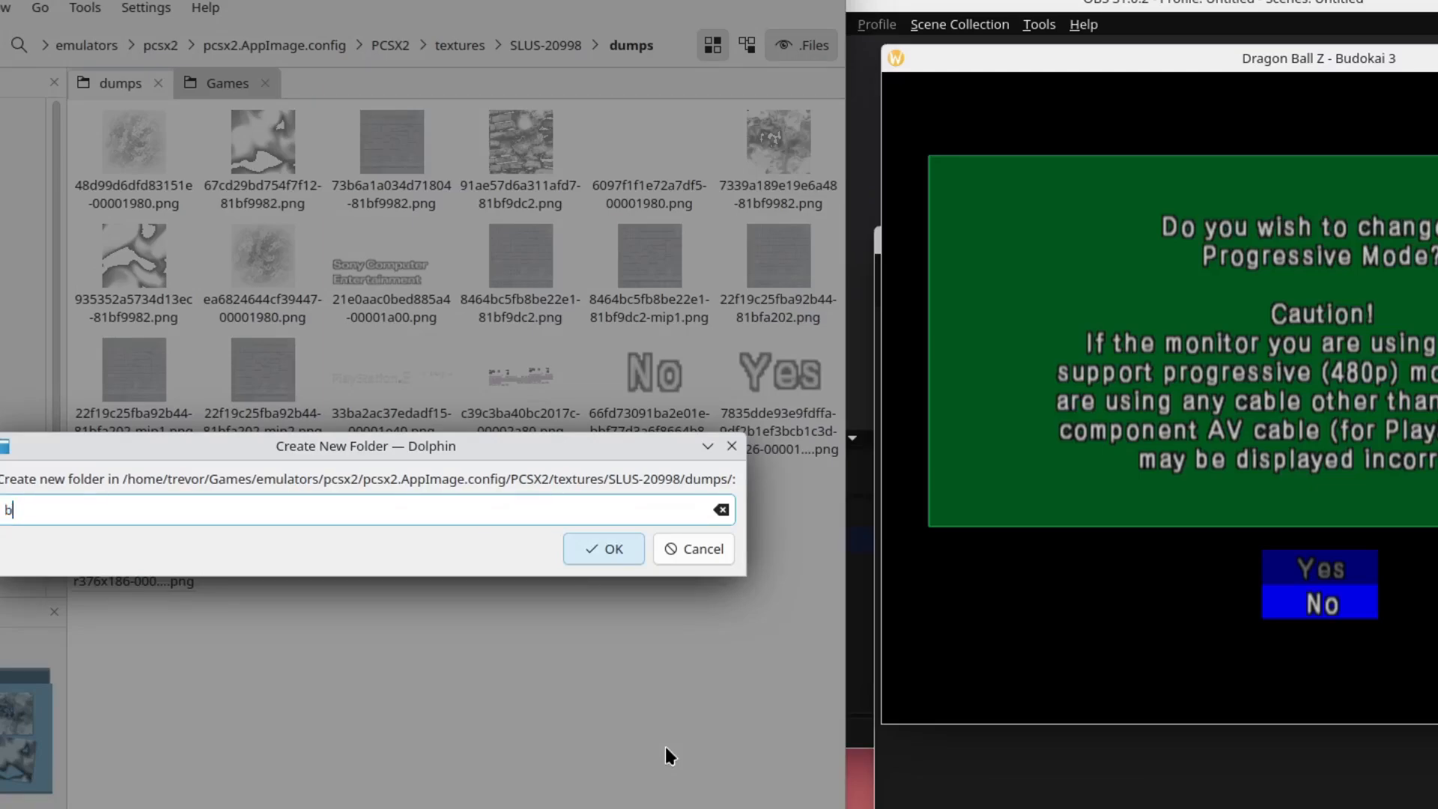
click(602, 548)
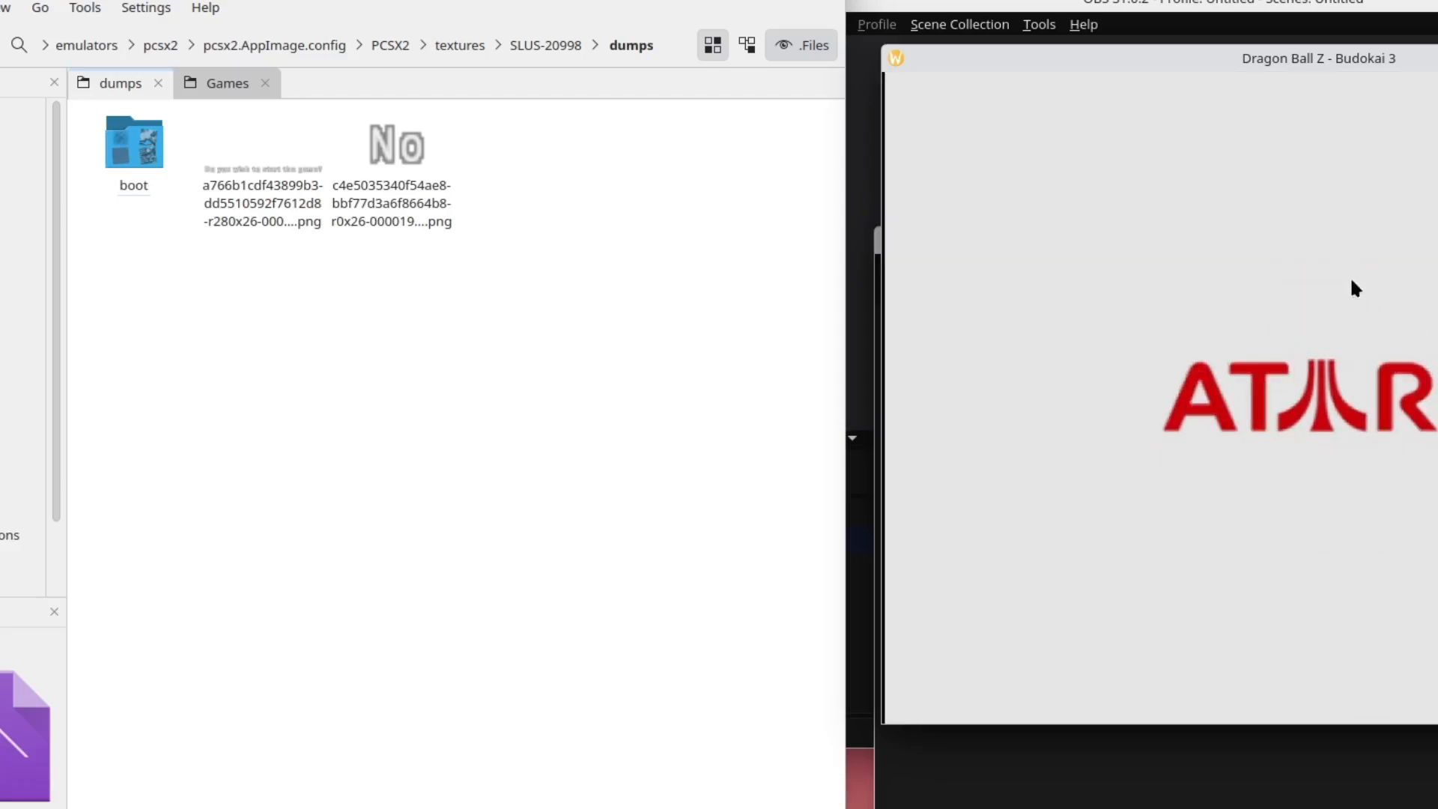
mouse_move(1261, 408)
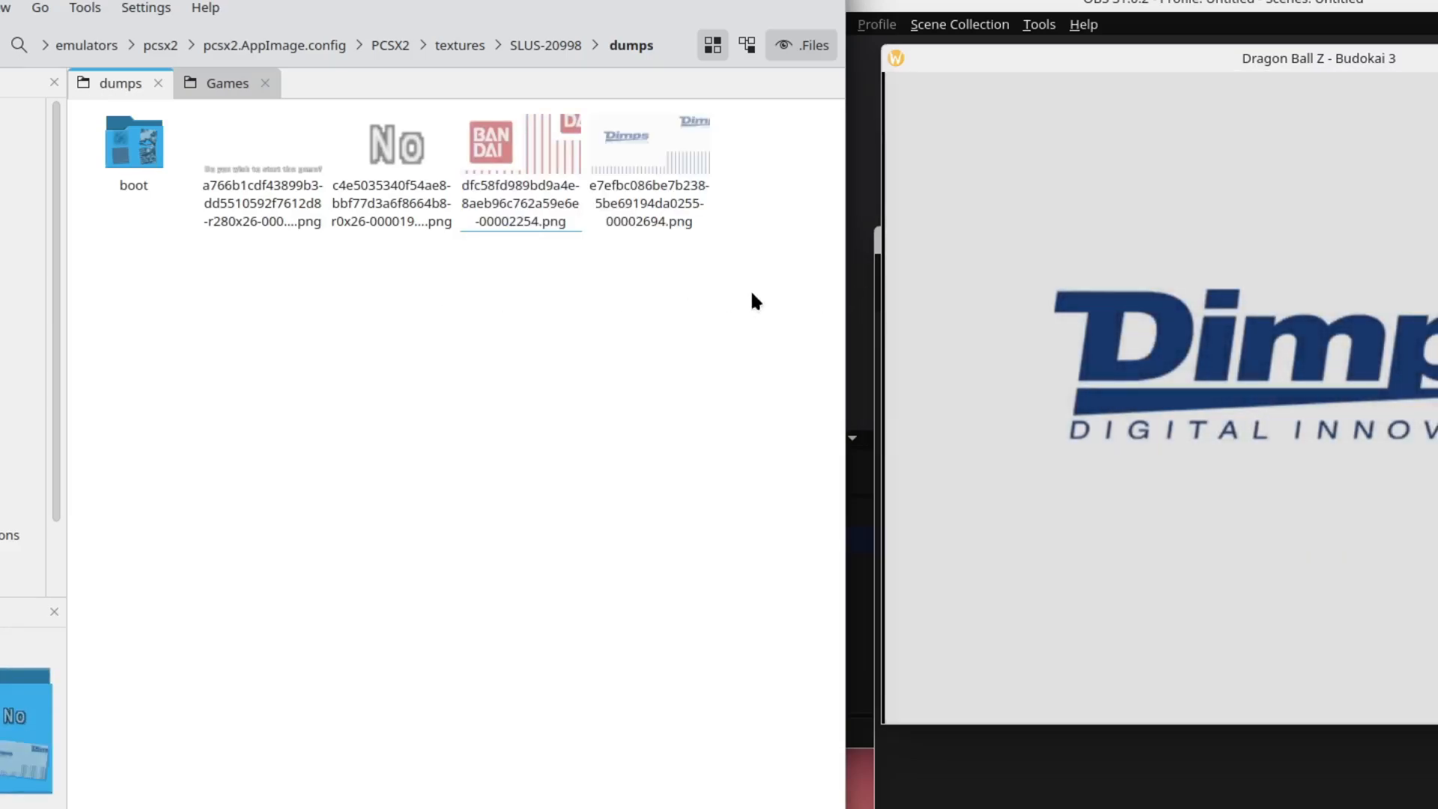
Watch the Bandai logo and title-screen textures appear in dumps as the game boots.
click(519, 144)
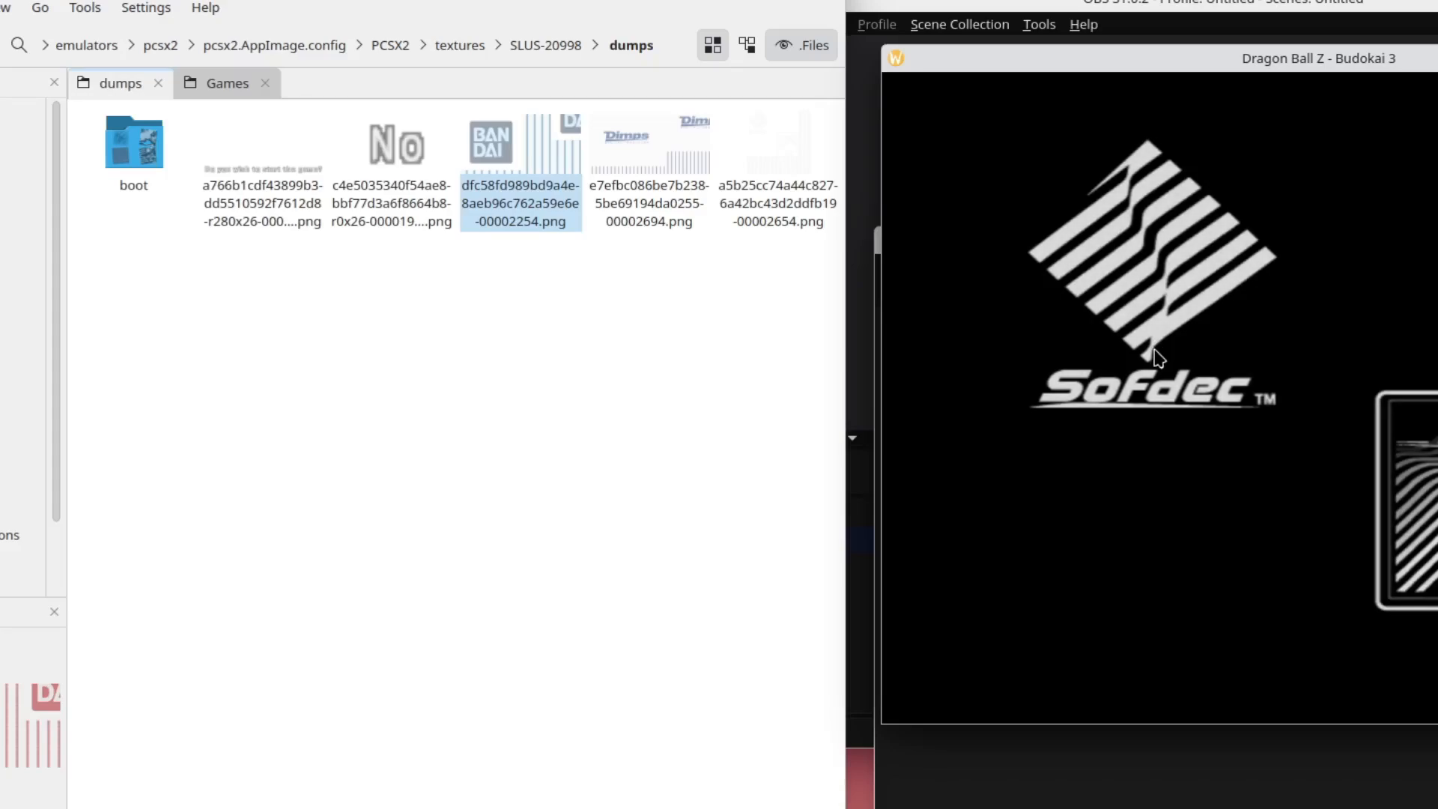
click(777, 164)
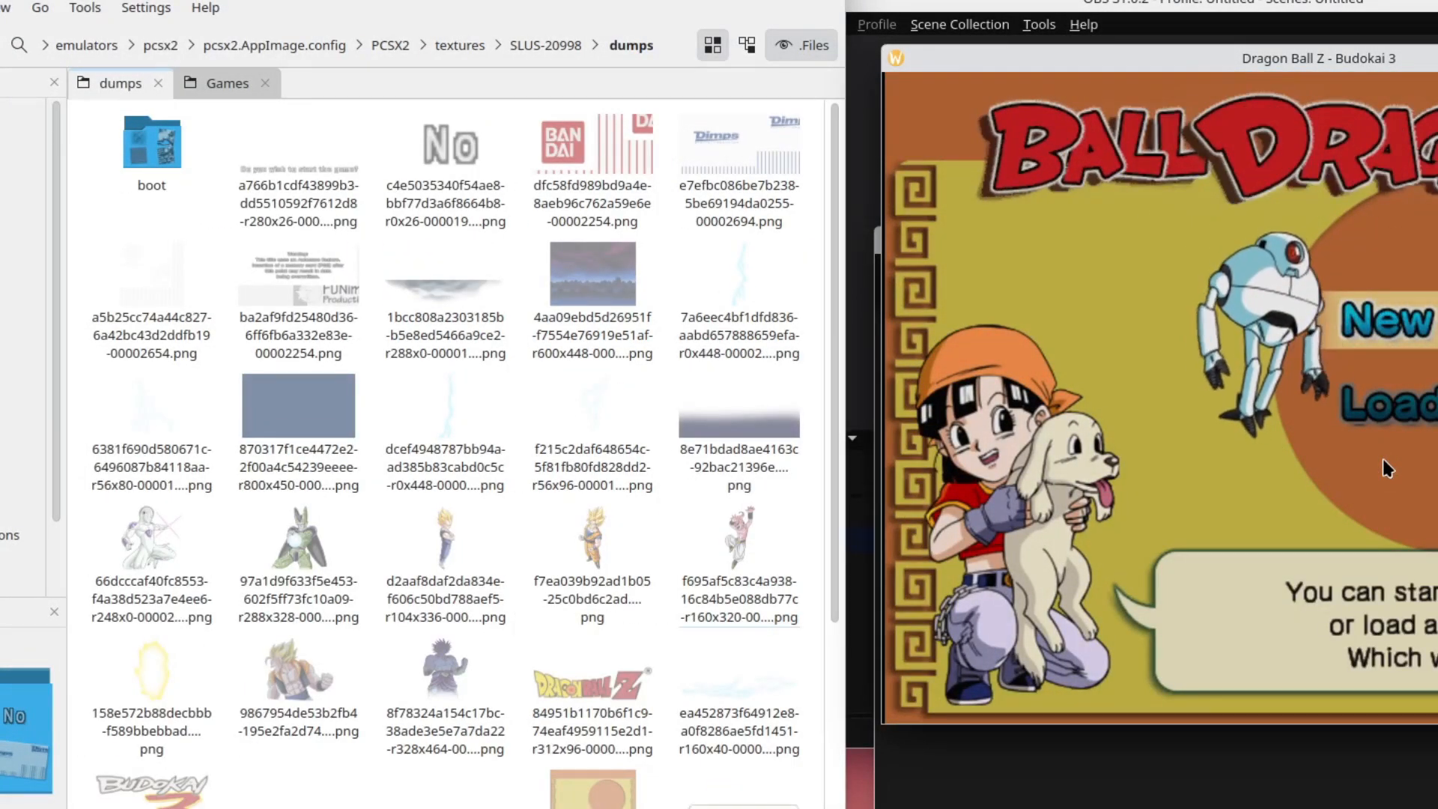
scroll(down, 3)
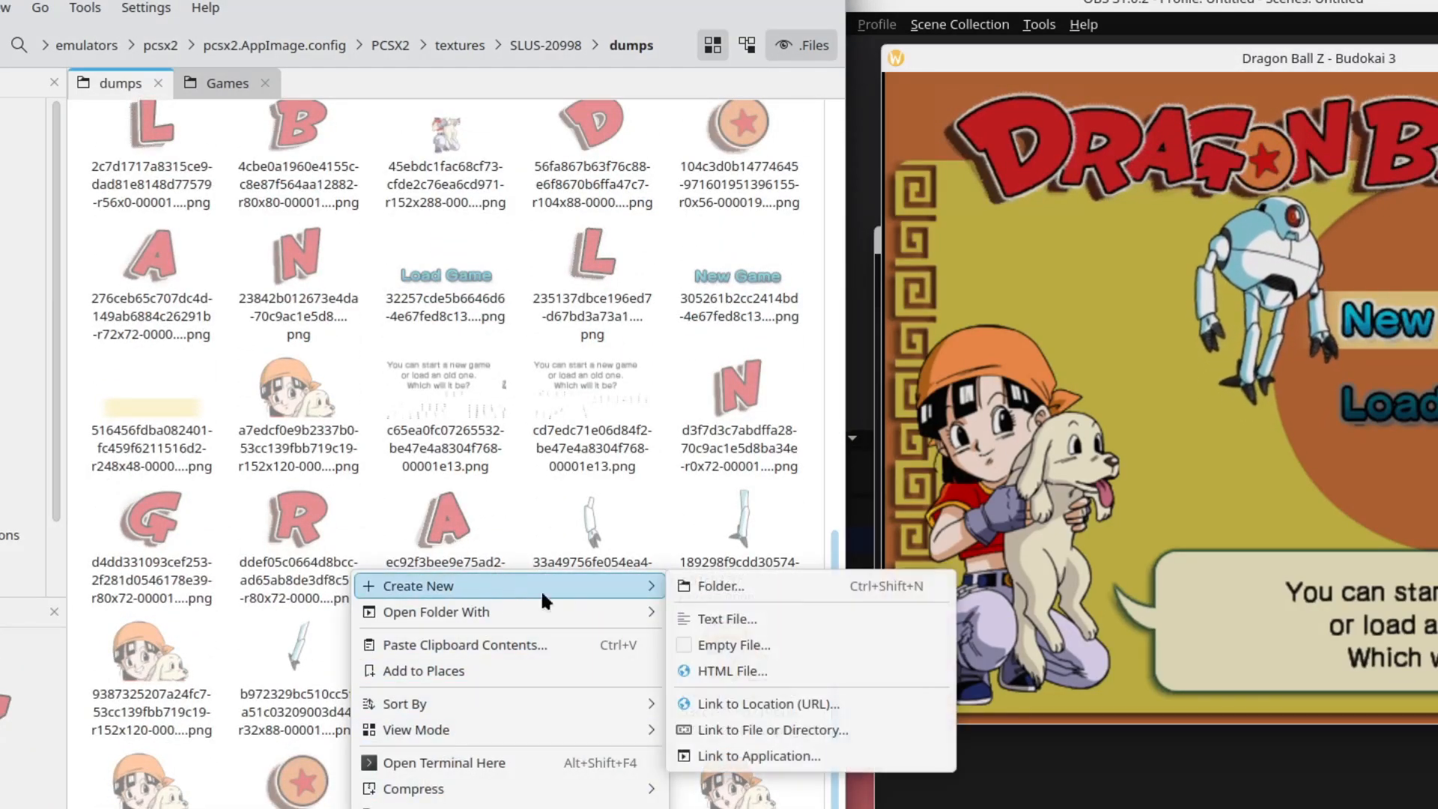
Create a 'title' folder in dumps and scroll to the title-screen texture dumps.
click(720, 584)
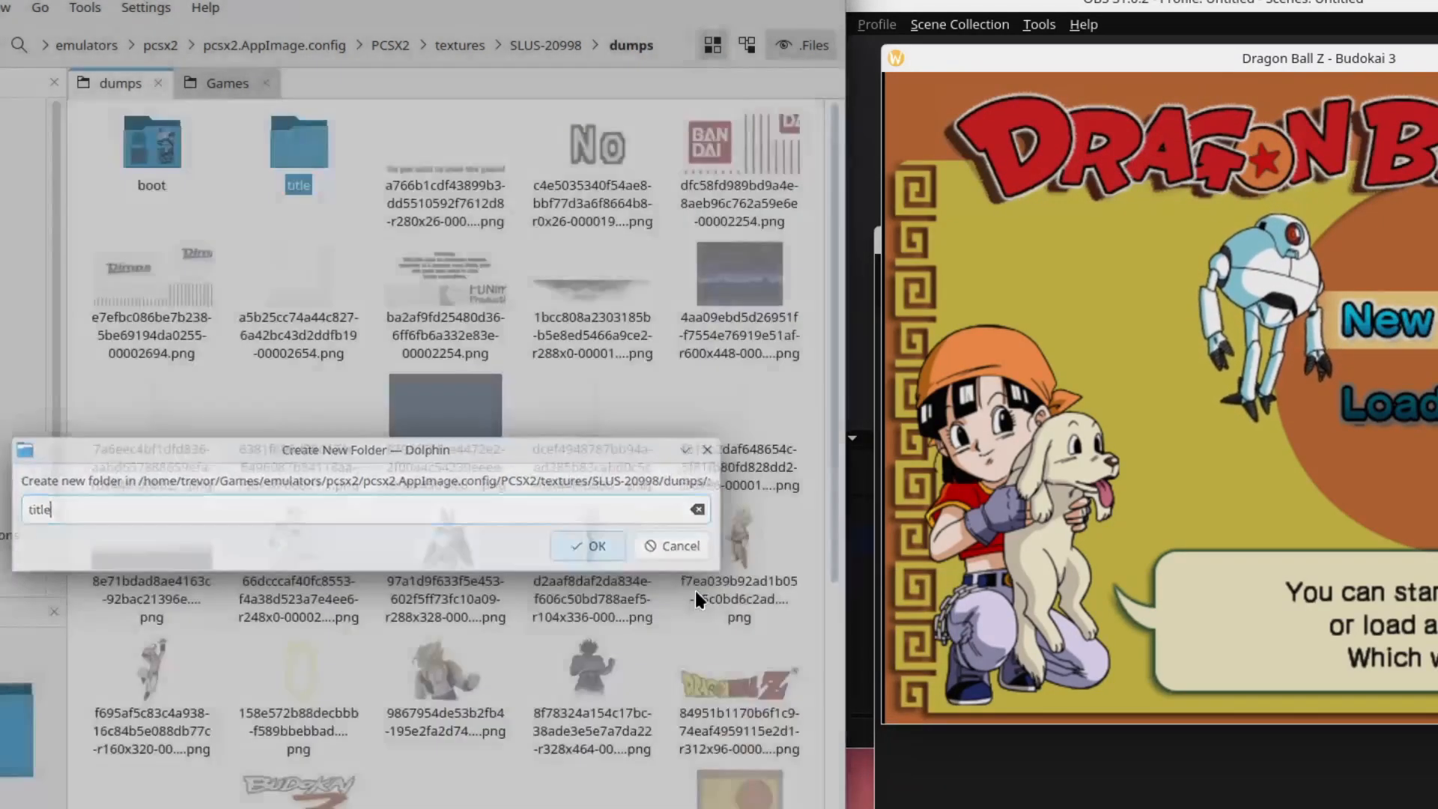
click(588, 544)
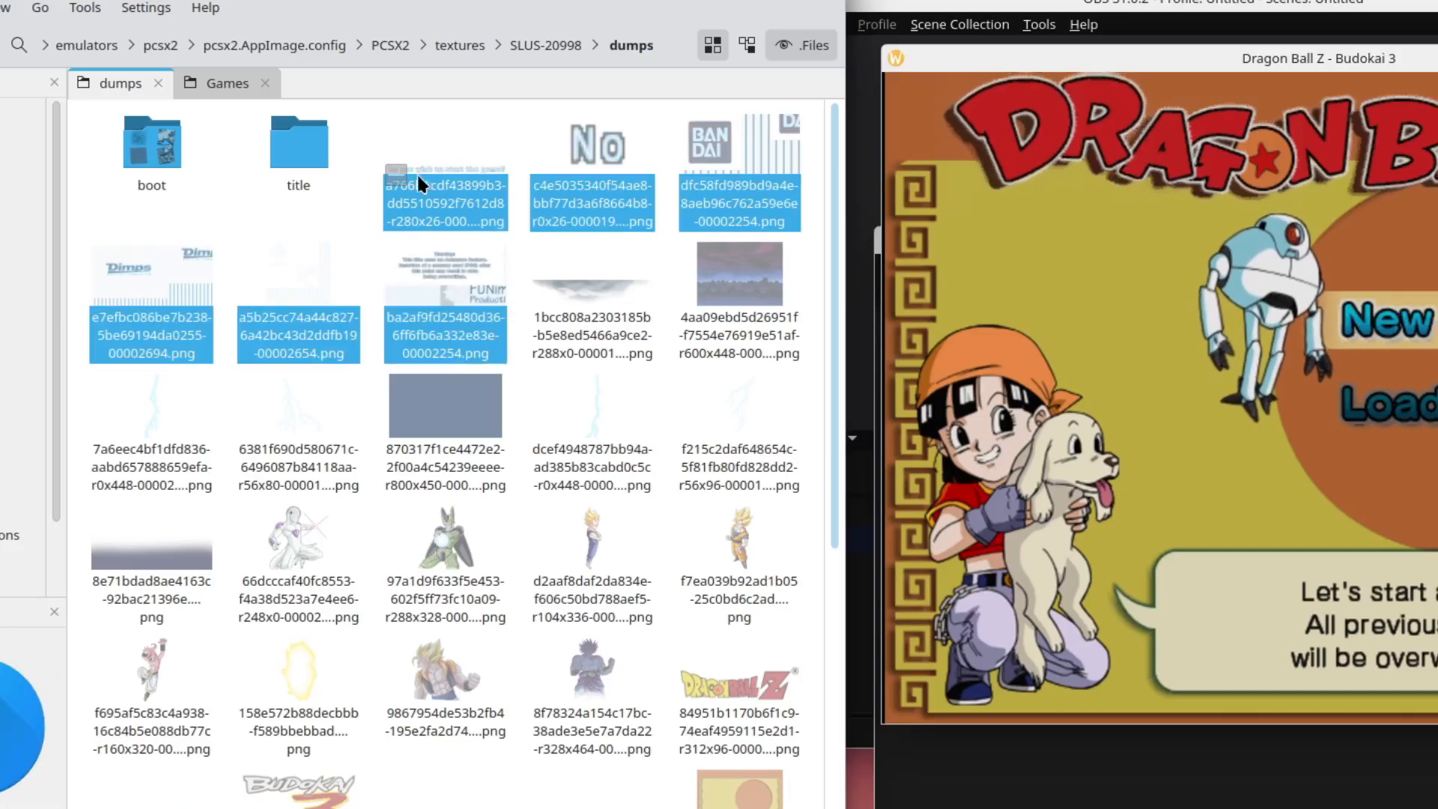
scroll(down, 3)
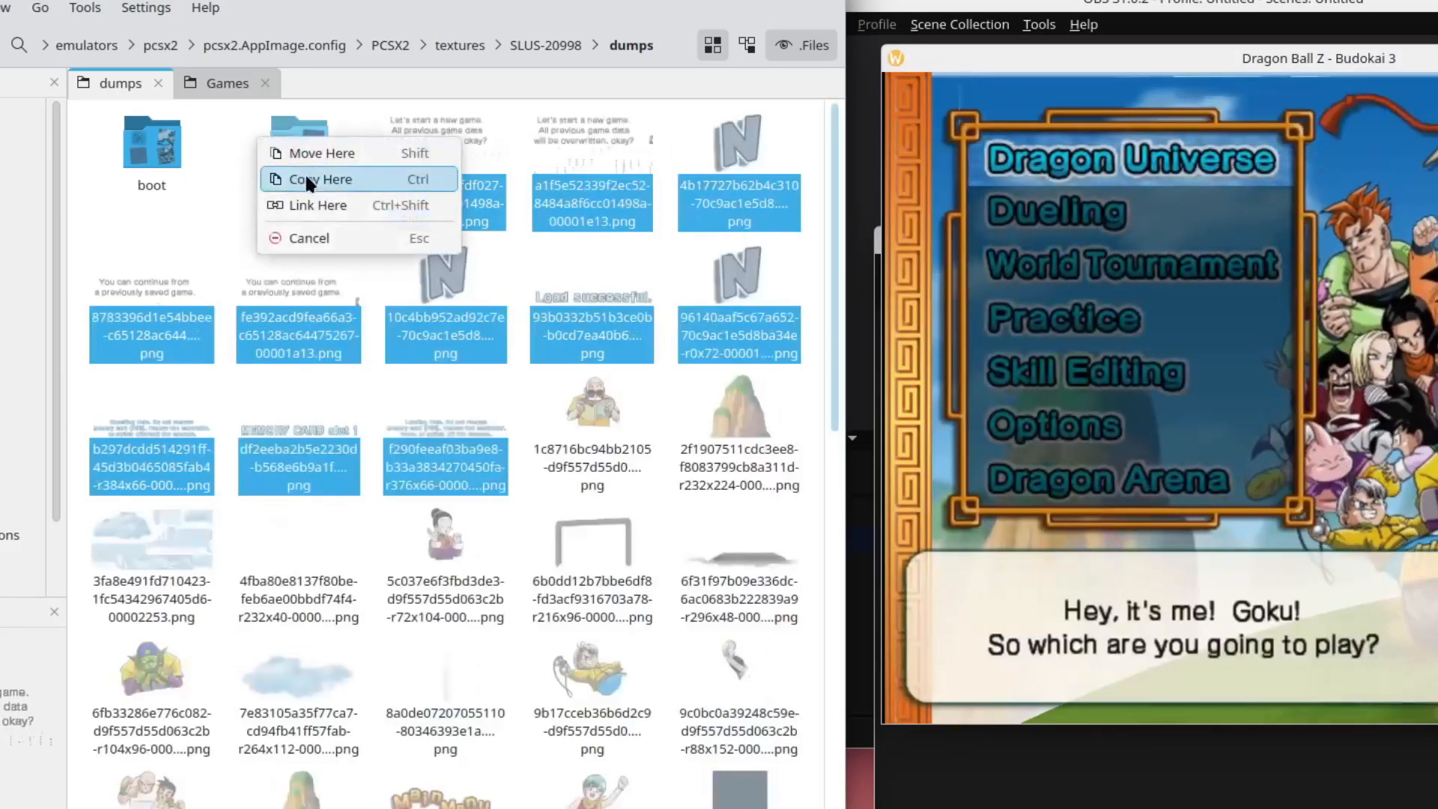
Copy the title-screen textures into the title folder, then scroll through the remaining main-menu dumps.
click(321, 179)
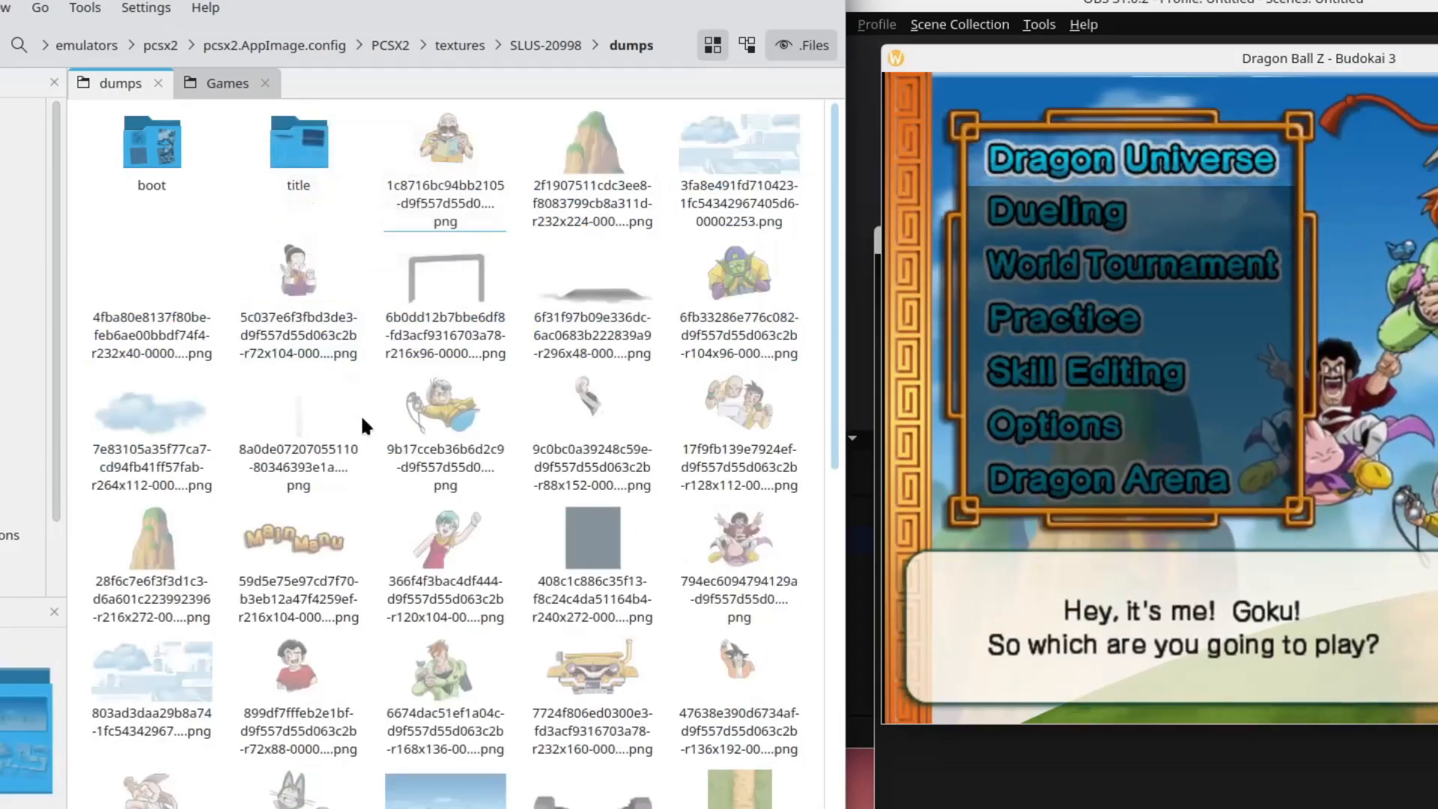
scroll(down, 3)
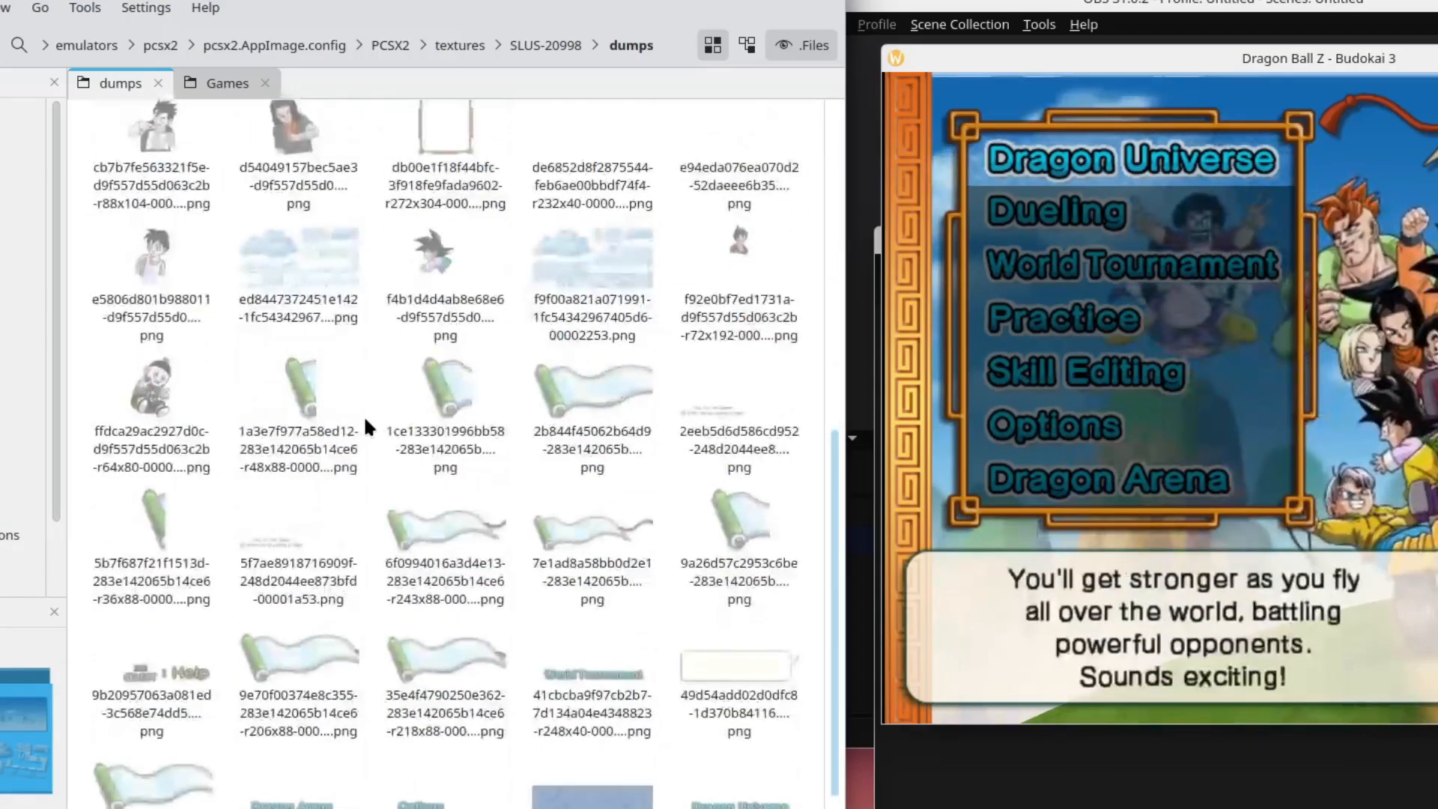
scroll(down, 3)
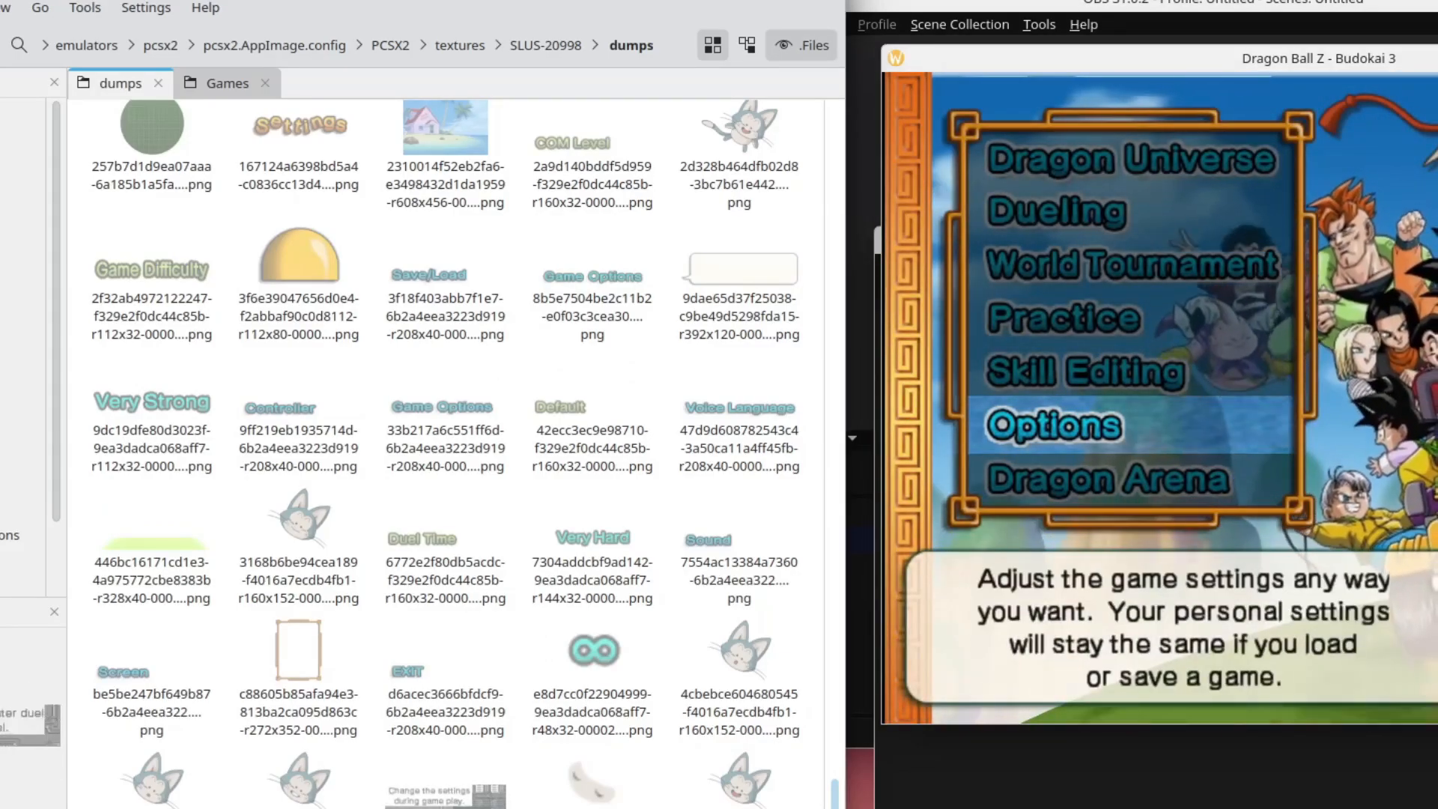
scroll(down, 3)
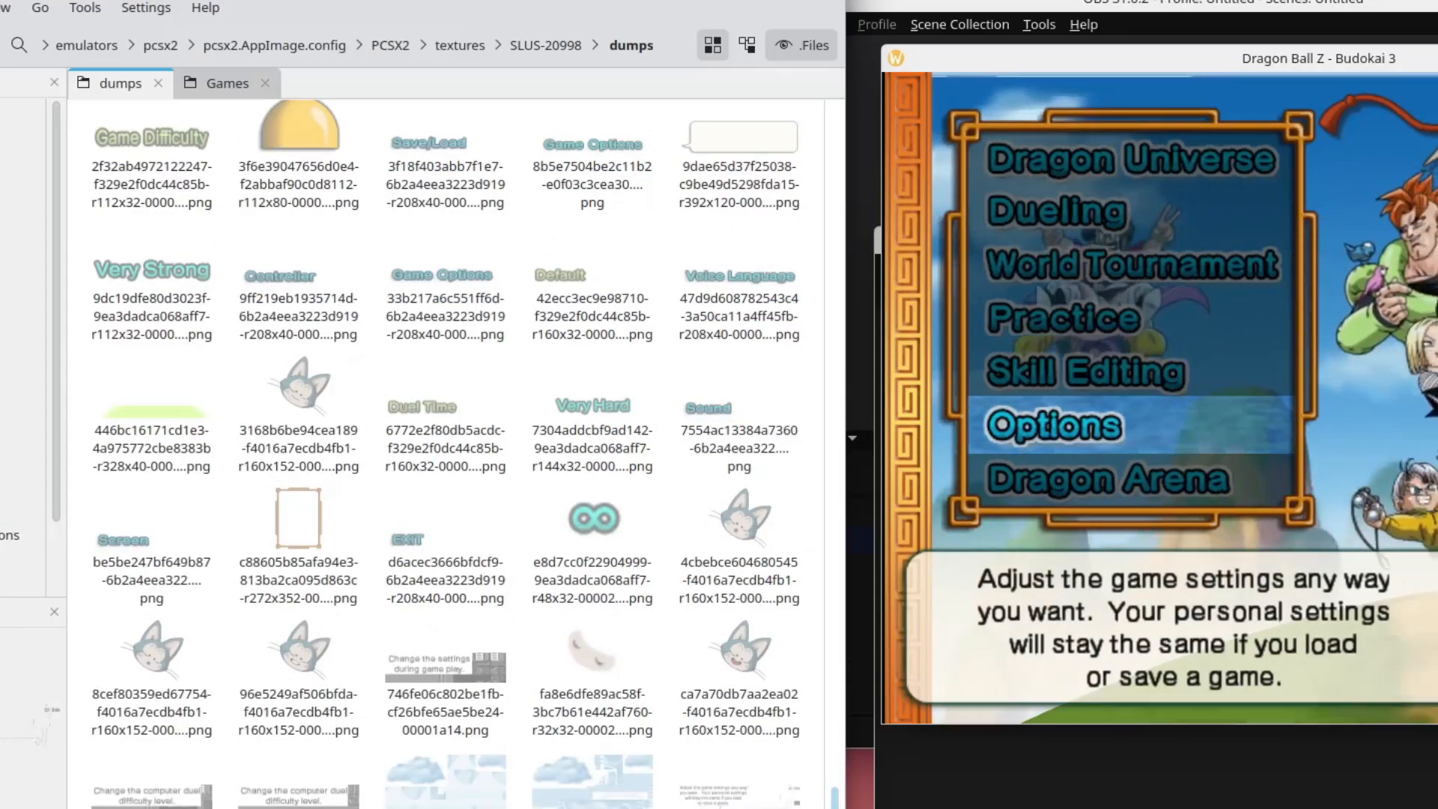
scroll(down, 3)
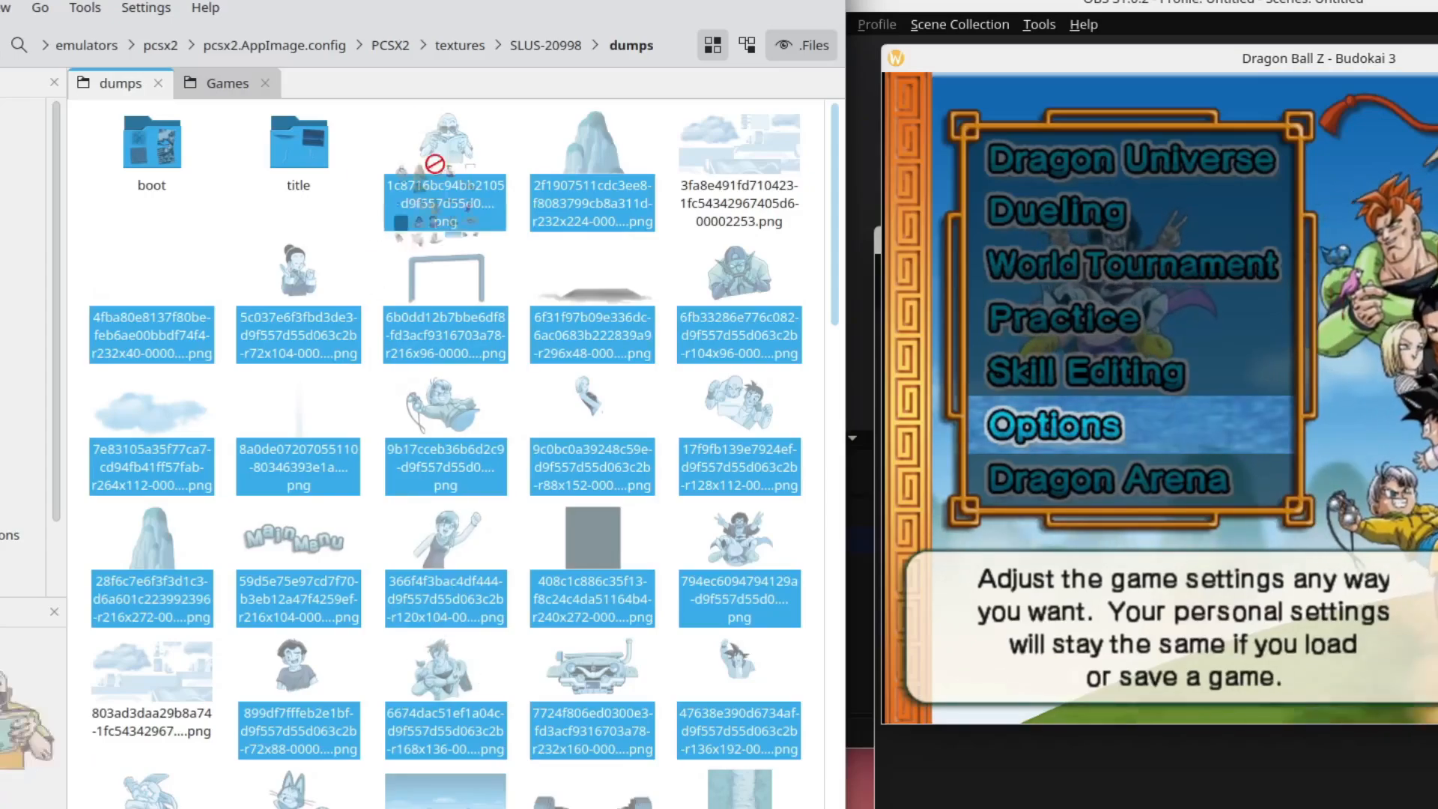
Scroll the dumps folder down to the next block of dumped menu textures.
scroll(down, 3)
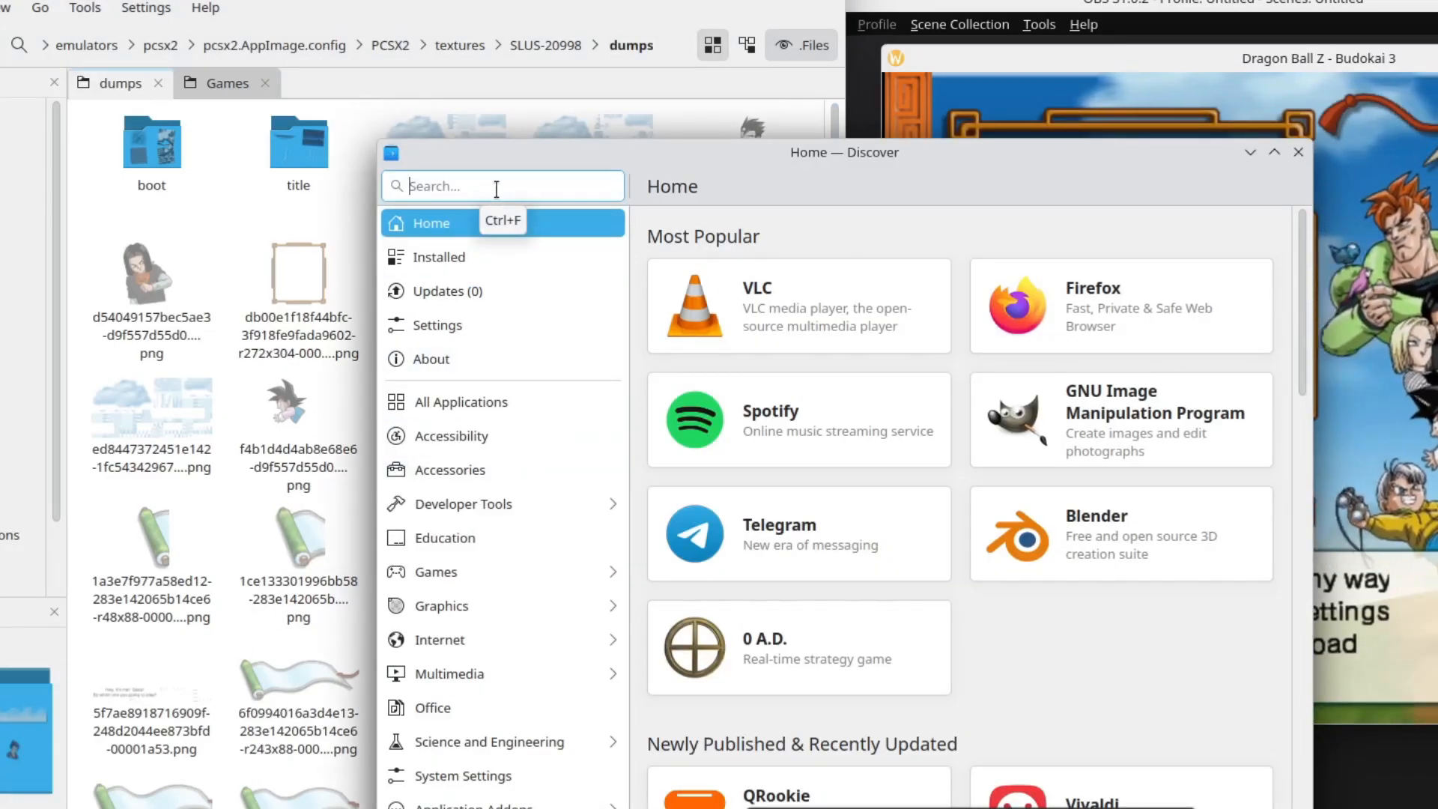
Search Discover for 'upscale' and launch the installed Upscayl app.
text(u)
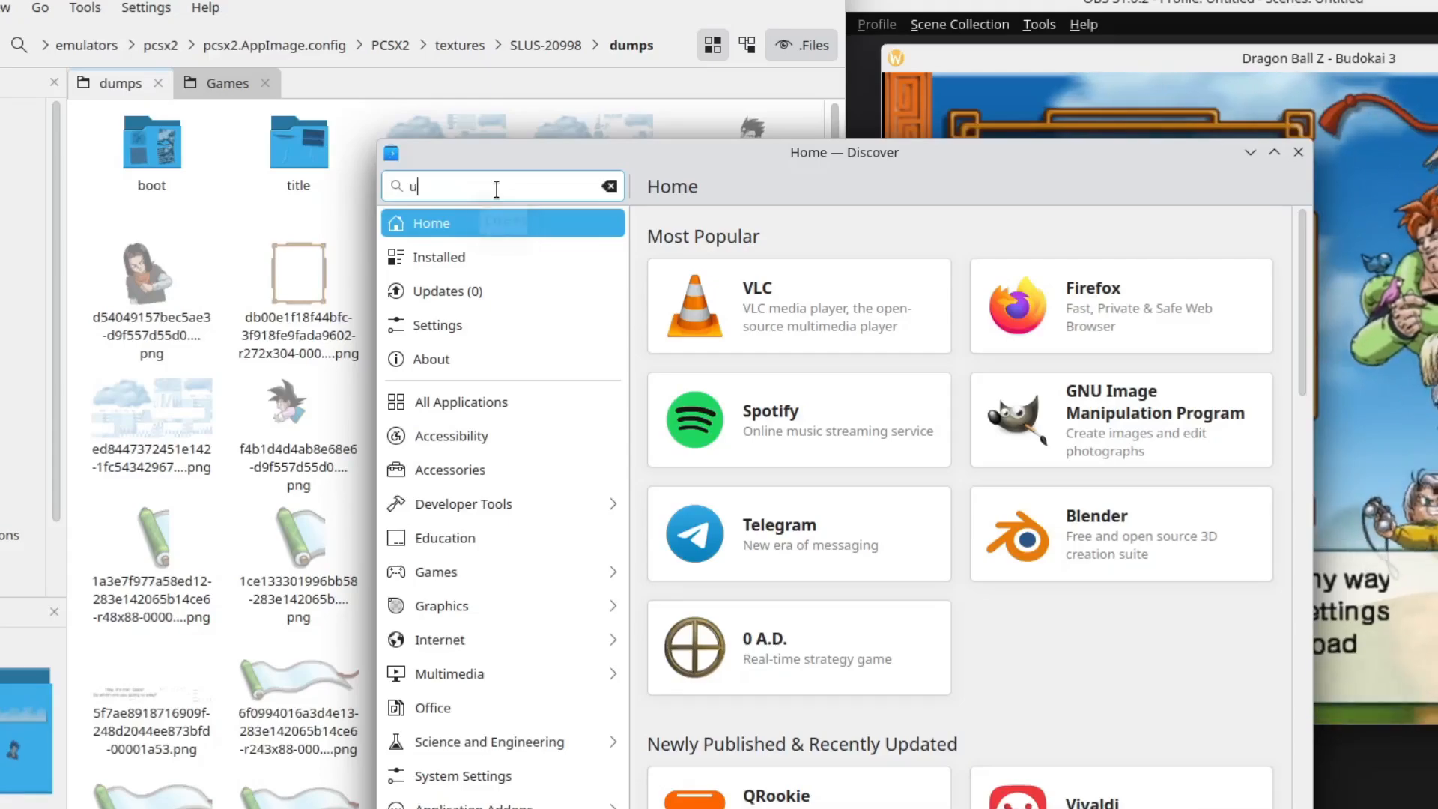
text(pscale)
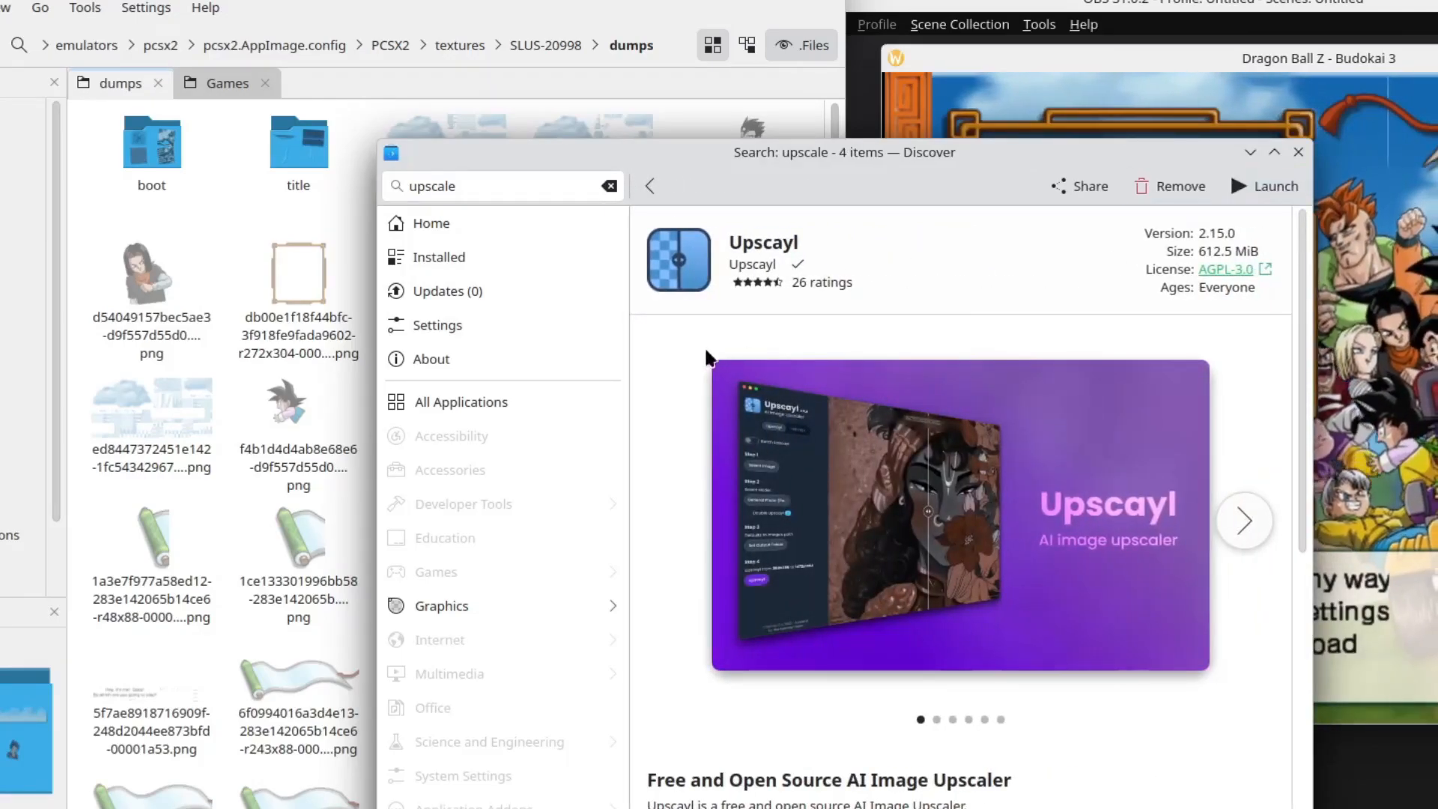
click(1263, 185)
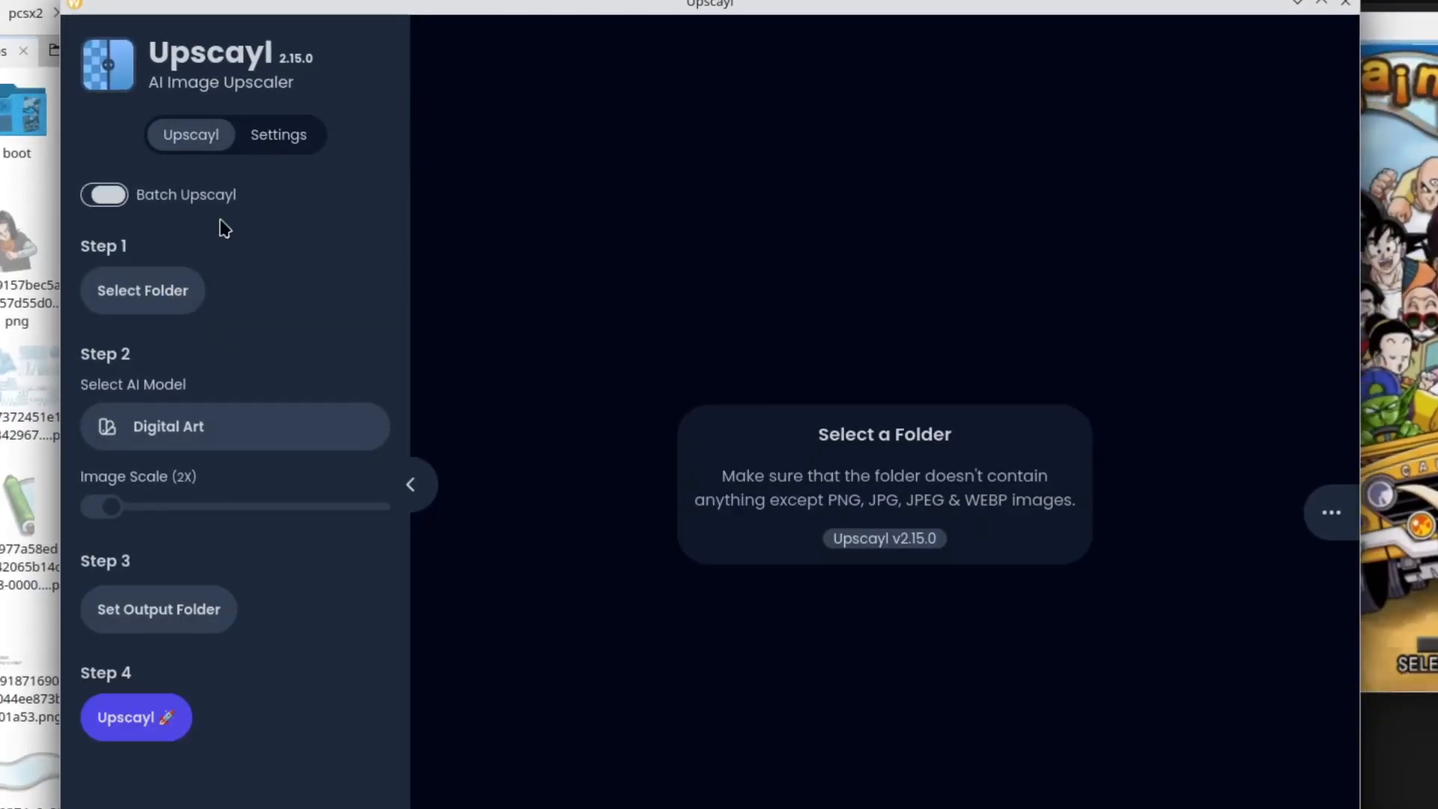
Enable batch mode with dumps/boot as input folder at 3X image scale.
click(143, 290)
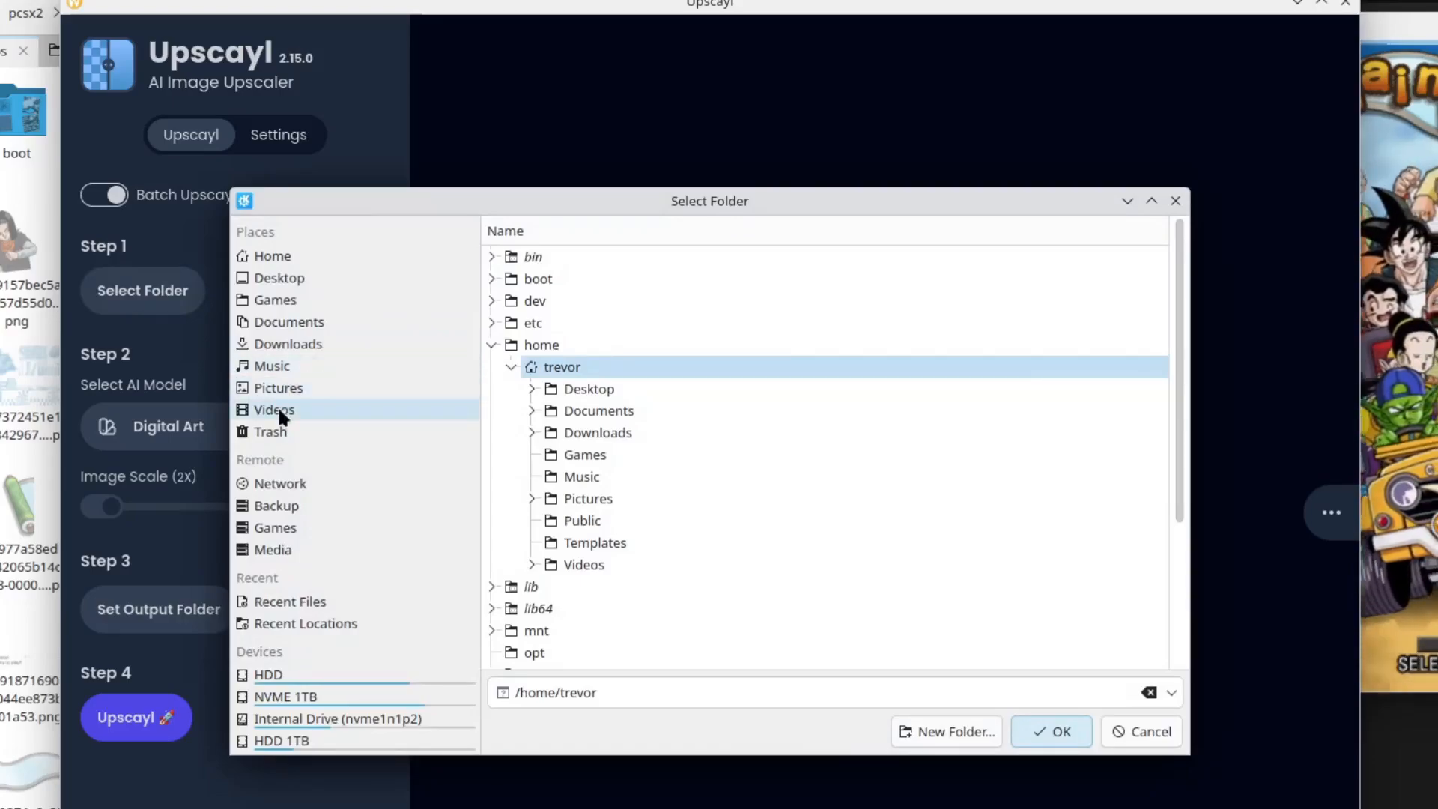
mouse_move(546, 463)
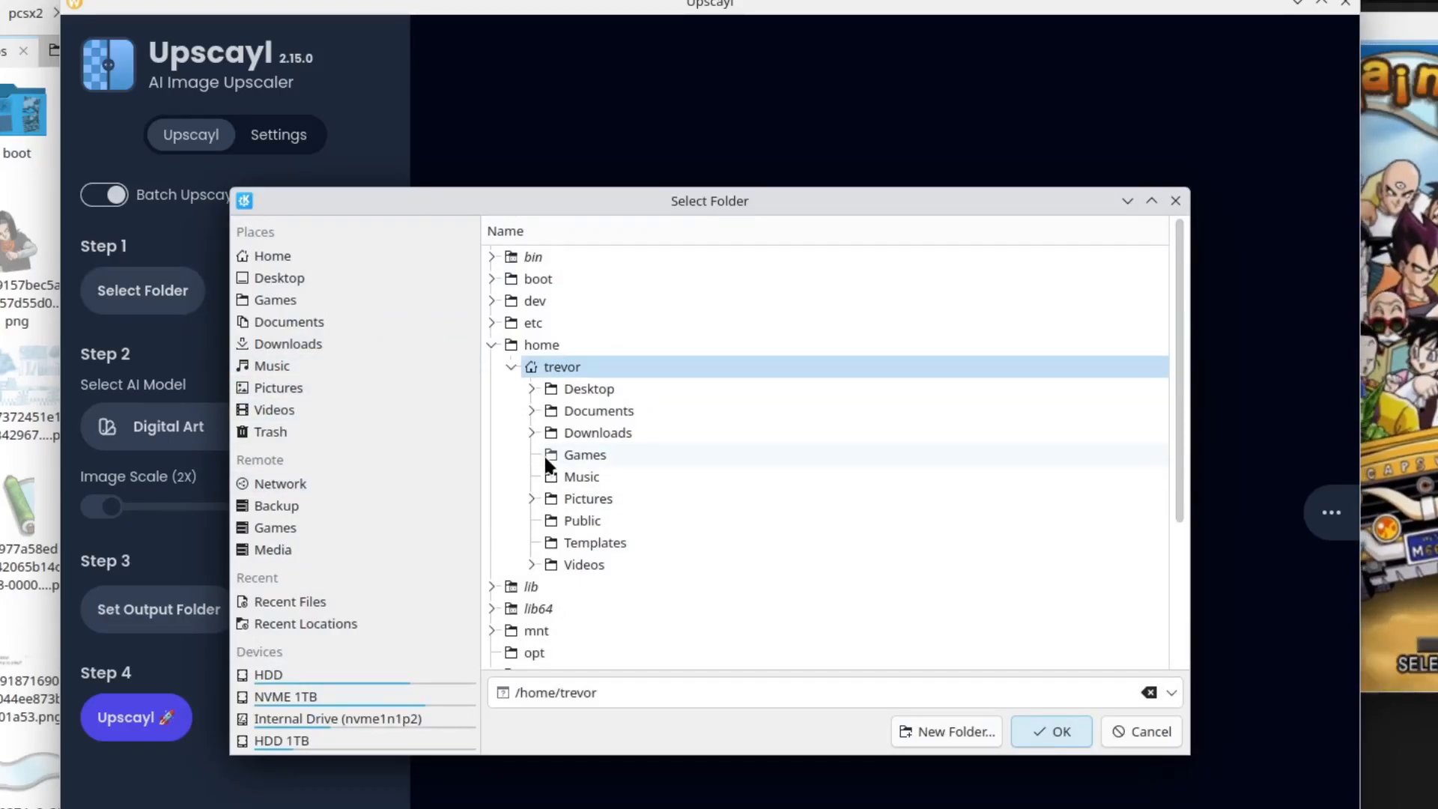
scroll(down, 3)
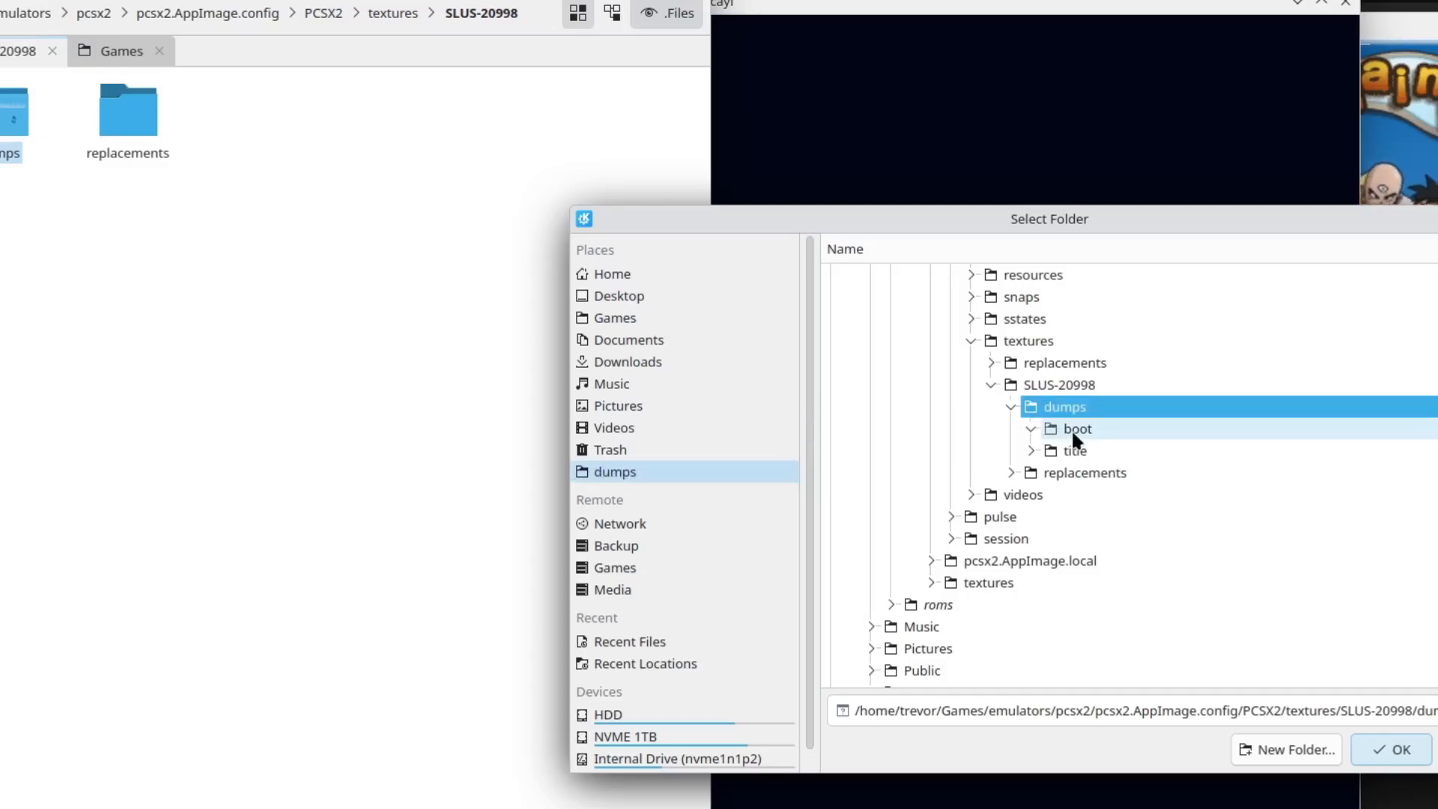
click(1394, 749)
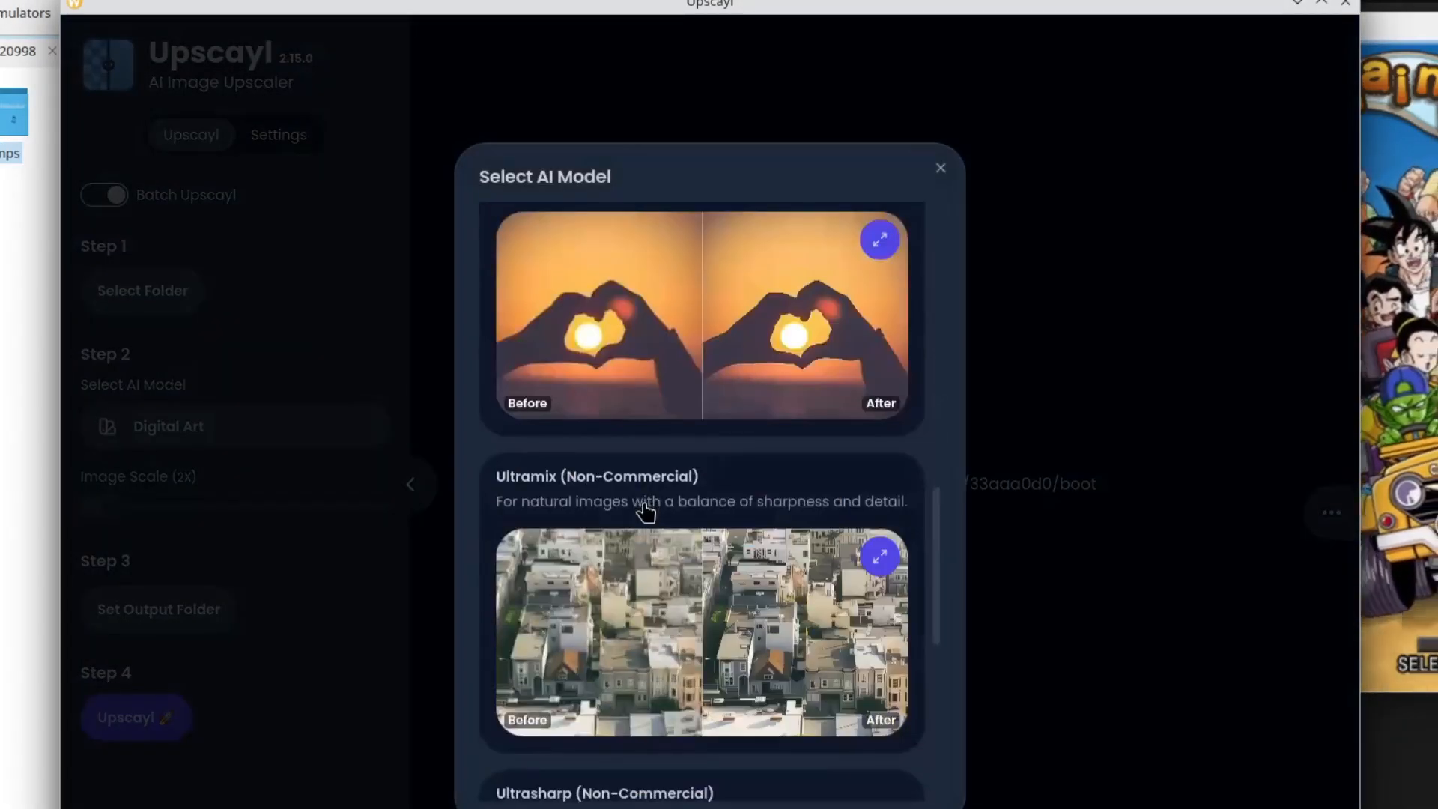
click(939, 167)
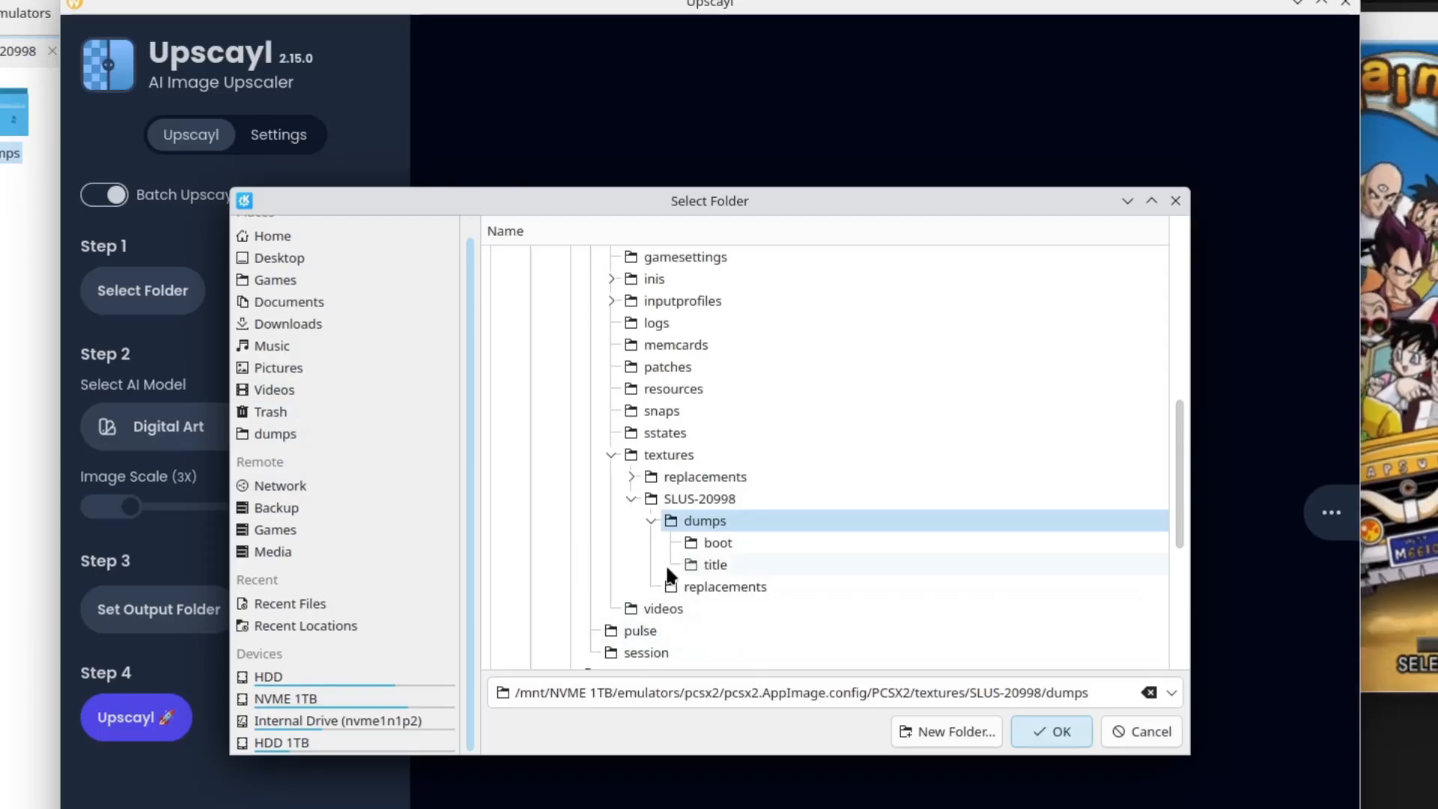
Create a boot subfolder in replacements and set it as the output folder.
click(724, 585)
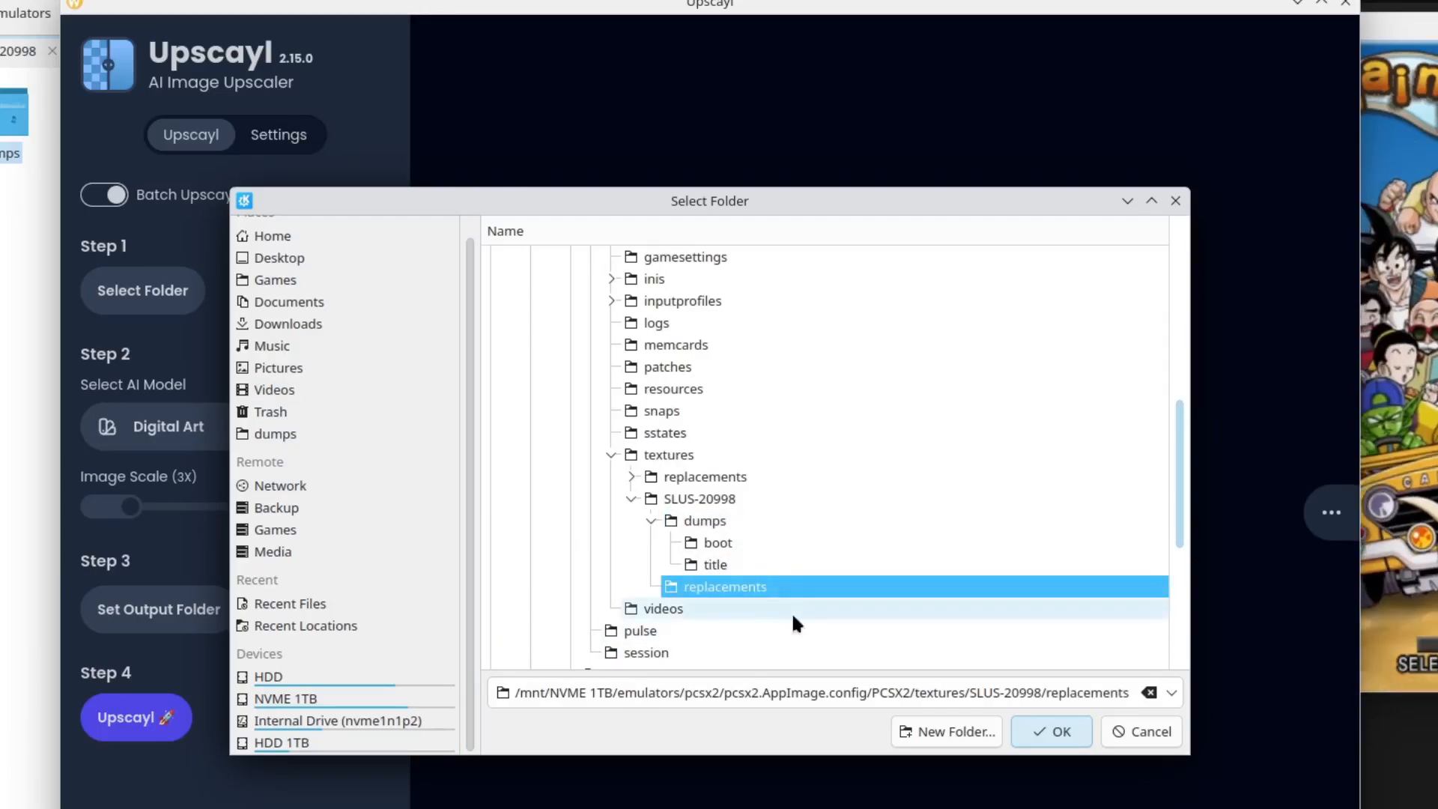
click(947, 731)
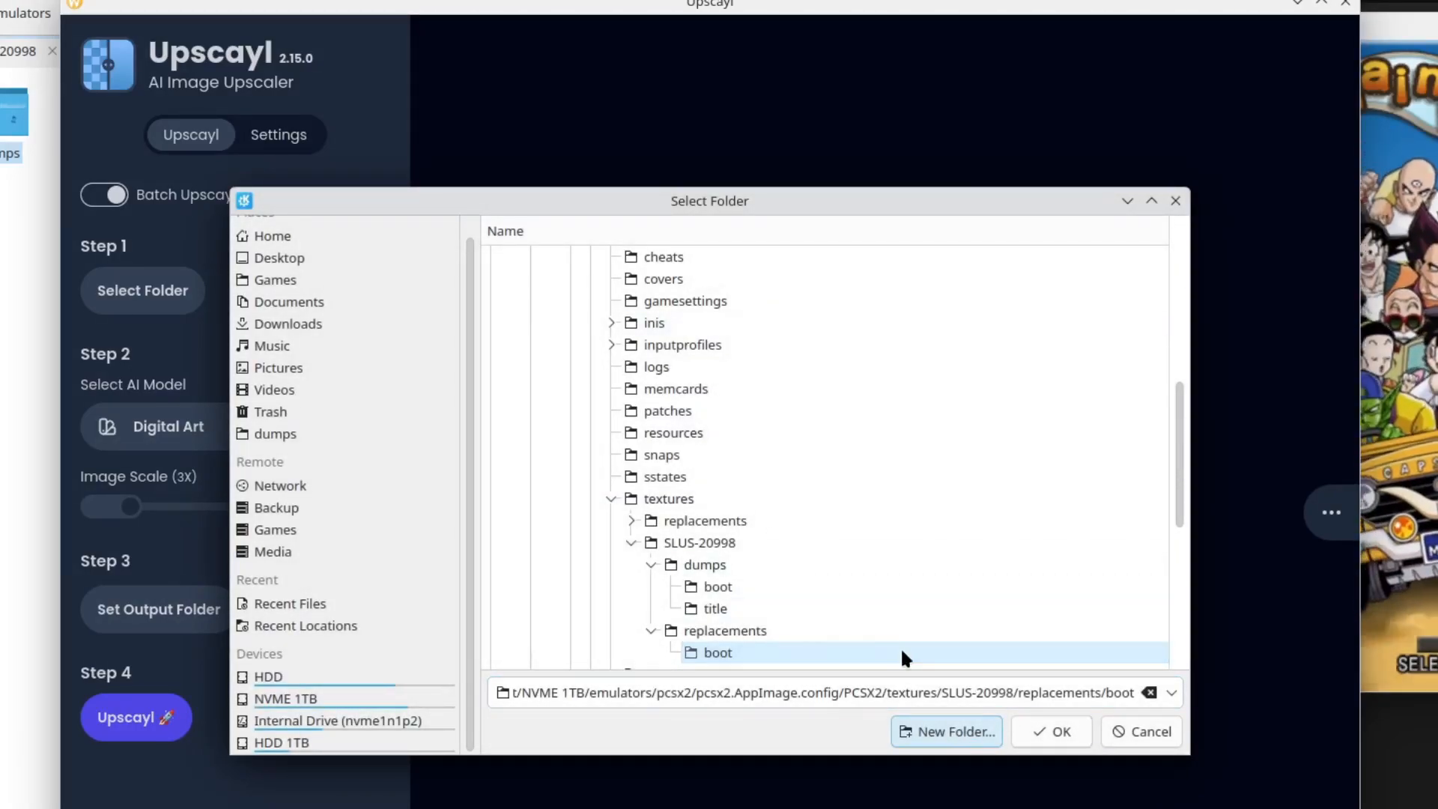
click(1049, 731)
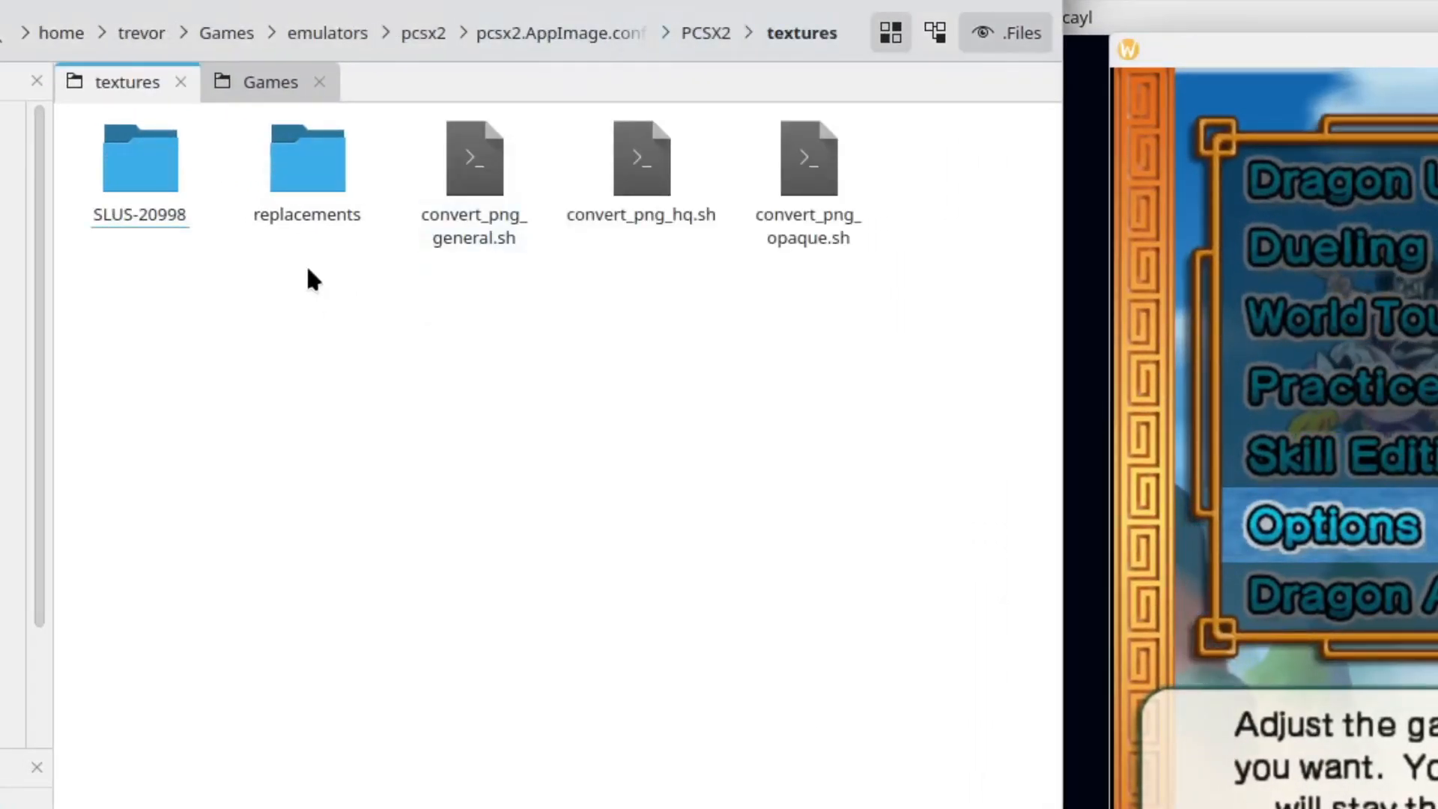
Select the replacements and SLUS-20998 folders and bring up SLUS-20998's context menu.
click(307, 156)
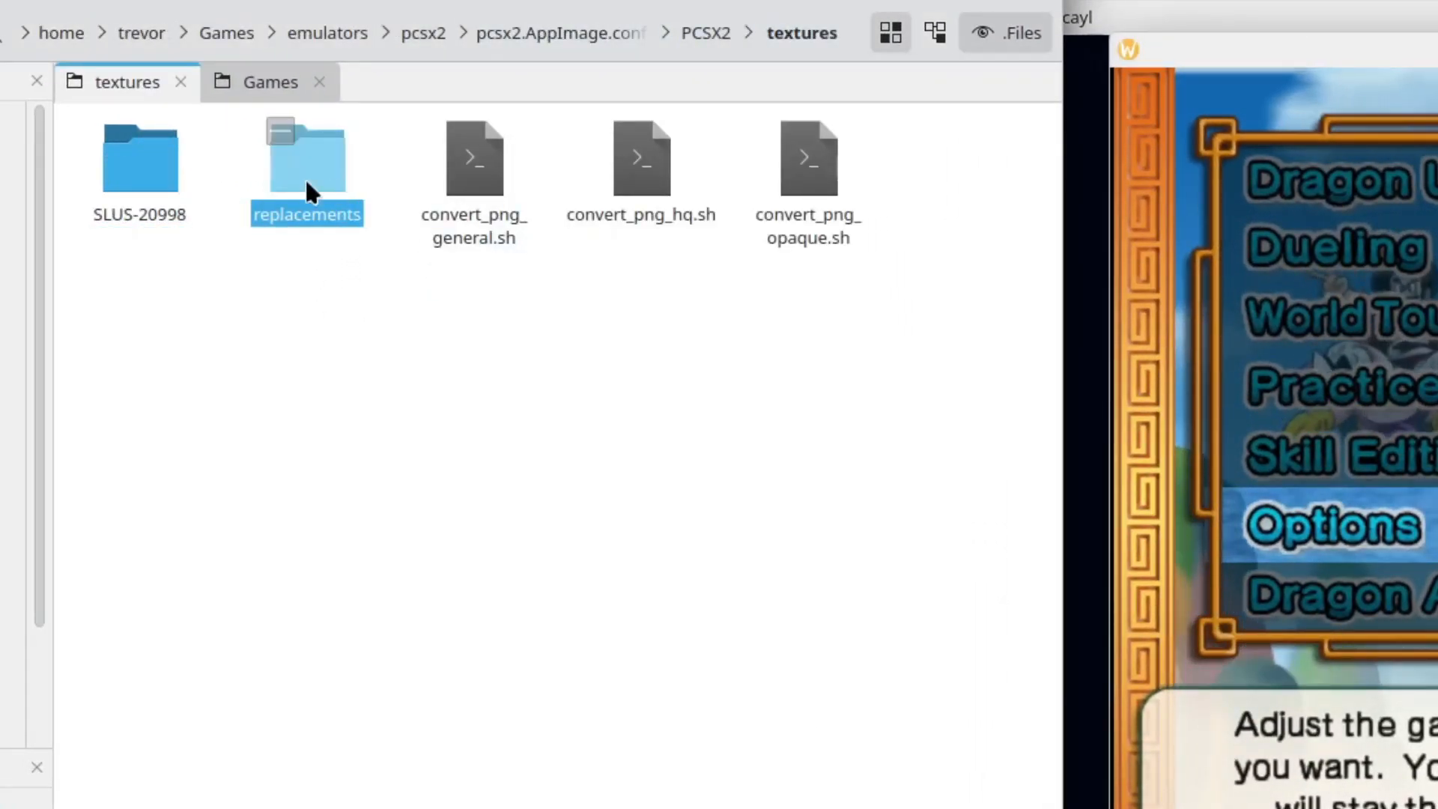
click(140, 156)
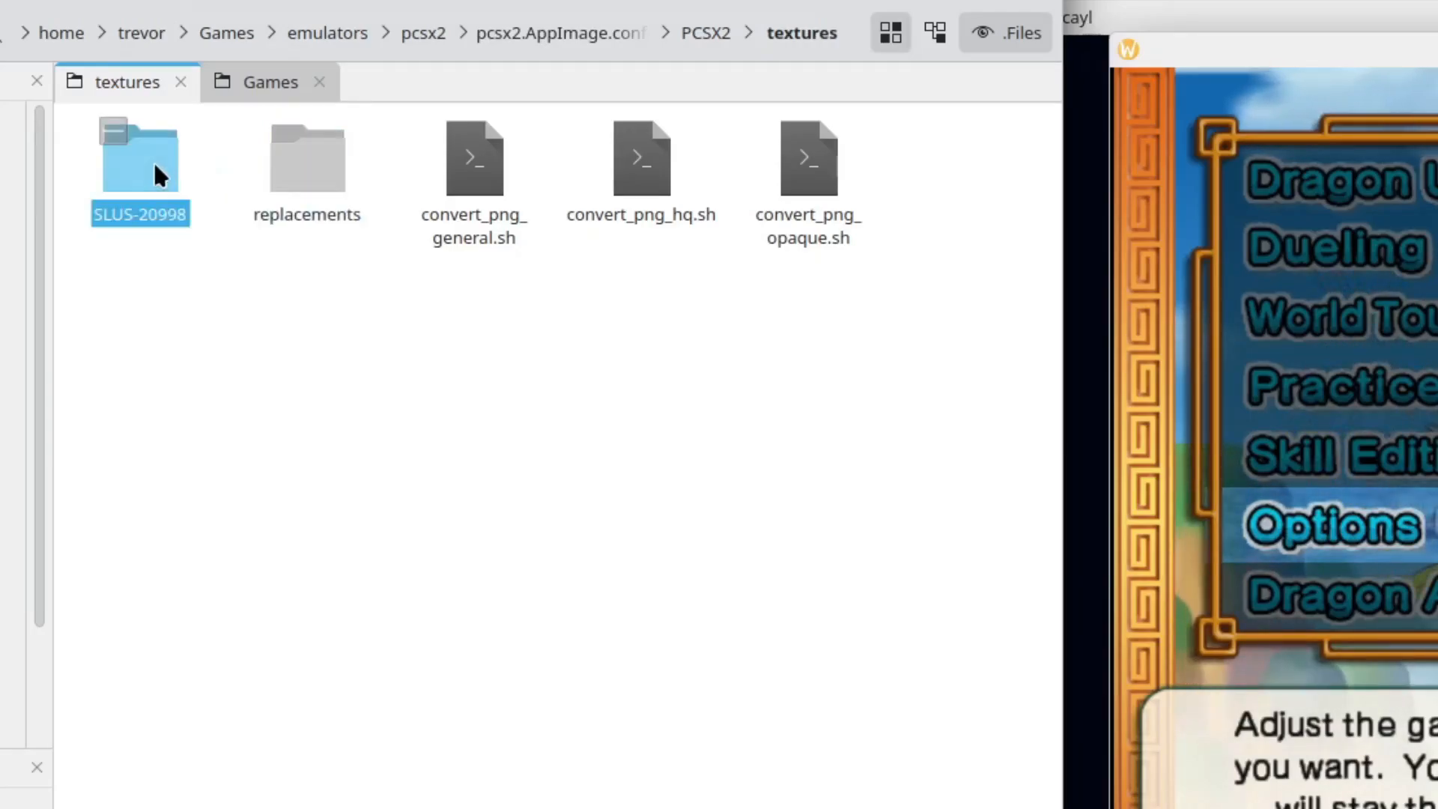
right_click(307, 156)
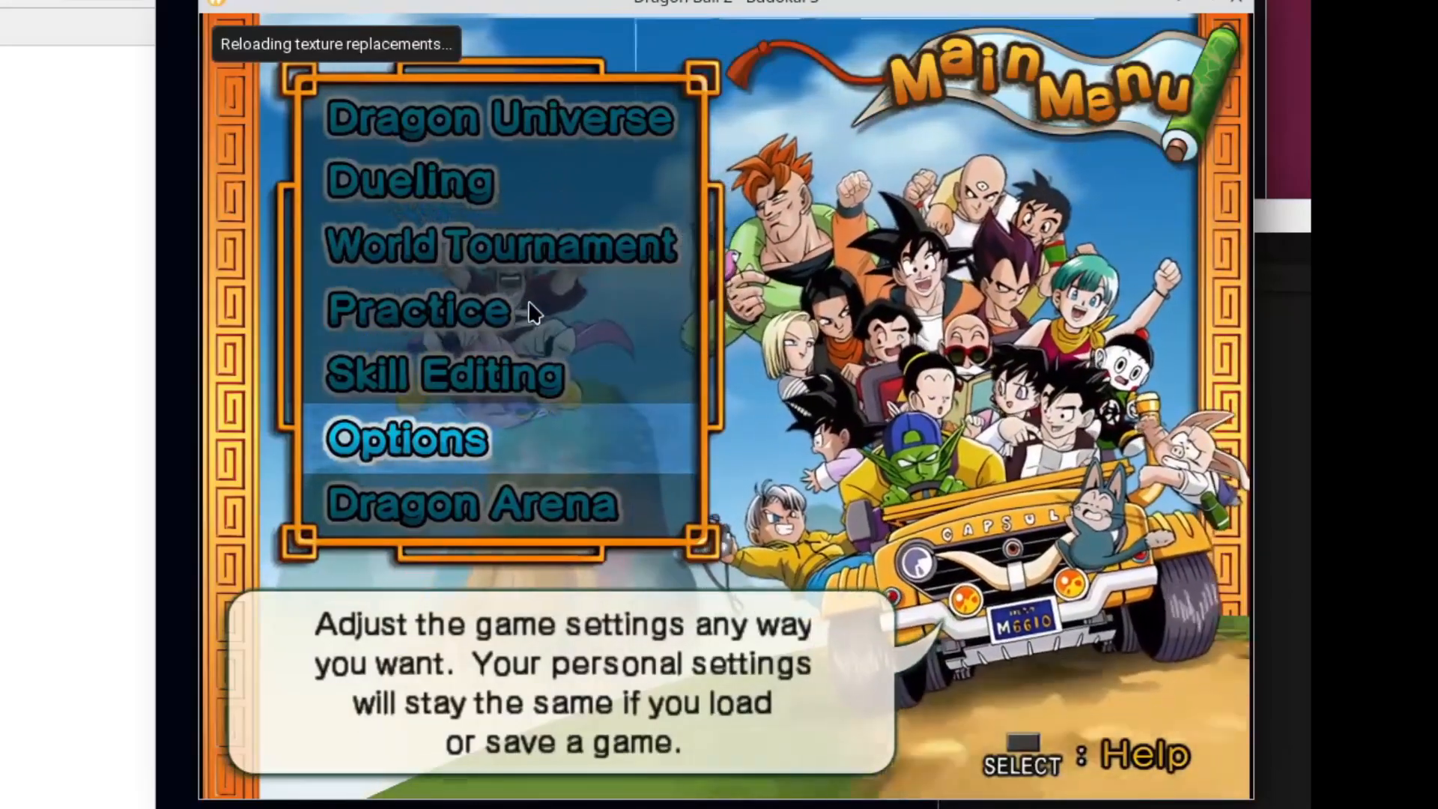
Reload textures in-game, then keep Precache Textures on in Budokai 3's Texture Replacement settings.
key(up)
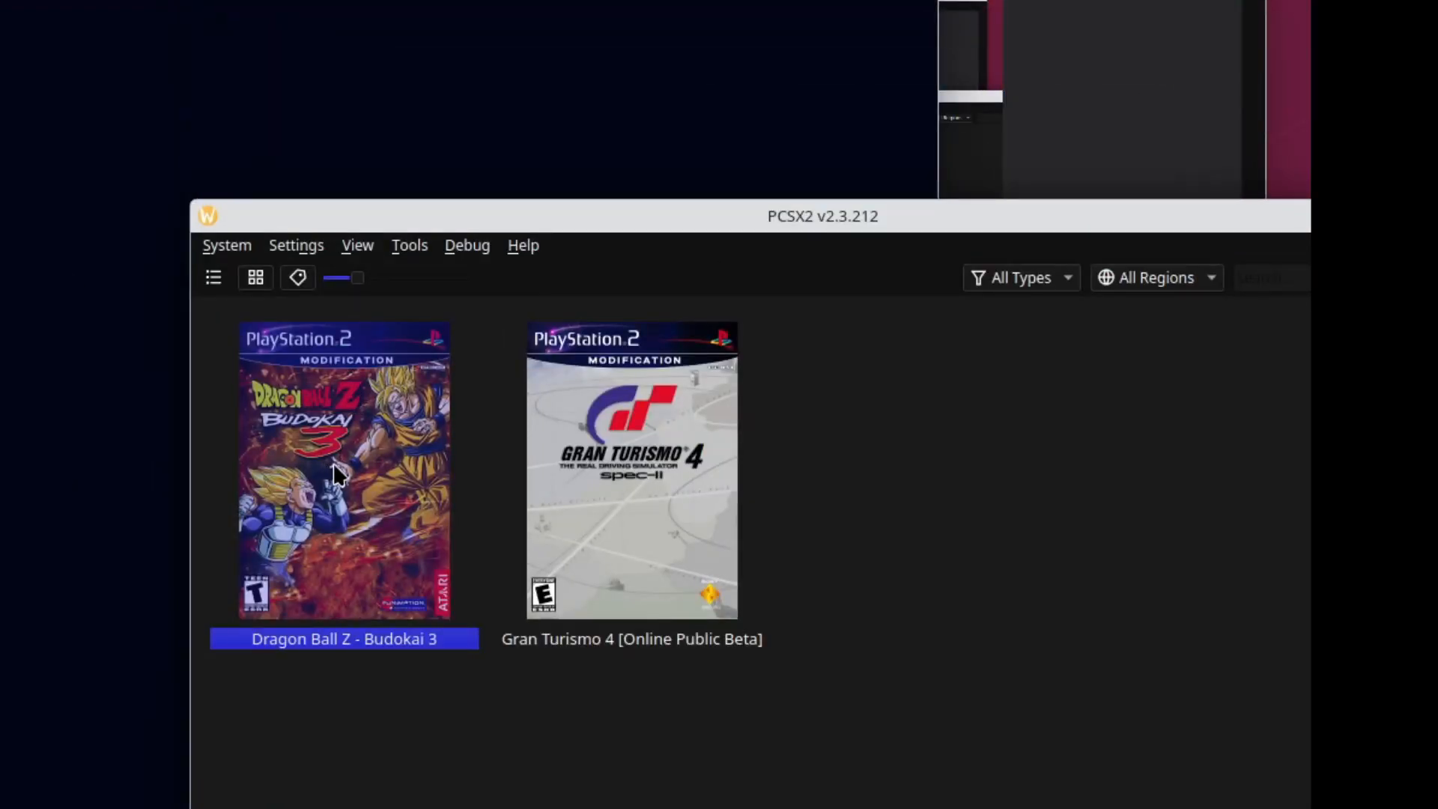
double_click(343, 468)
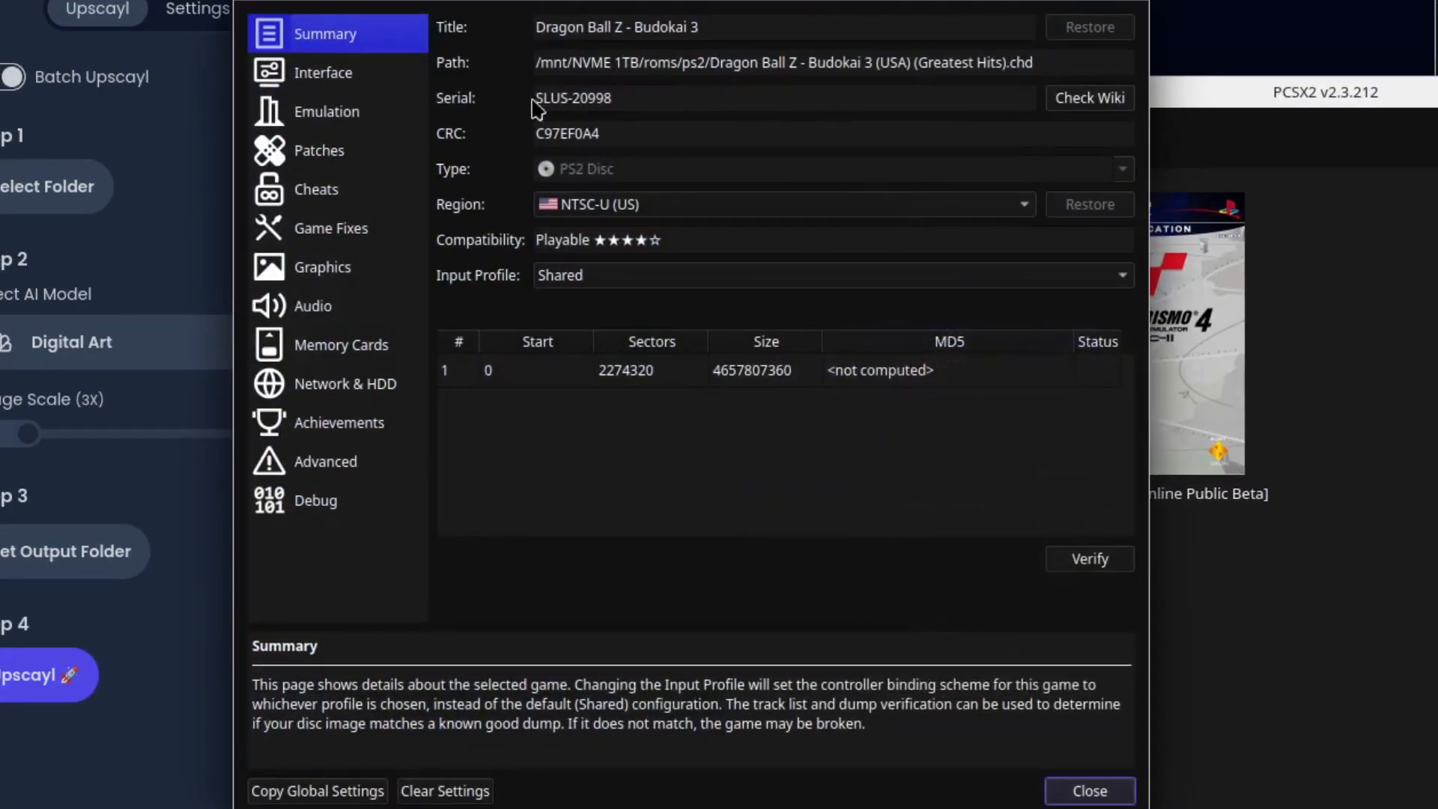
click(323, 266)
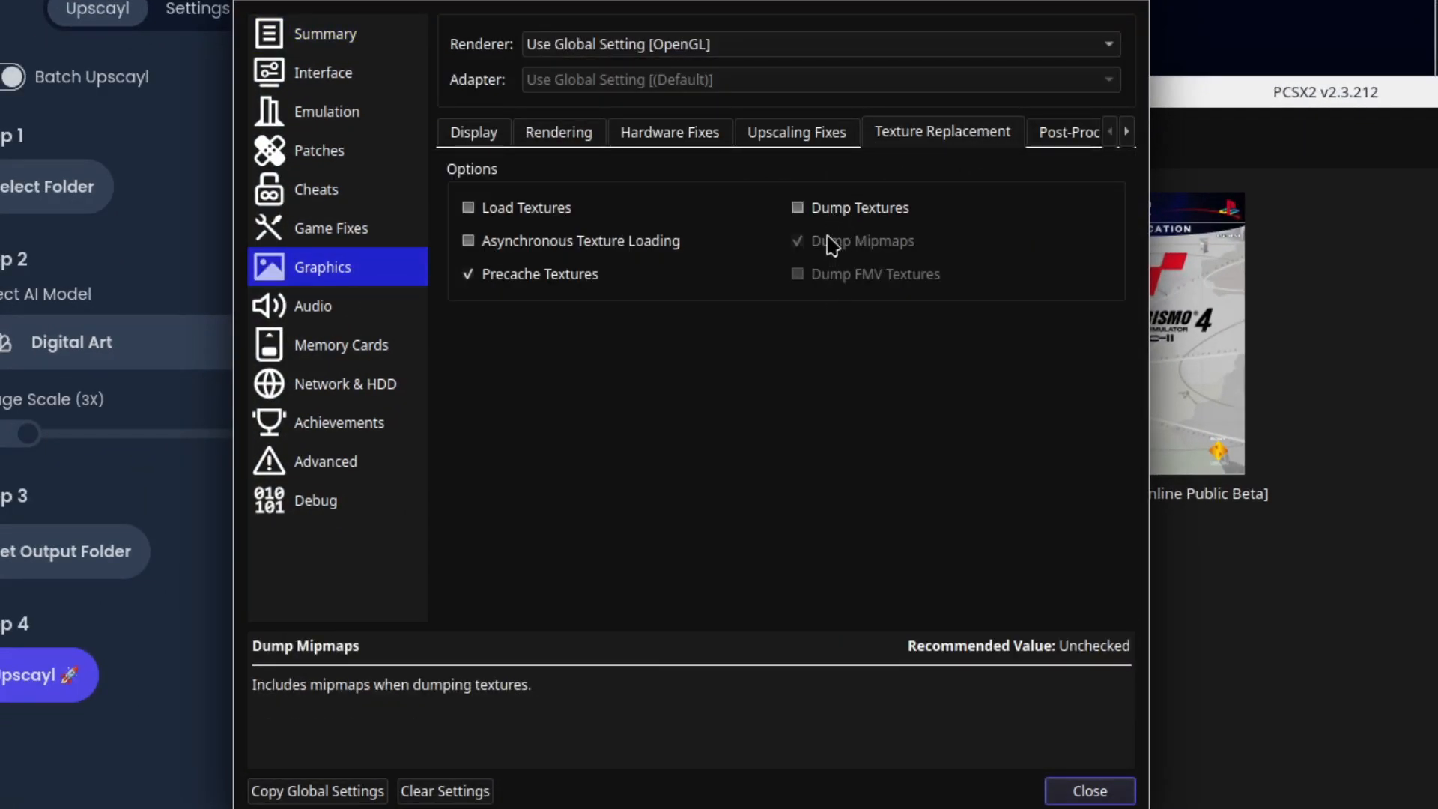
click(797, 208)
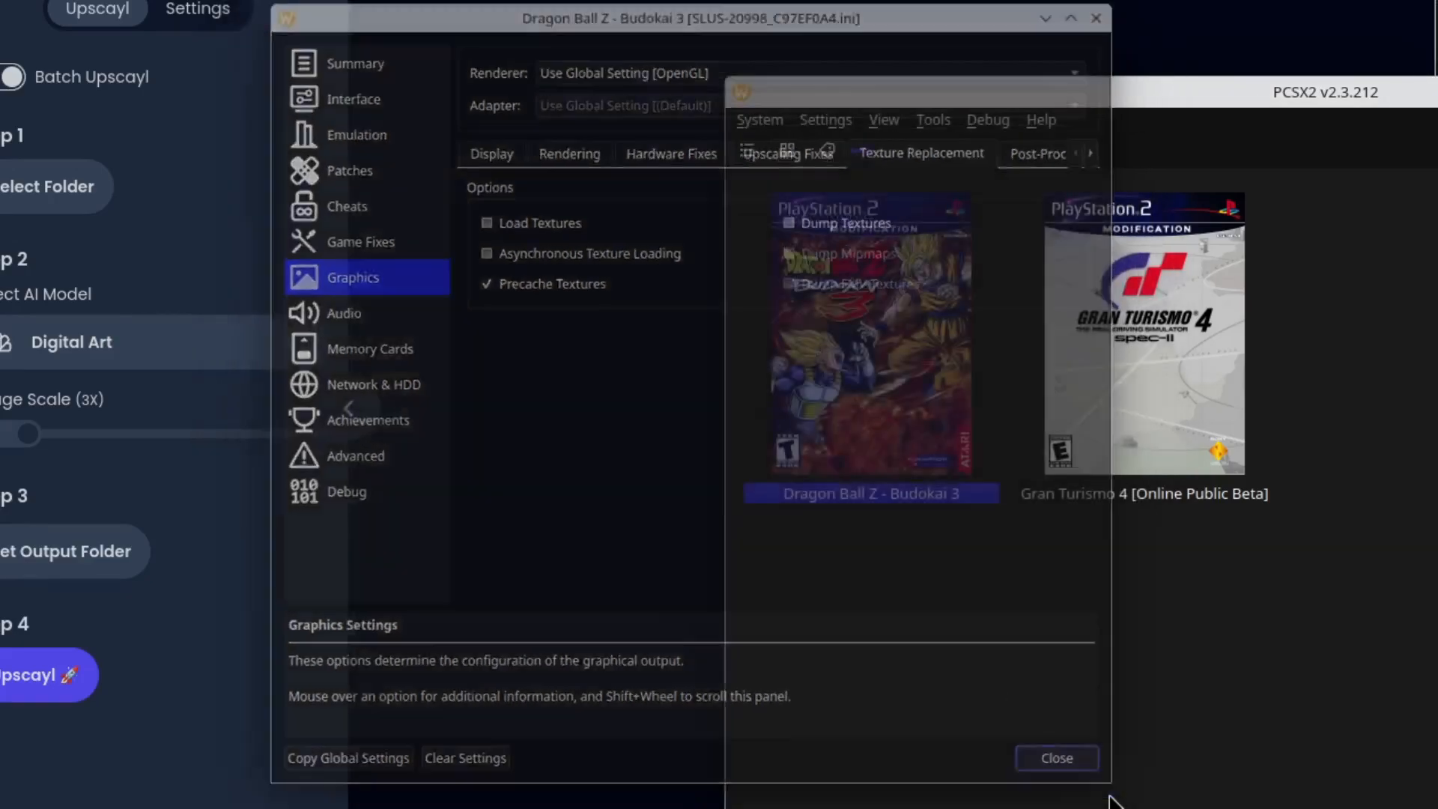
click(1055, 757)
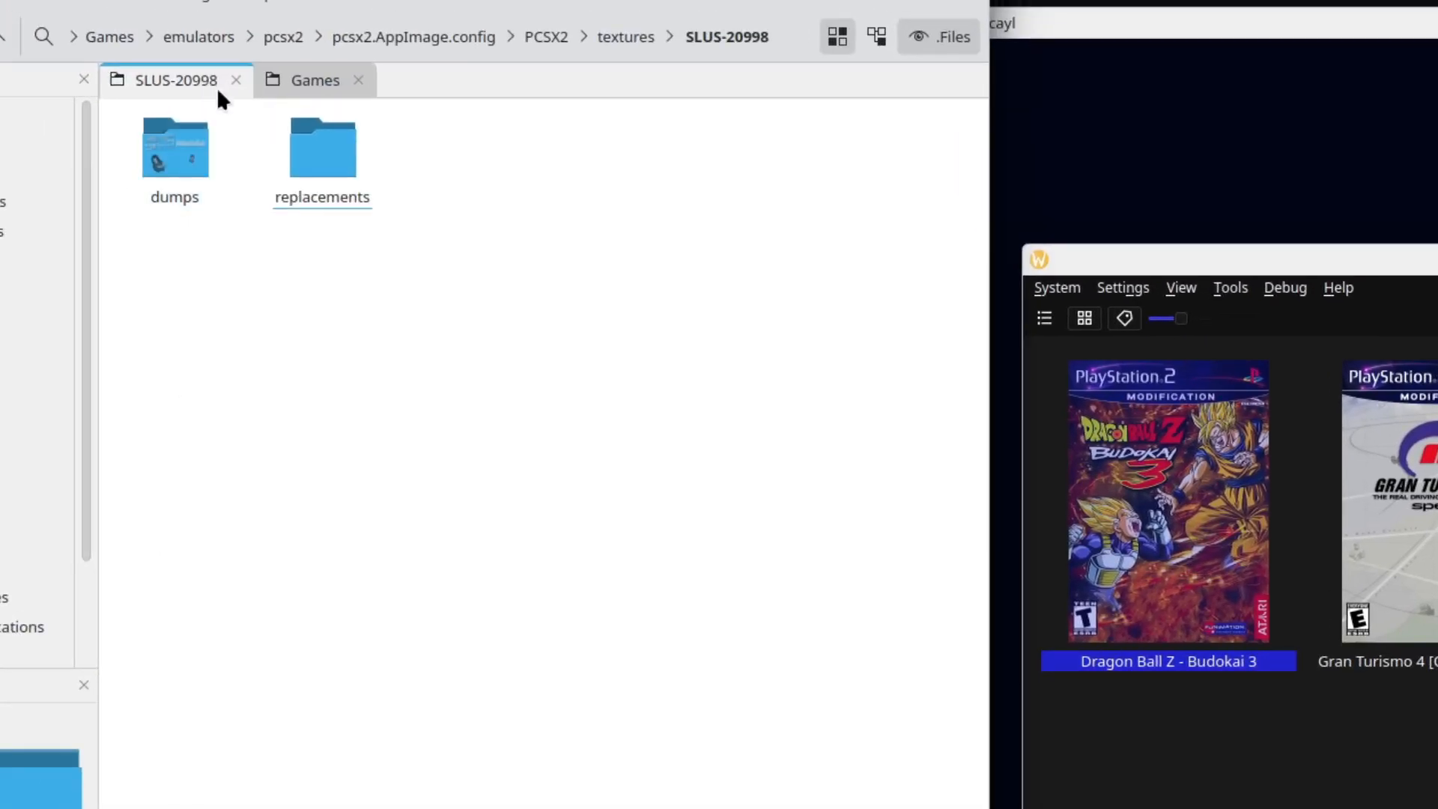
Open replacements and go into the upscayl_png_digital-art-4x_2x_DDS texture folder.
click(322, 146)
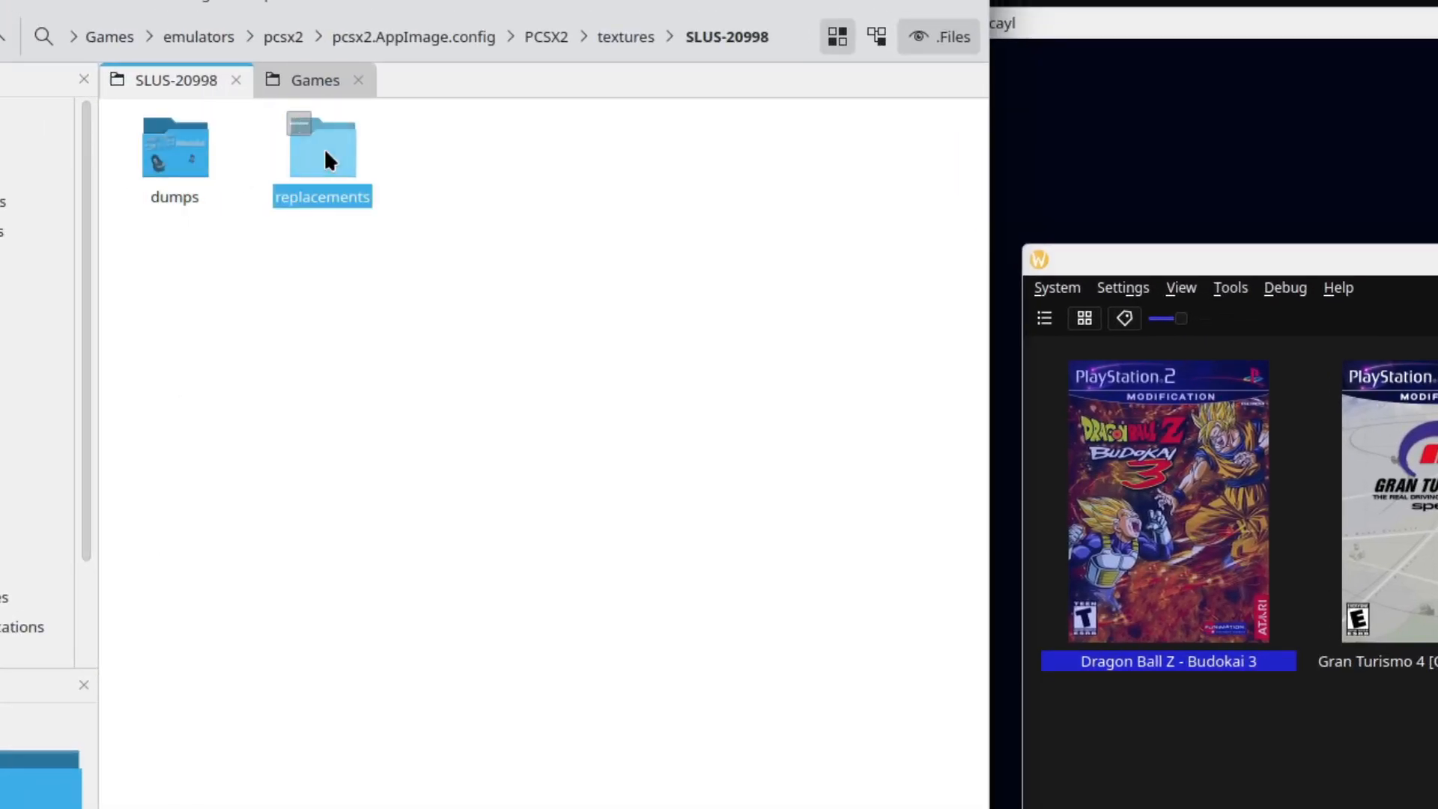
double_click(322, 146)
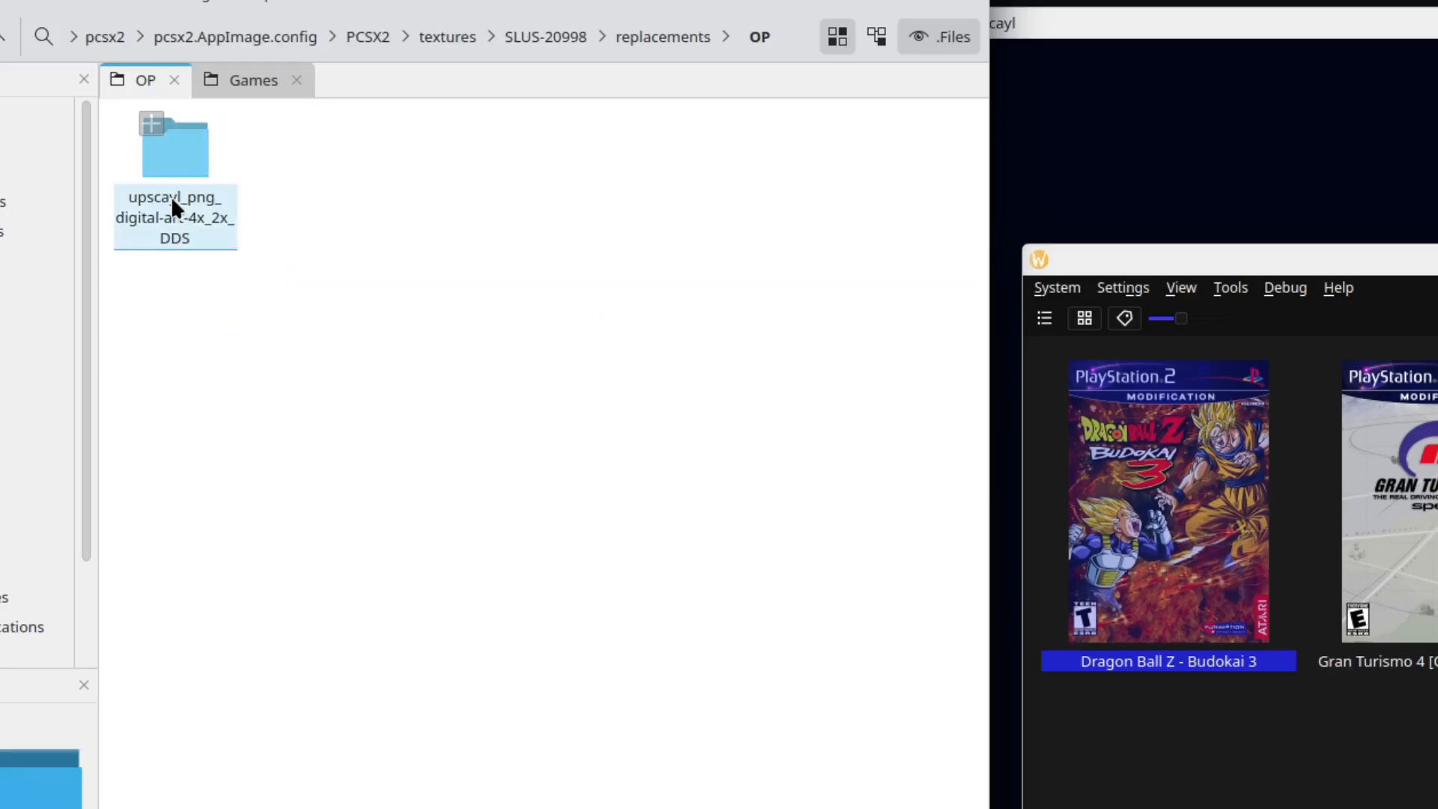
double_click(174, 145)
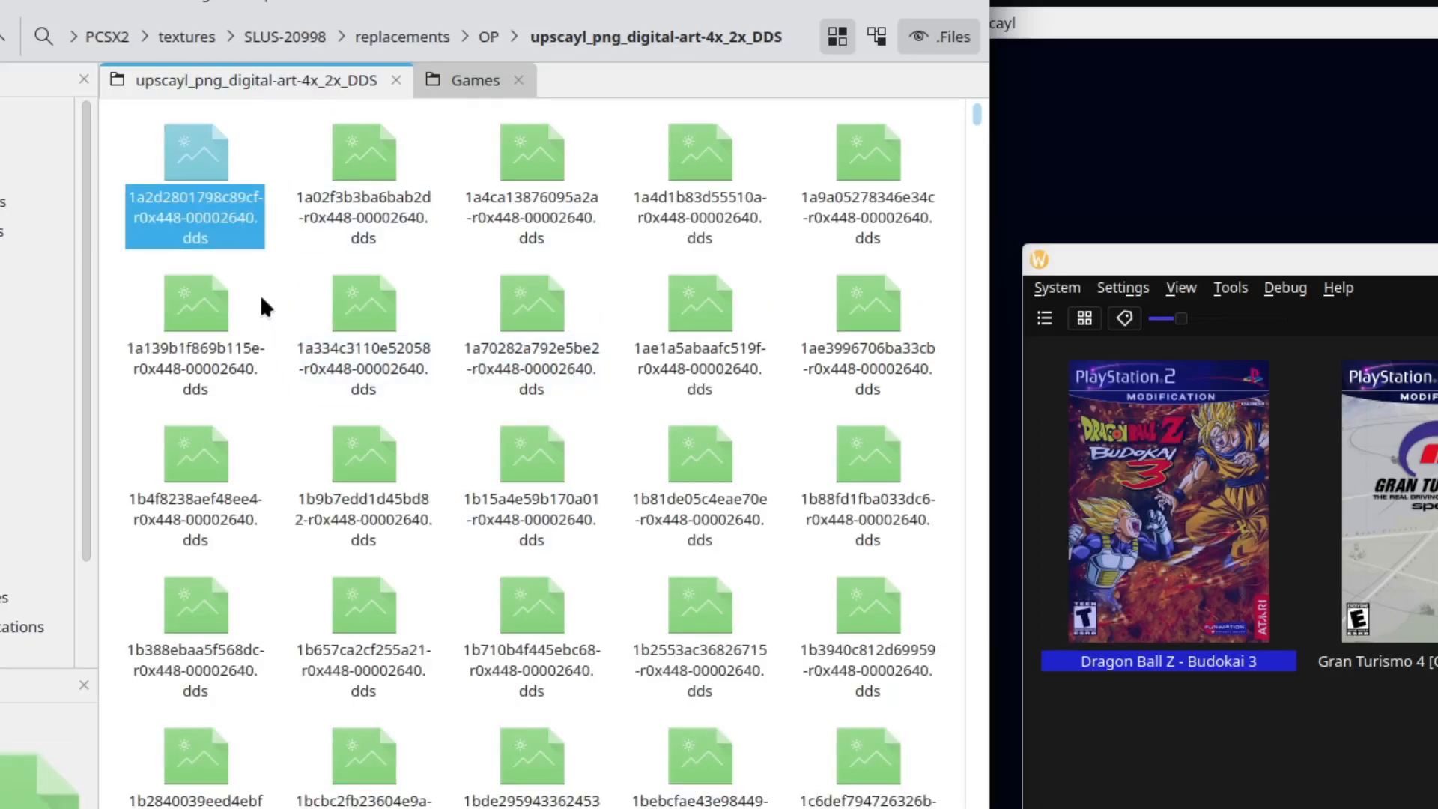
mouse_move(278, 275)
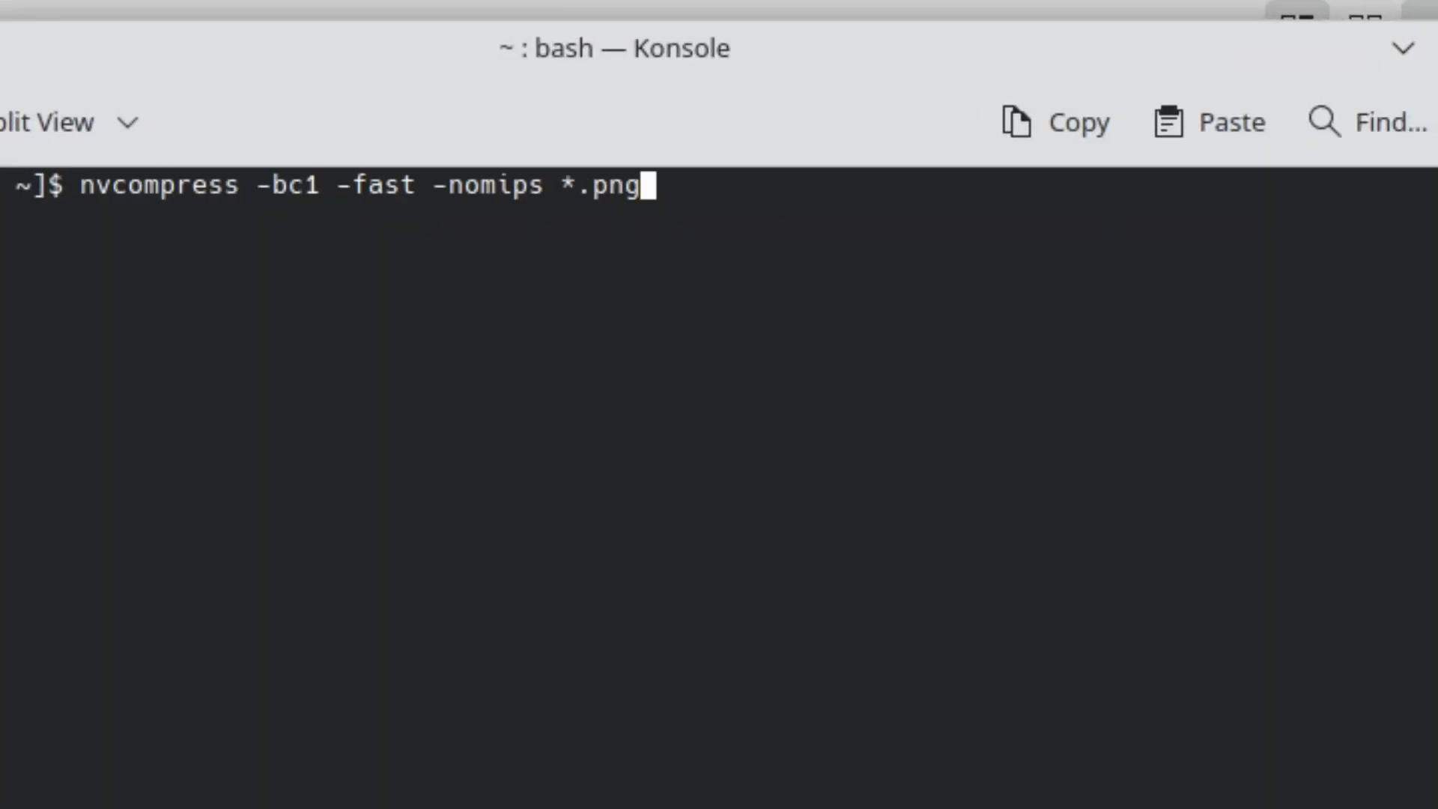
Run 'yay nvidia-texture-tools-git' in Konsole to get nvcompress.
text(yay nvidia-texture-tools-git)
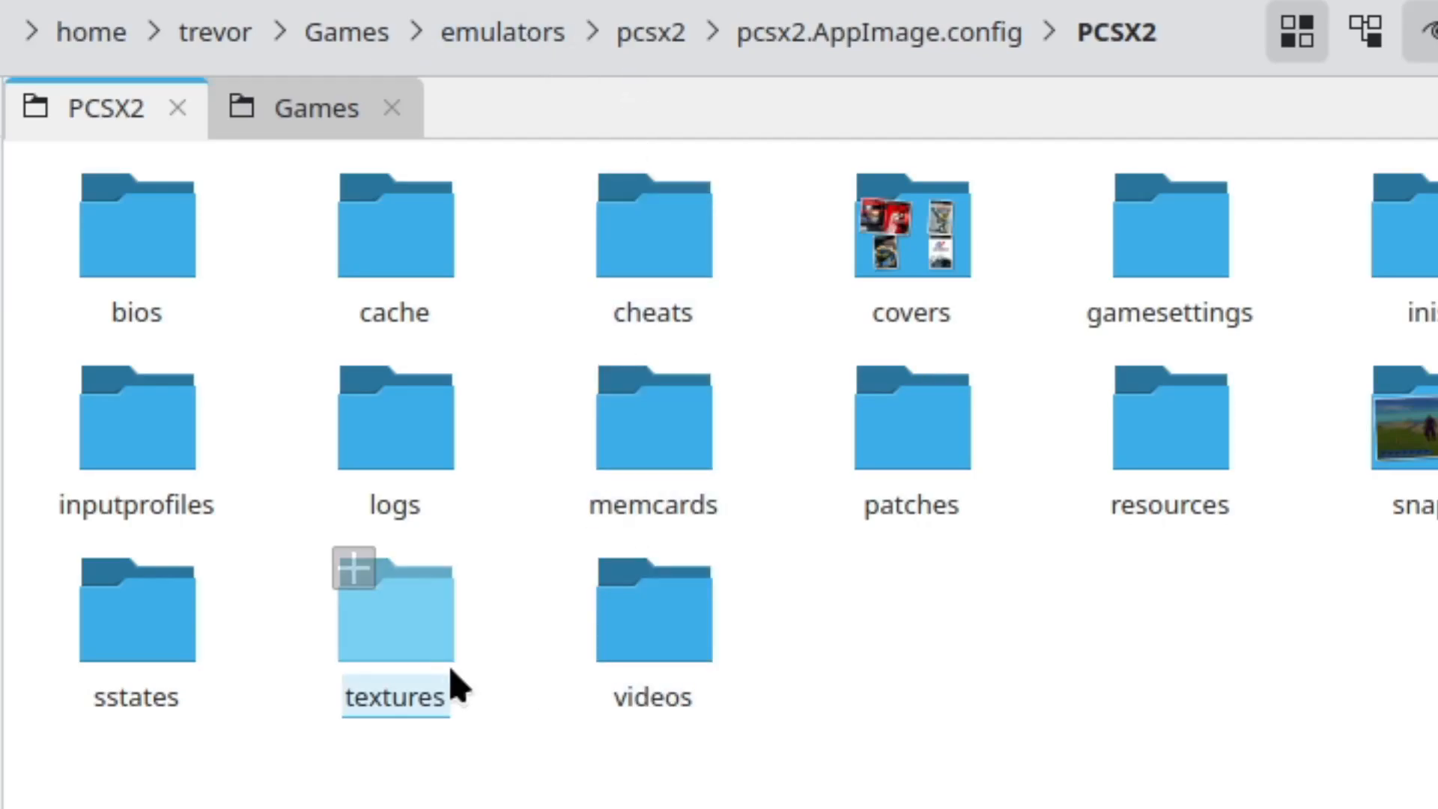
Open the textures folder and read convert_png_opaque.sh in Kate.
double_click(394, 605)
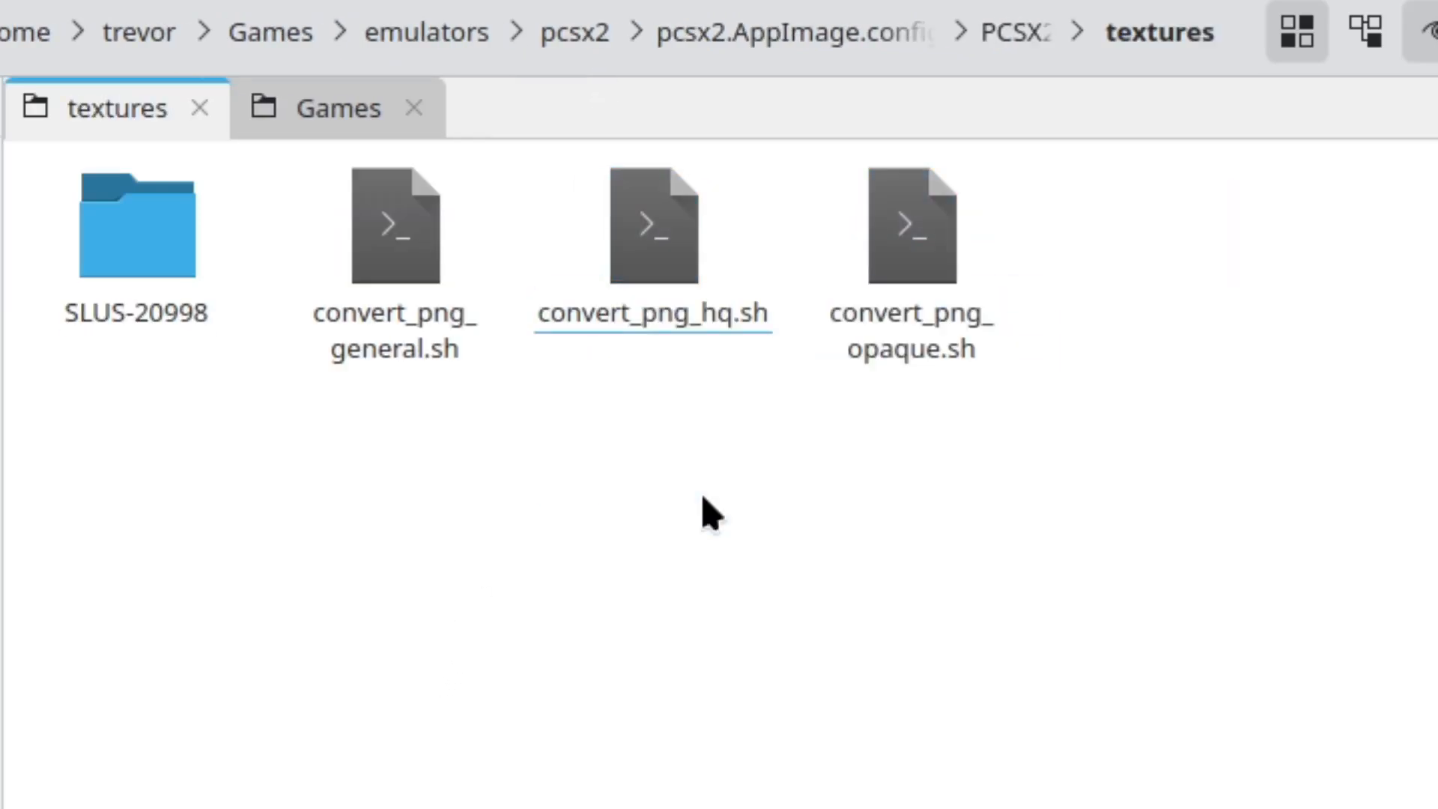
mouse_move(944, 539)
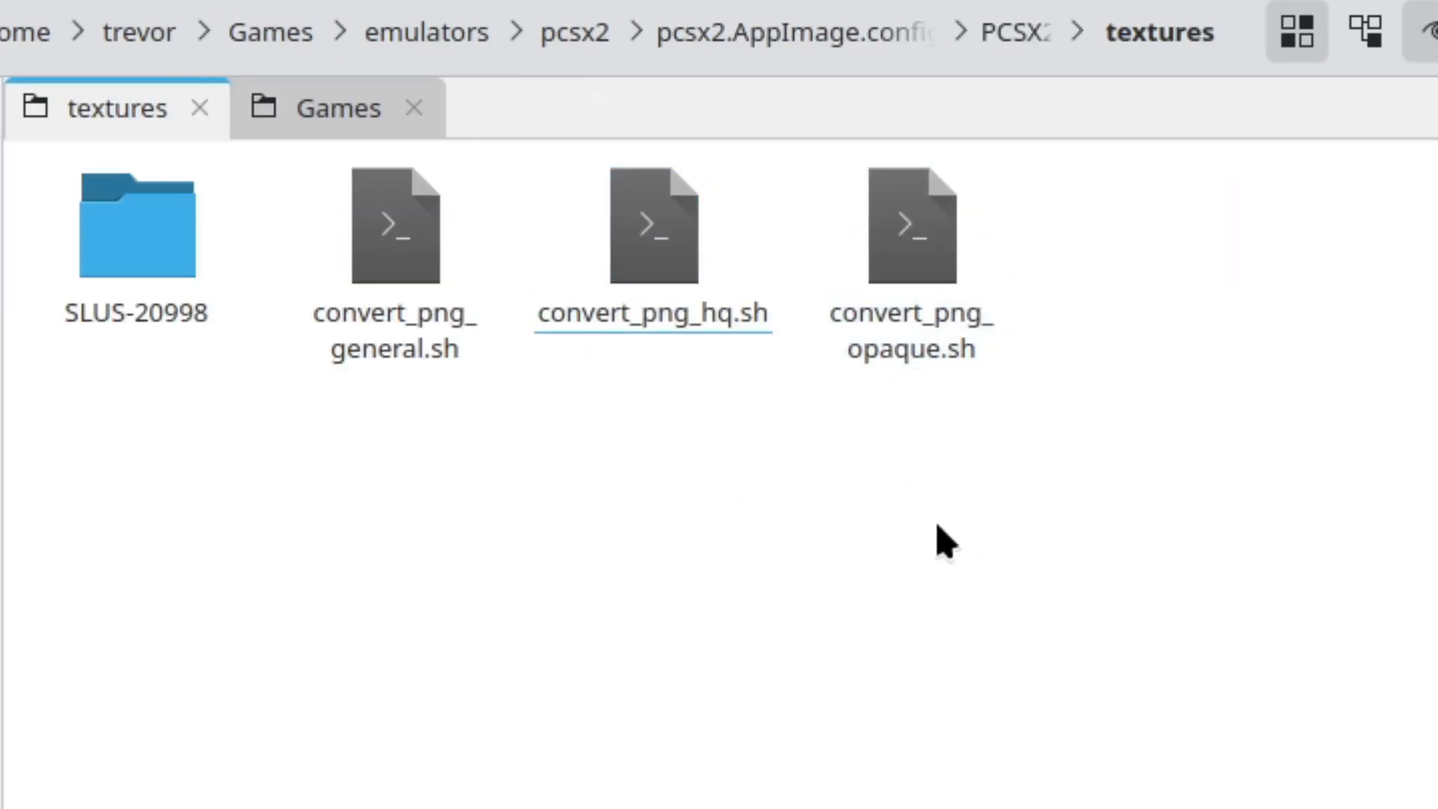
mouse_move(743, 270)
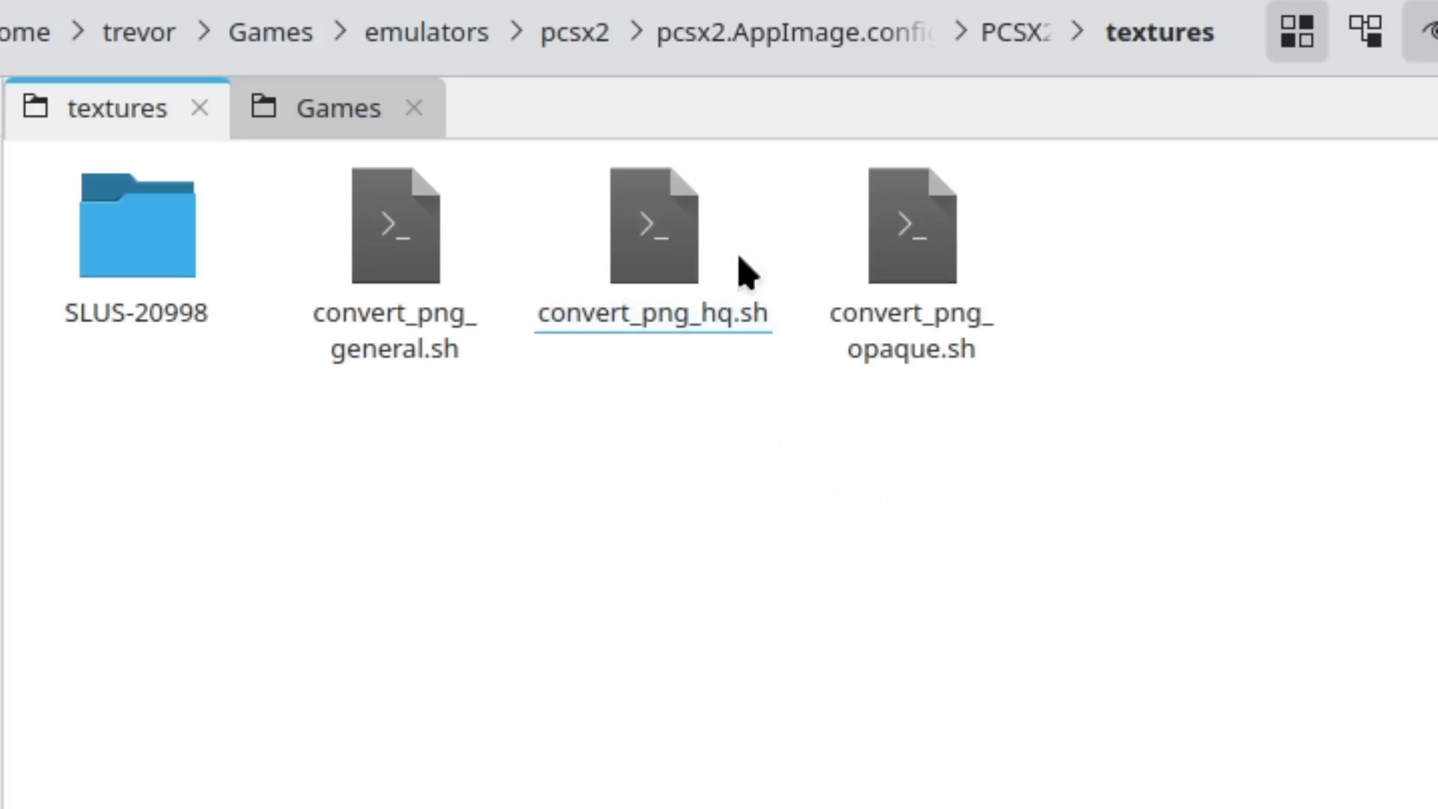
right_click(909, 224)
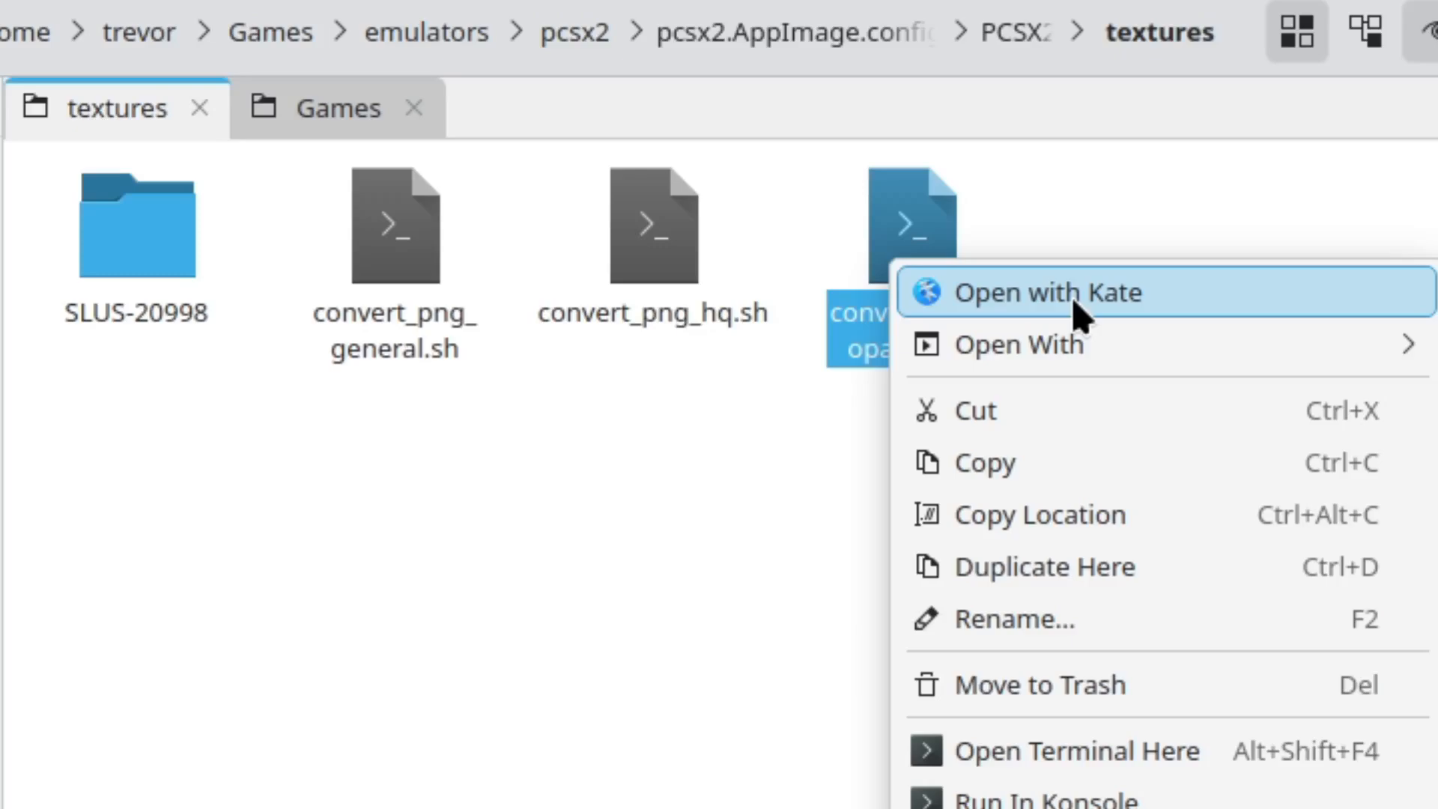
click(1048, 292)
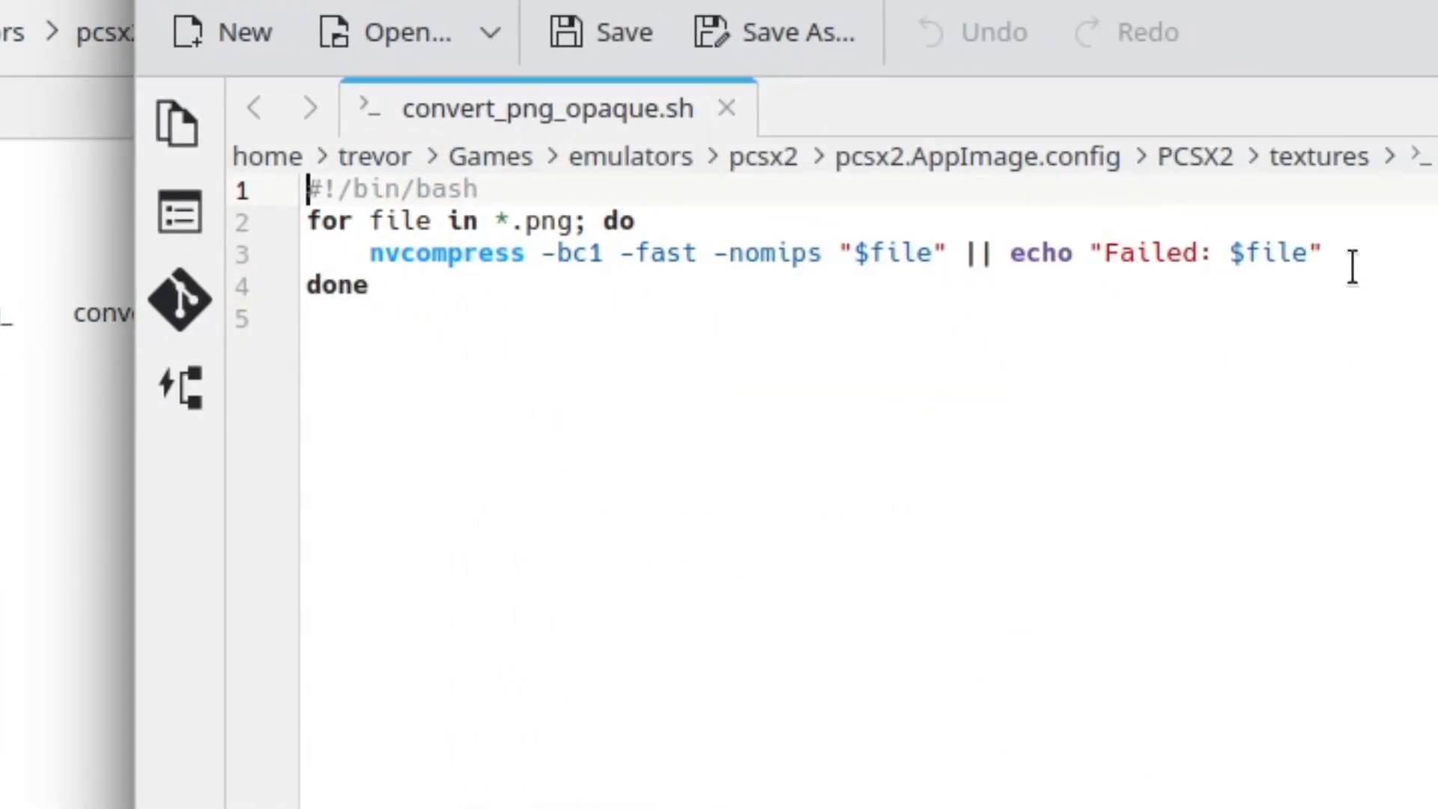
drag(308, 220, 1320, 253)
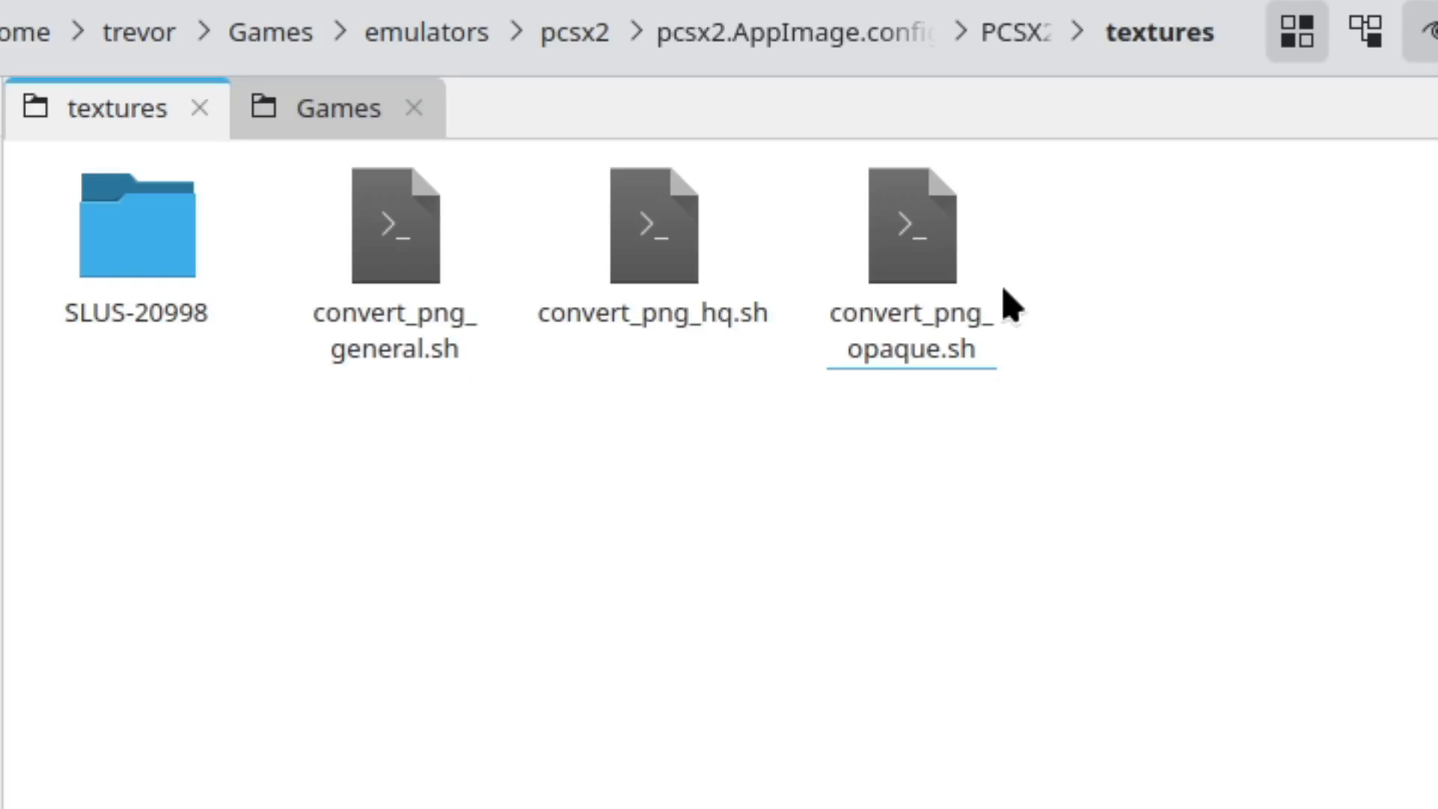
mouse_move(1000, 298)
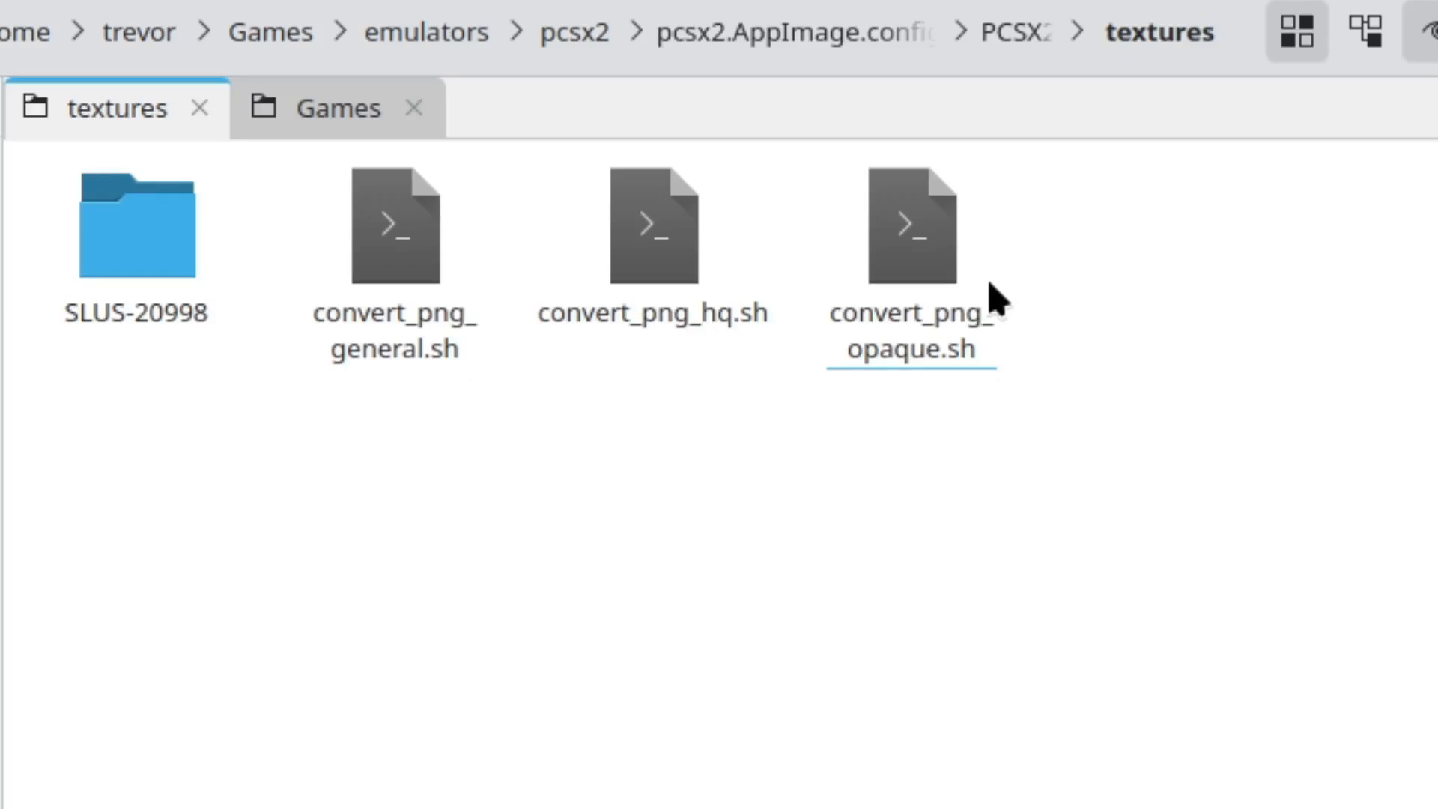
mouse_move(203, 234)
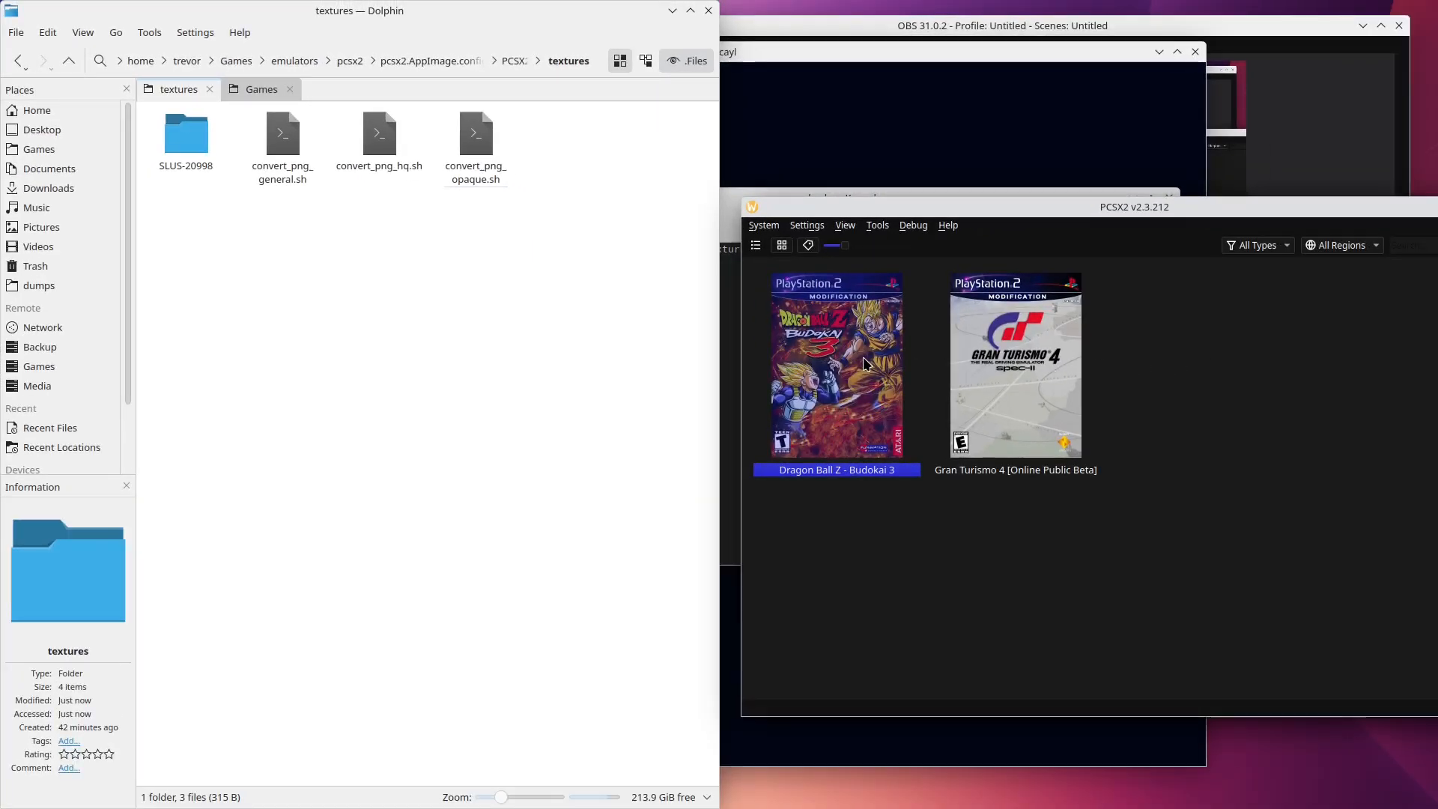
Start Dragon Ball Z - Budokai 3 from the PCSX2 game list.
double_click(834, 364)
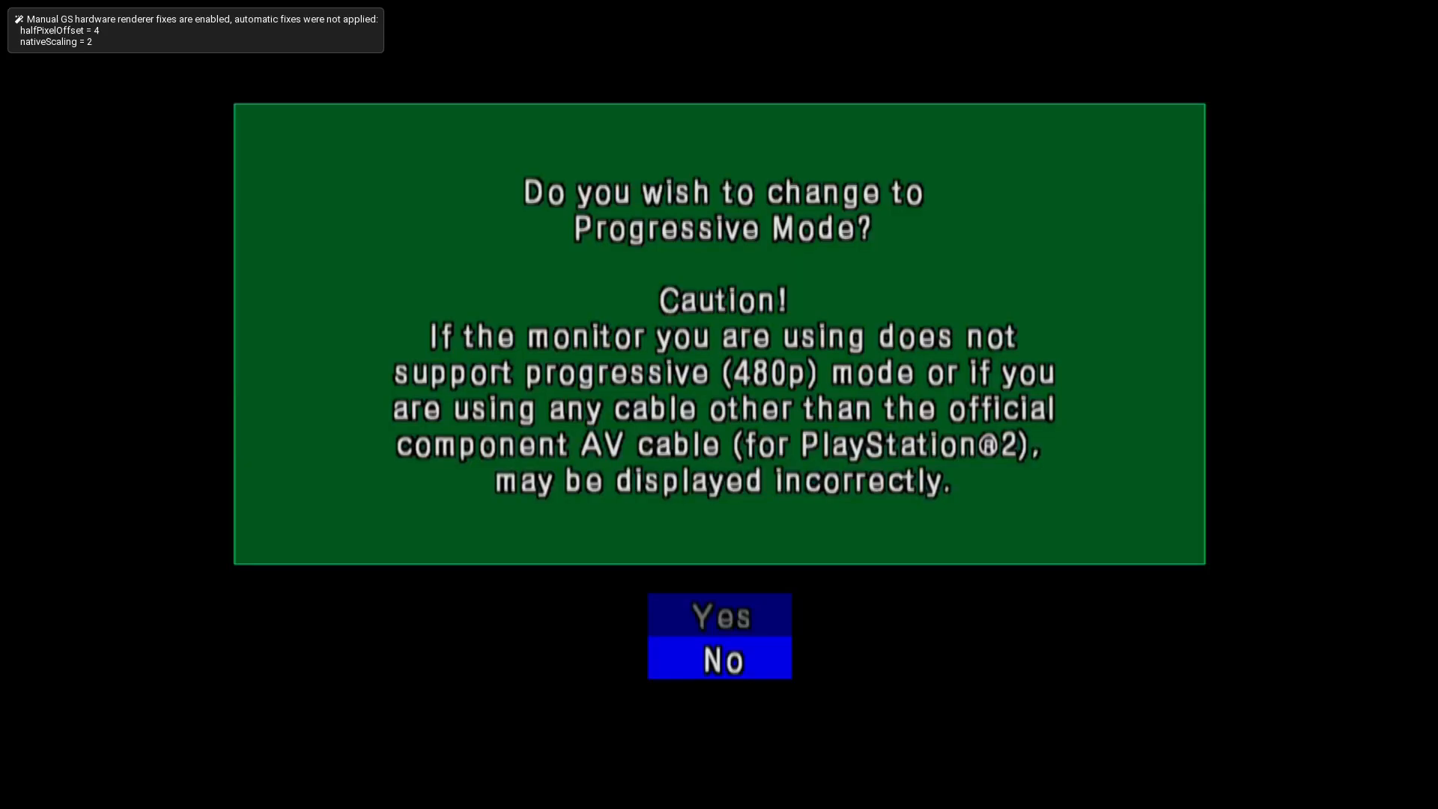
Confirm the progressive mode prompt and wait for Budokai 3's main menu.
key(up)
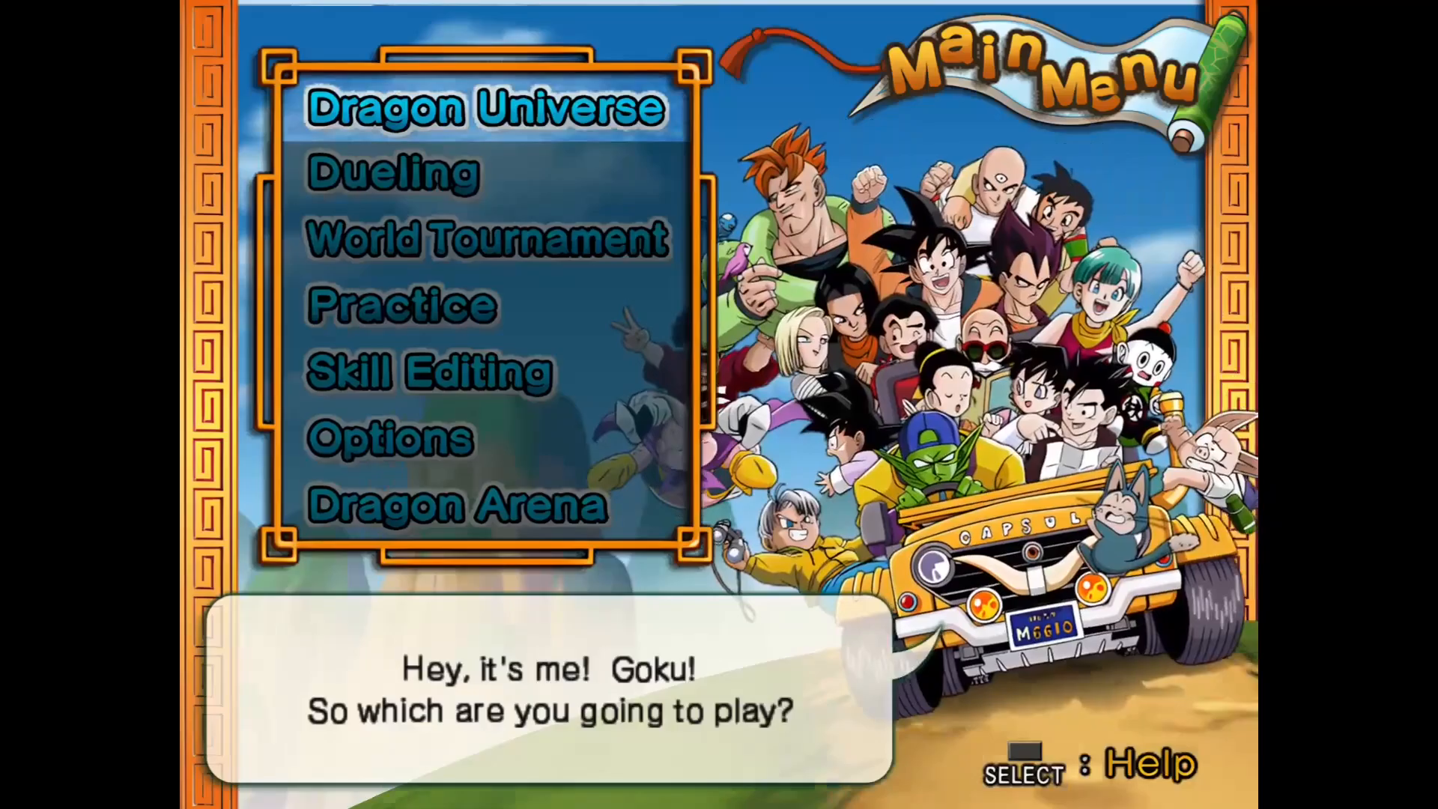
key(down)
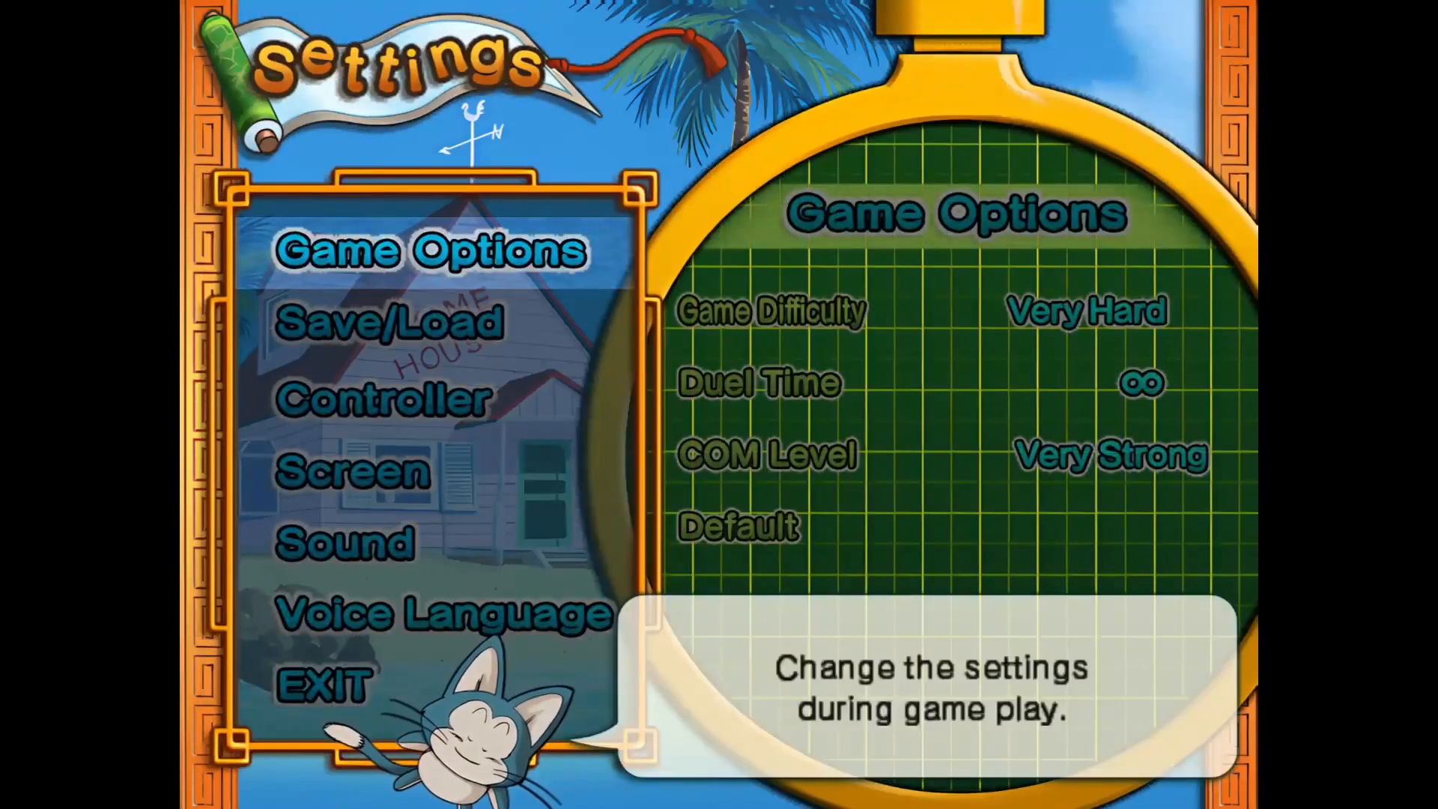
click(352, 473)
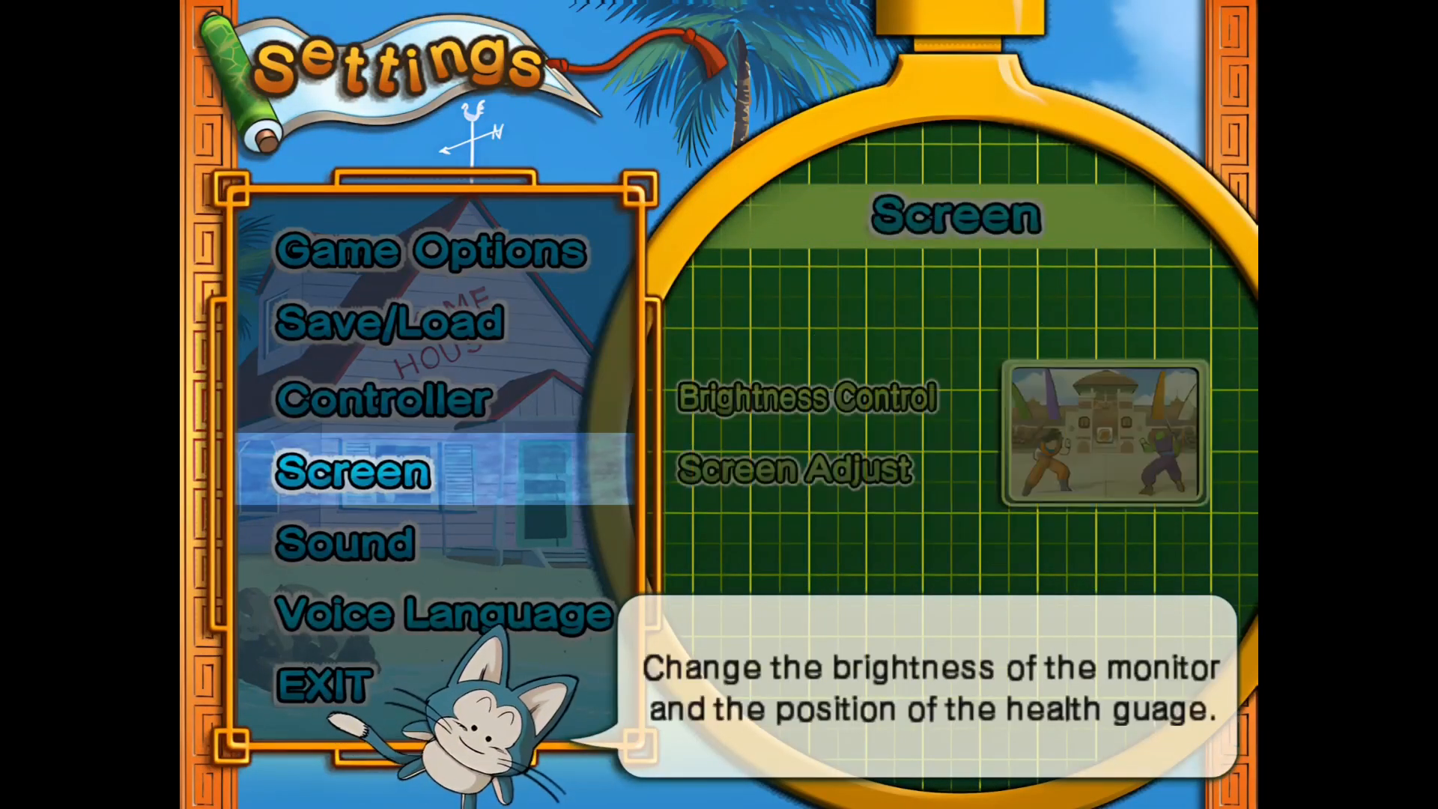
click(445, 612)
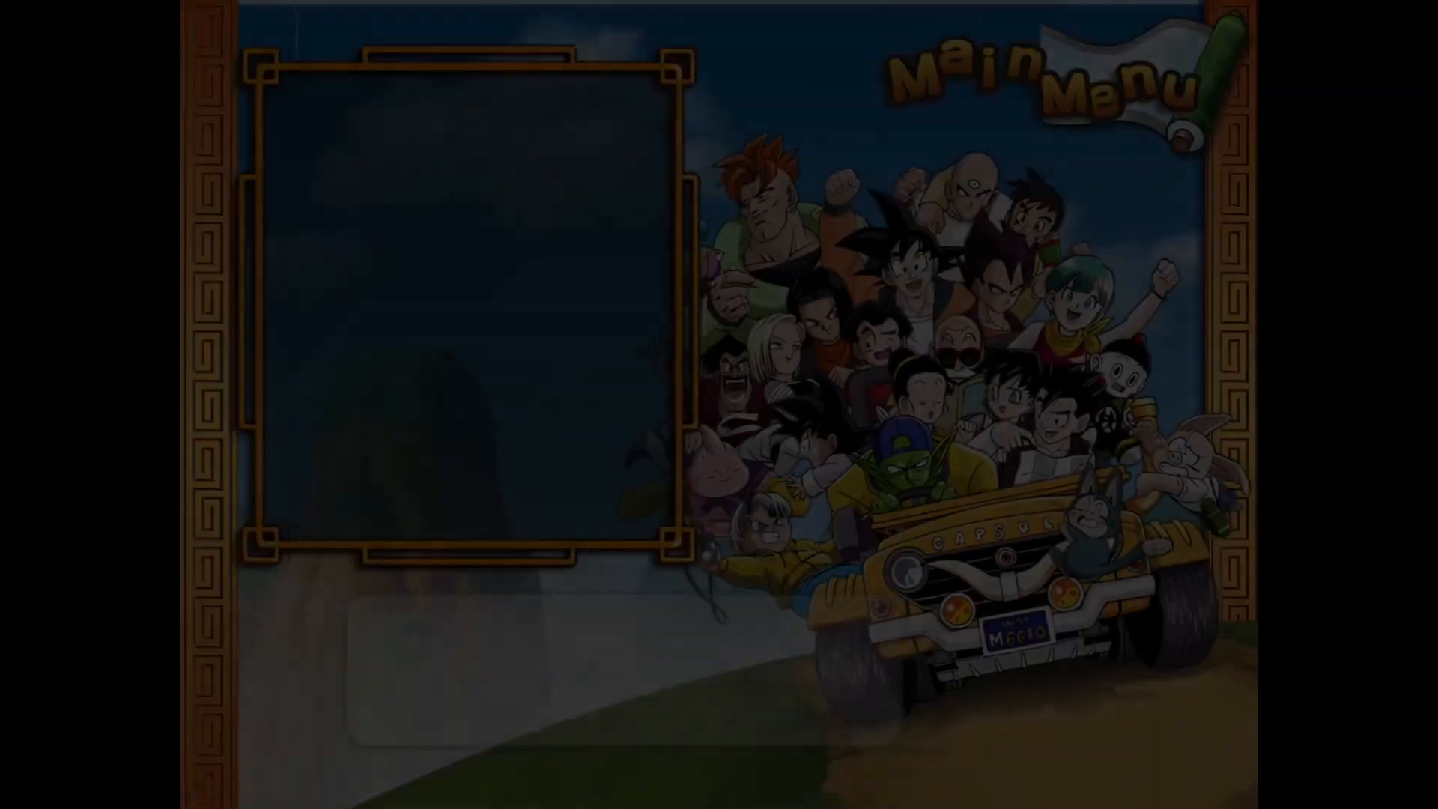
click(485, 240)
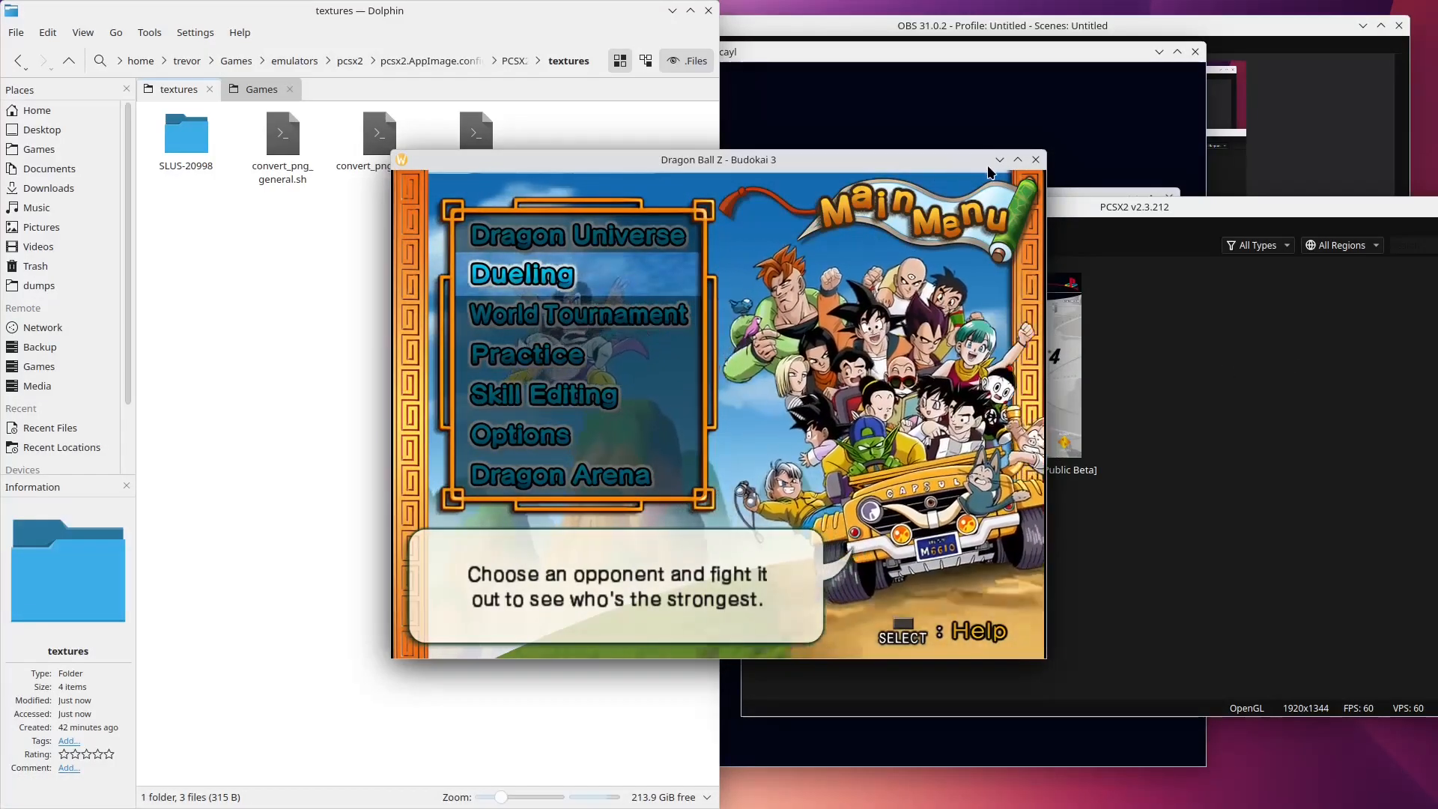
Drag the Budokai 3 game window's title bar further left.
drag(718, 159, 669, 141)
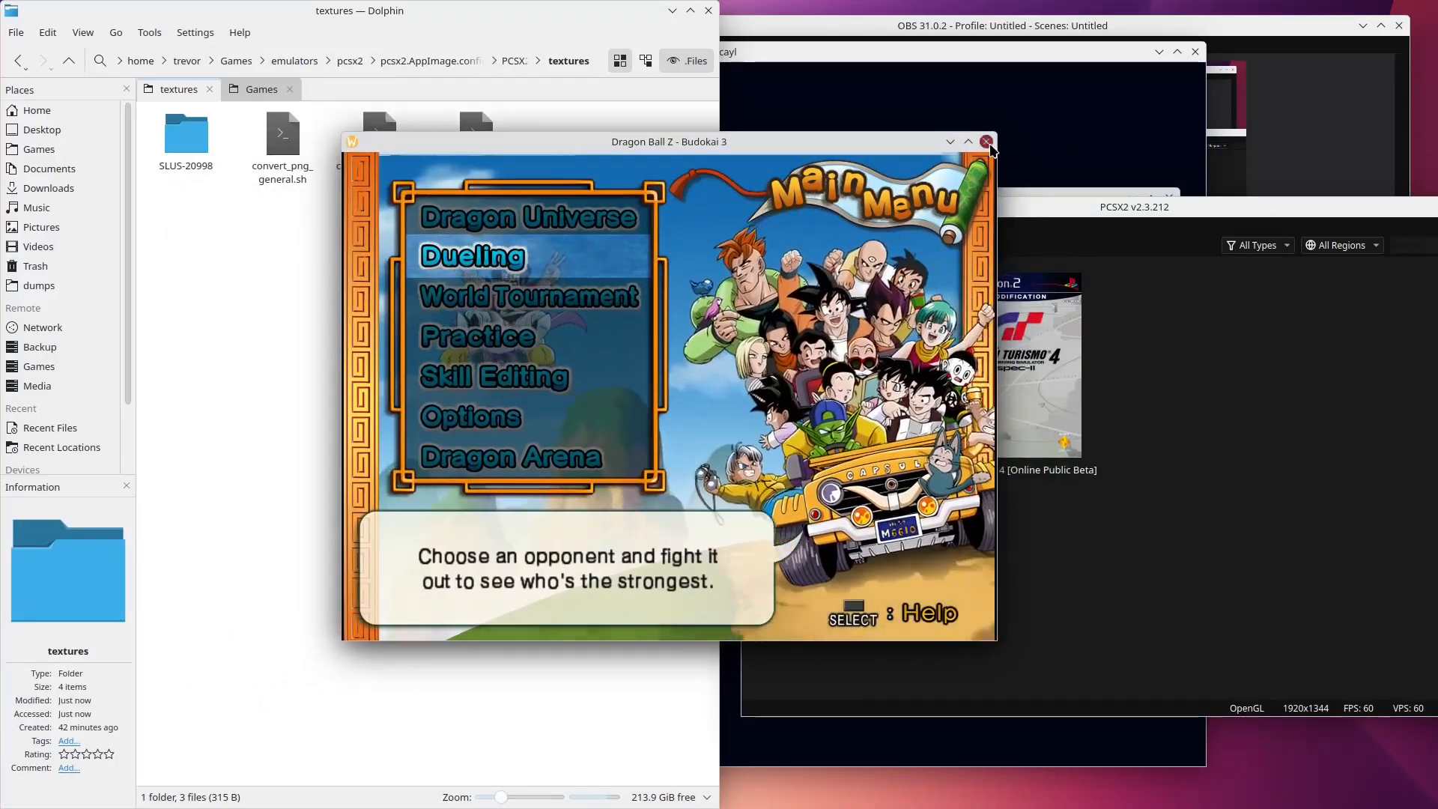